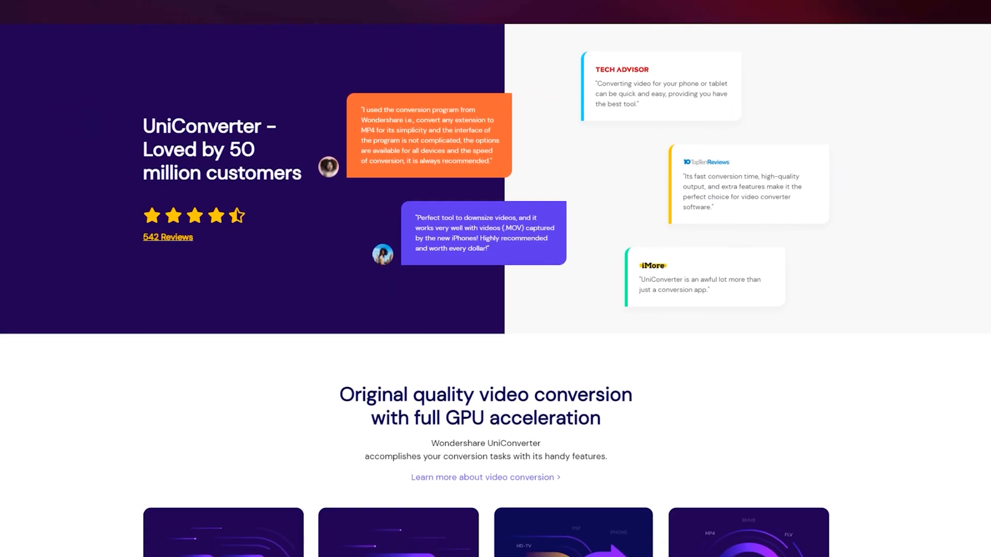
- Scroll the product page past conversion, editing and compression sections to the screen recorder section
scroll("down", 3)
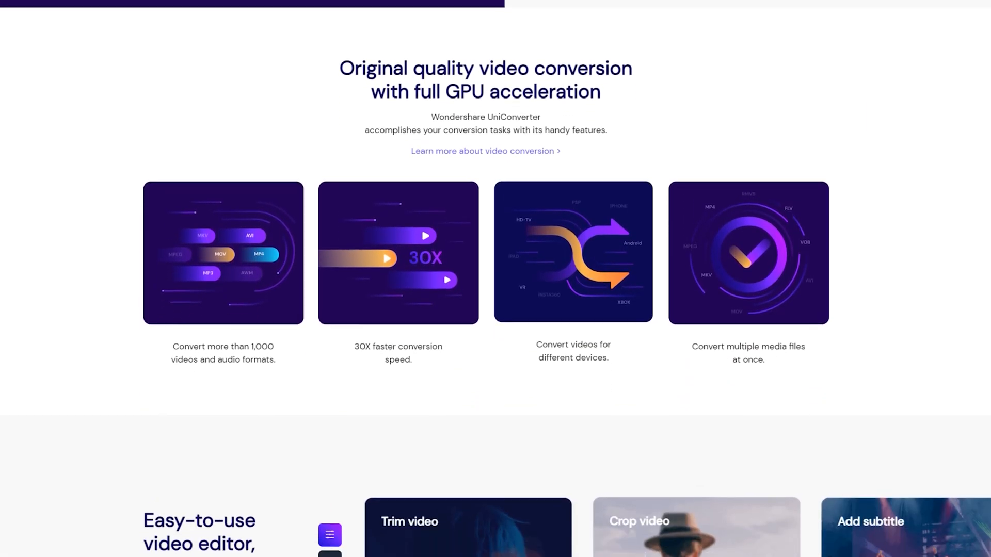
scroll("down", 3)
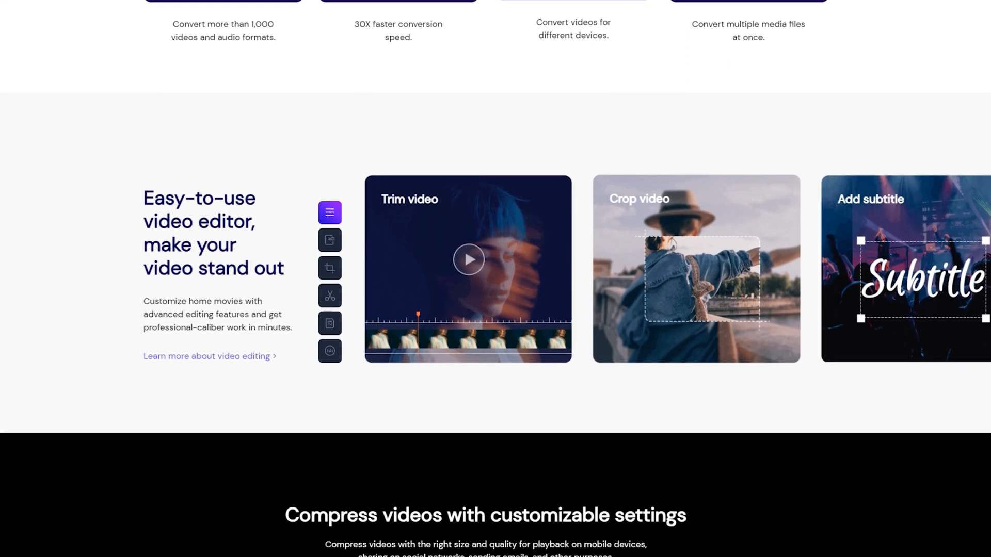
scroll("down", 3)
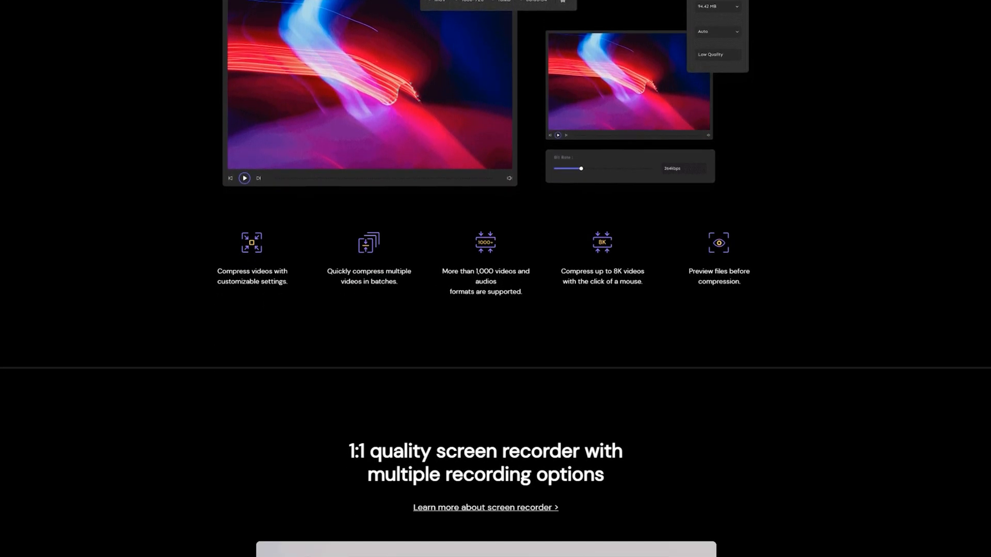
scroll("down", 3)
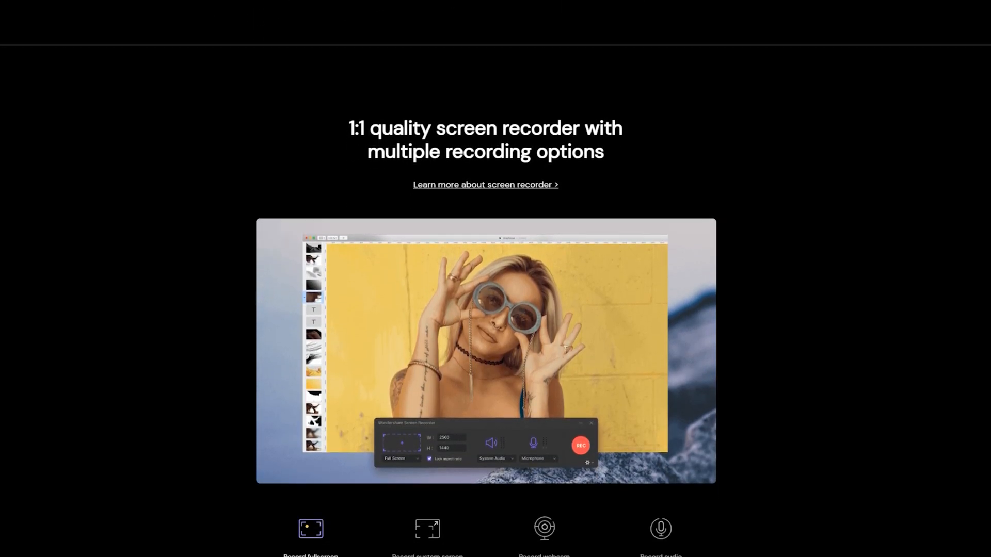
scroll("down", 3)
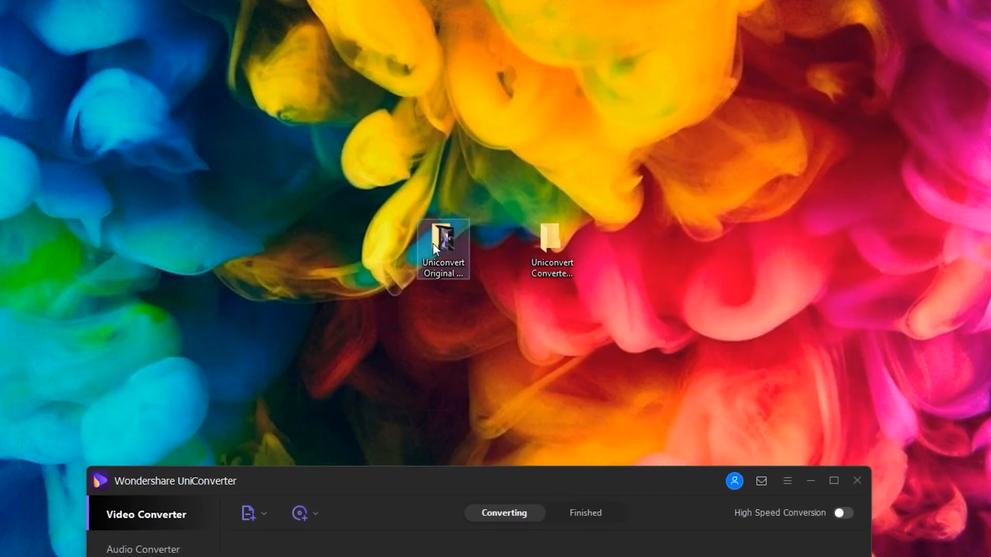
- Open the Uniconvert Original Videos folder and select the FLV and P1350001 videos to check type and size
double_click(443, 243)
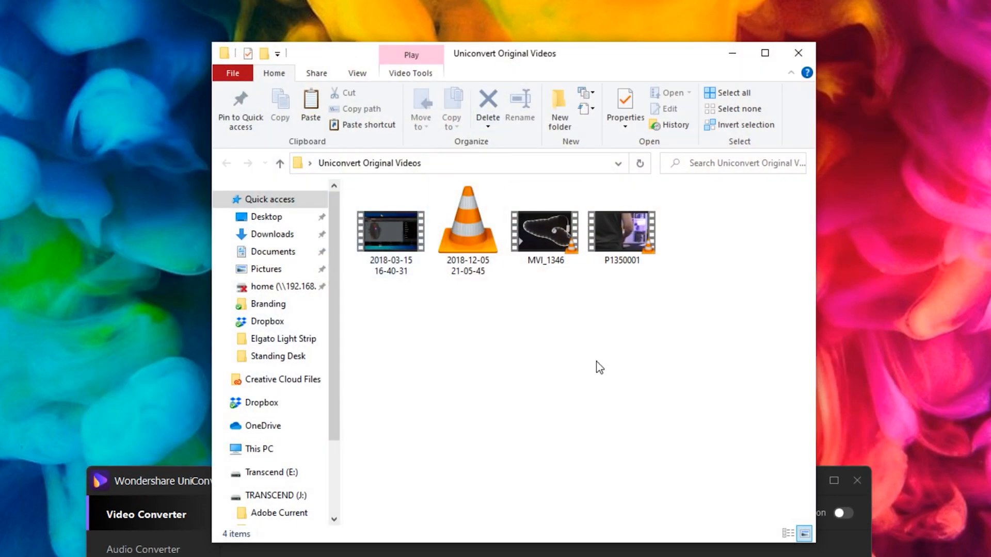
left_click(390, 230)
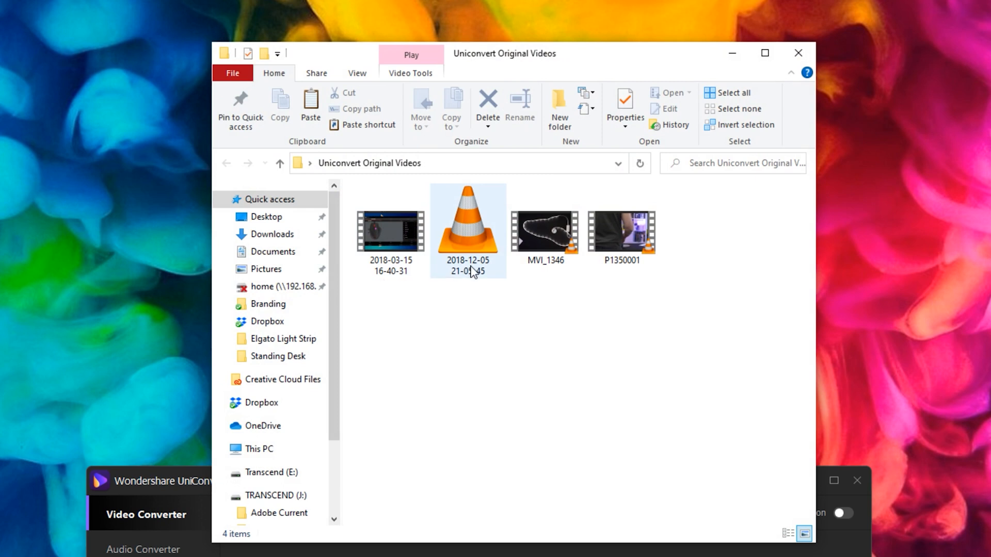
mouse_move(466, 230)
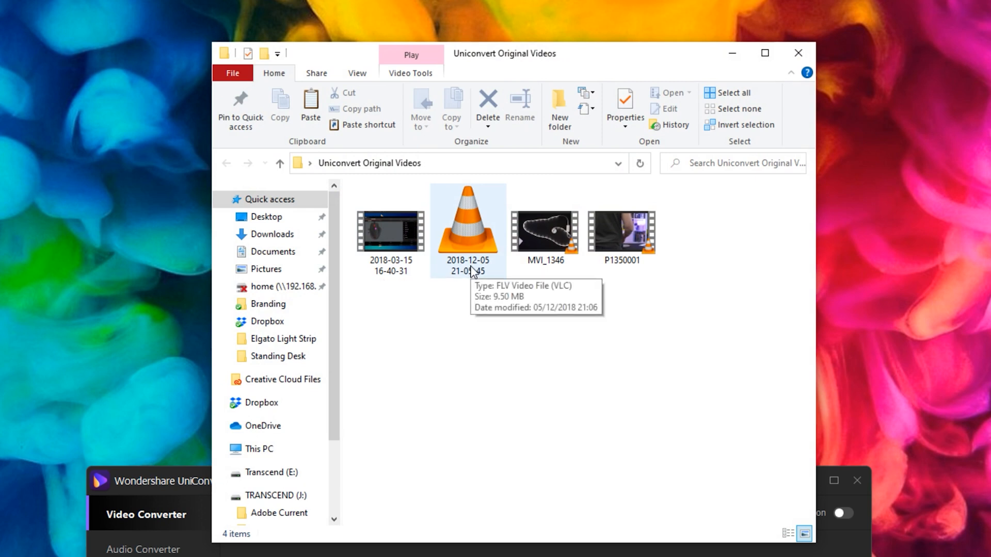
left_click(620, 230)
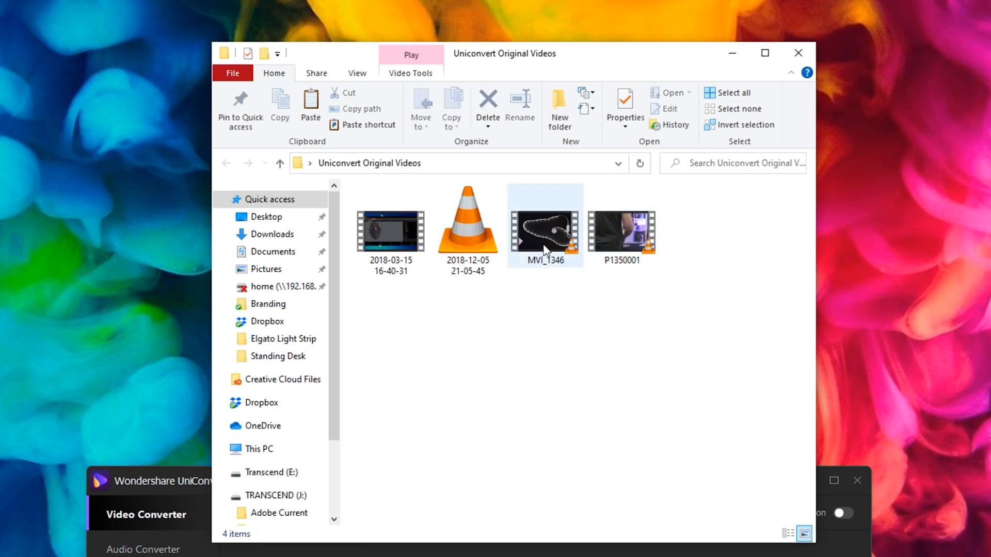
left_click(621, 232)
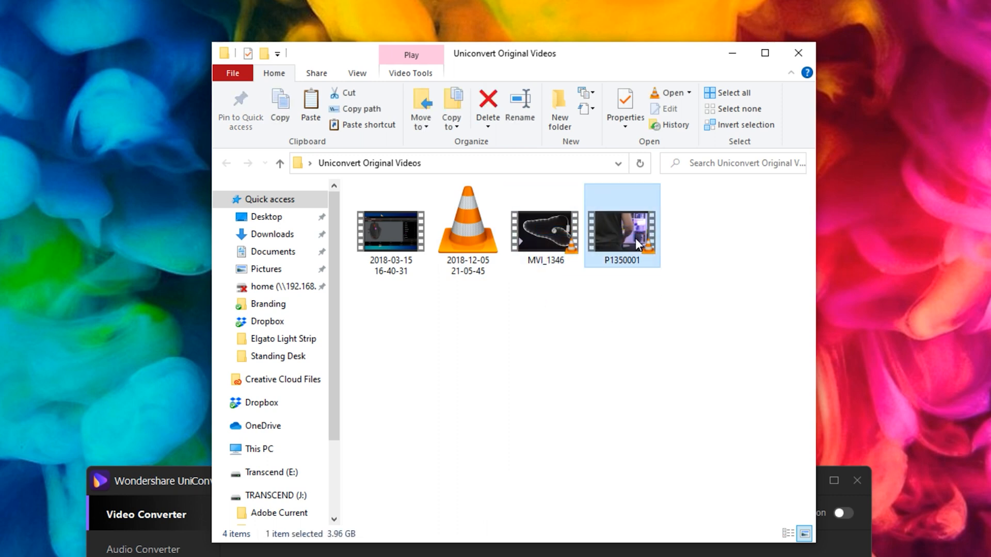
mouse_move(563, 315)
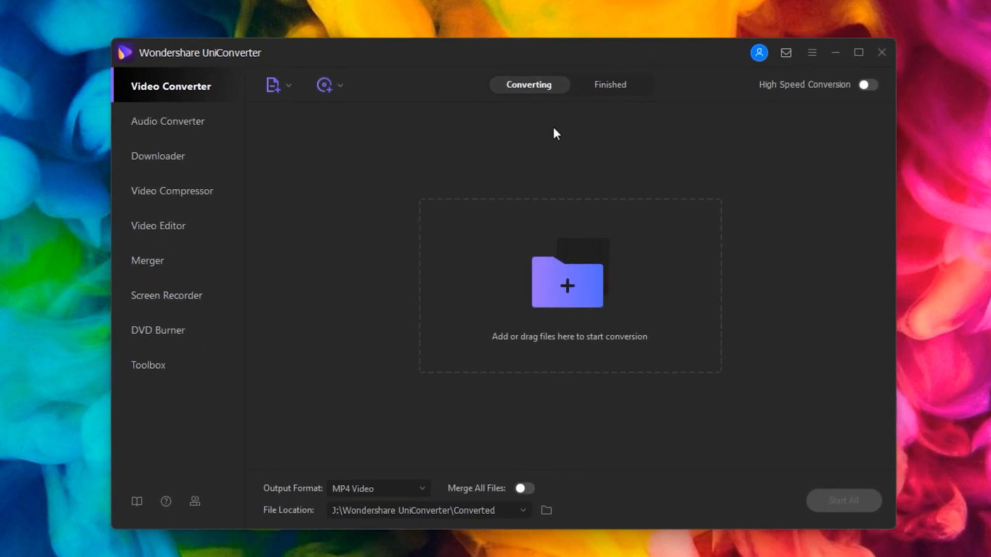
mouse_move(633, 191)
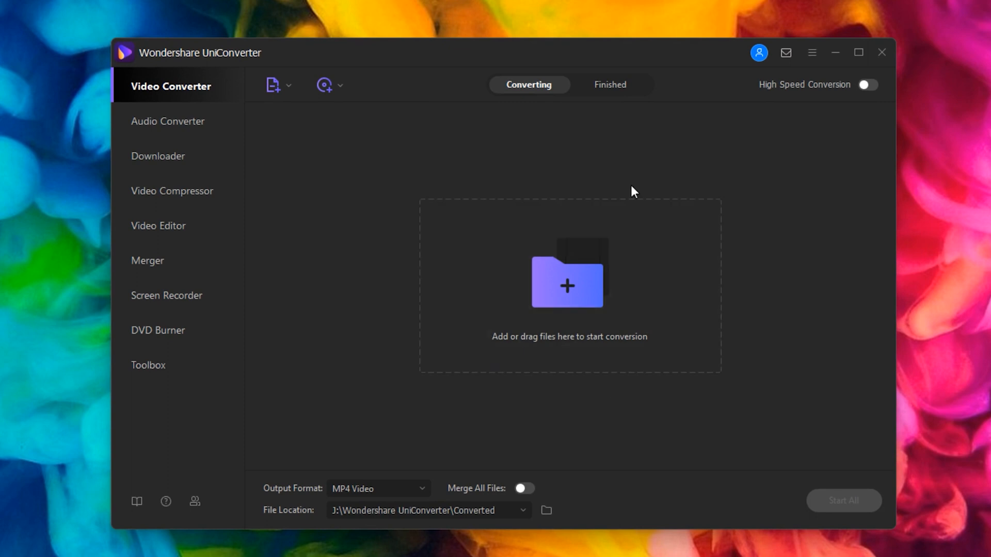
mouse_move(370, 262)
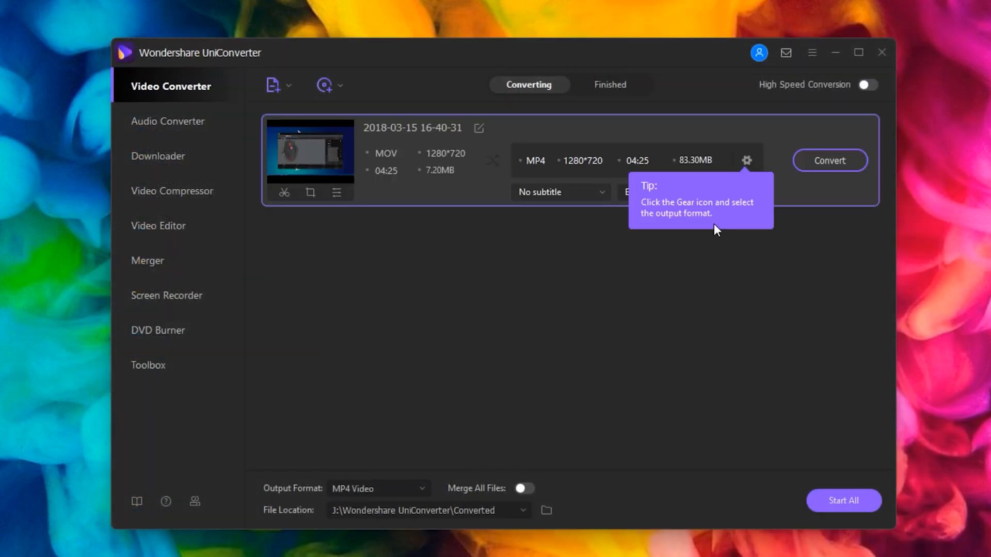
- Open the clip's output format list, browse the Video presets and view the Amazon presets
left_click(746, 159)
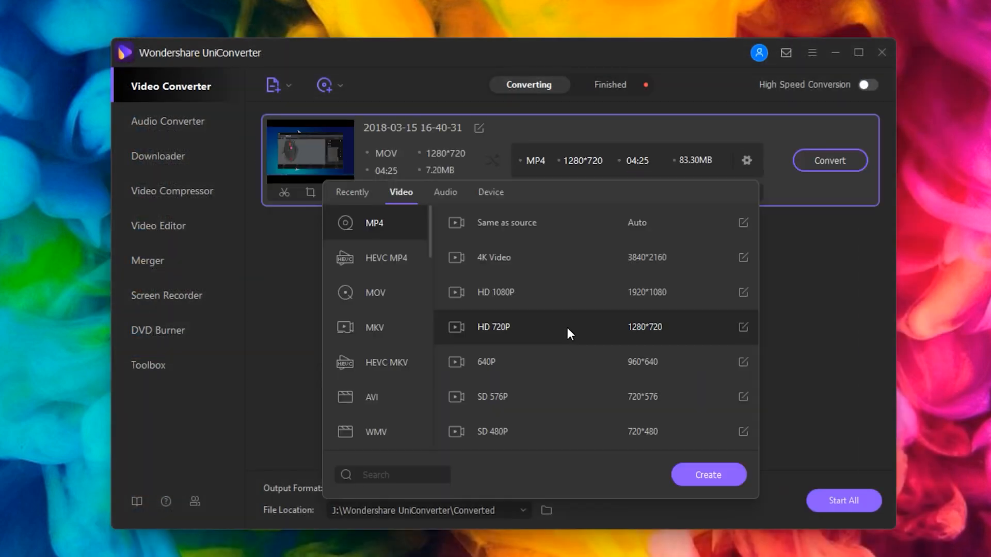
scroll("down", 3)
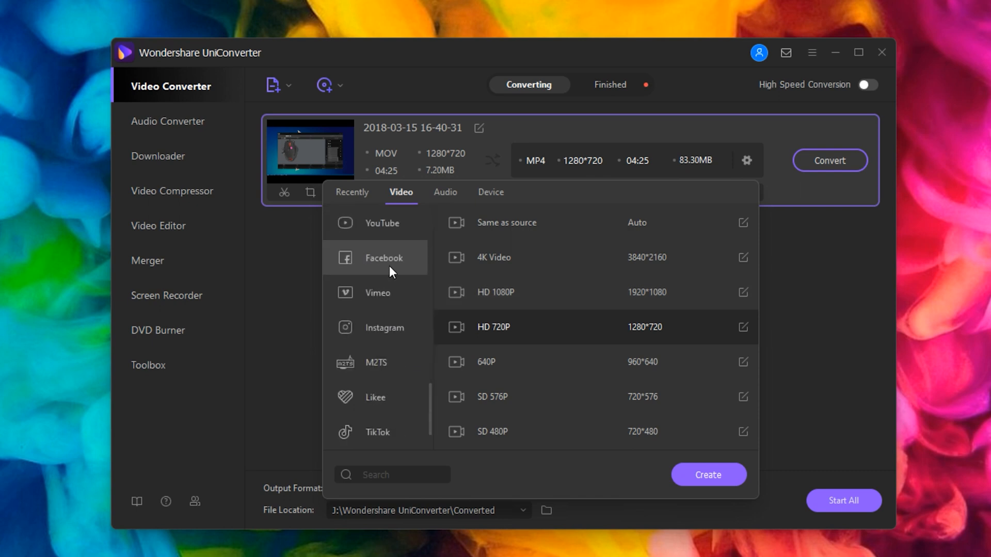
scroll("down", 3)
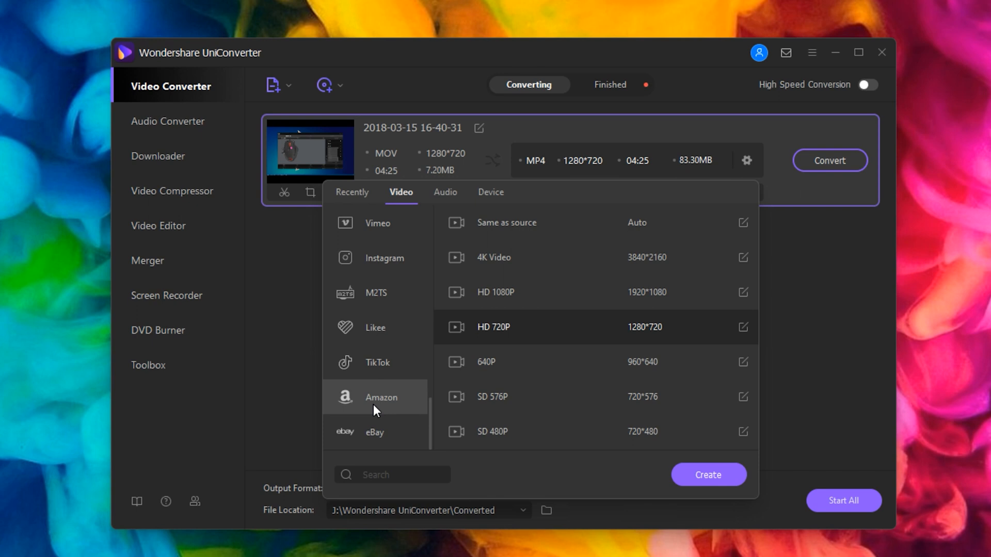
left_click(381, 396)
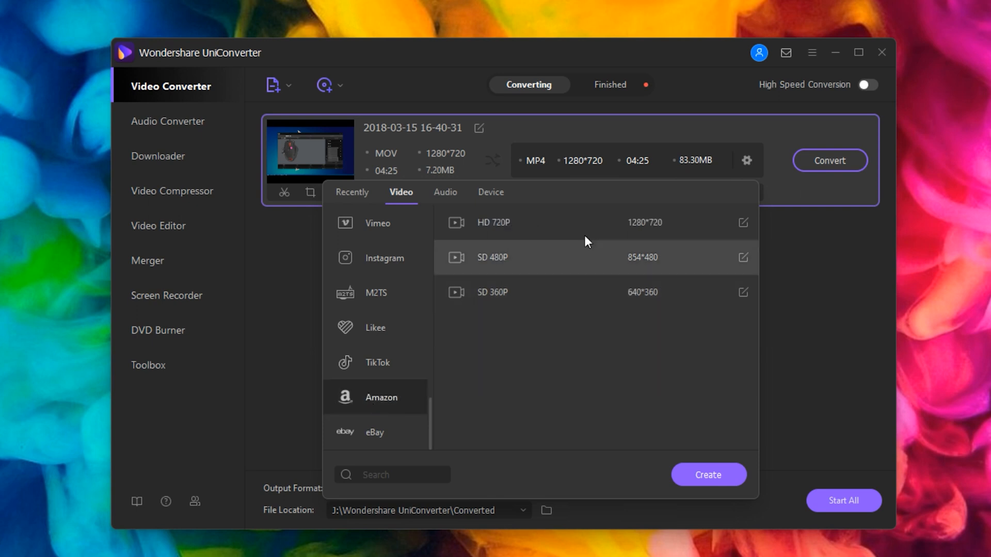
mouse_move(573, 236)
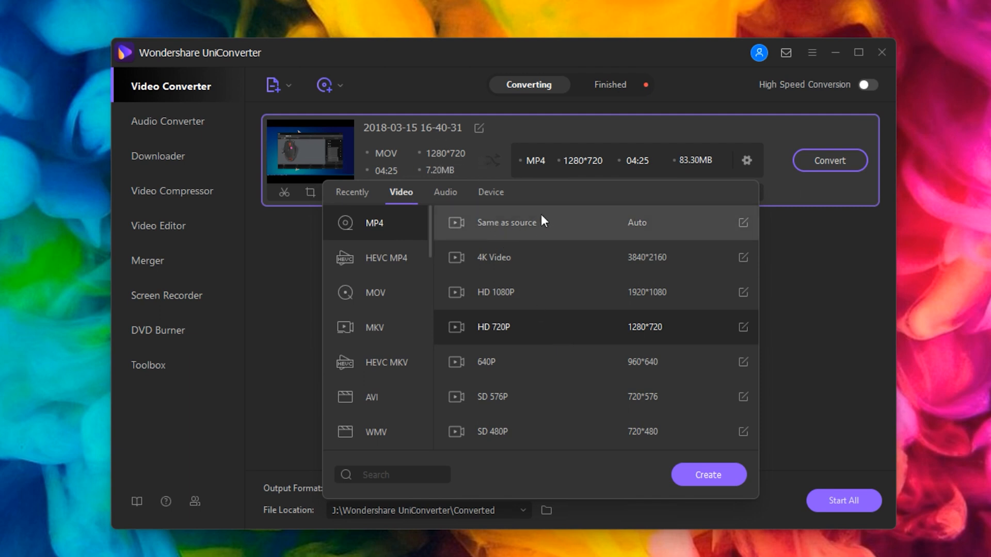
- Choose MP4 HD 720P as the clip's output format and check its audio track options
left_click(493, 327)
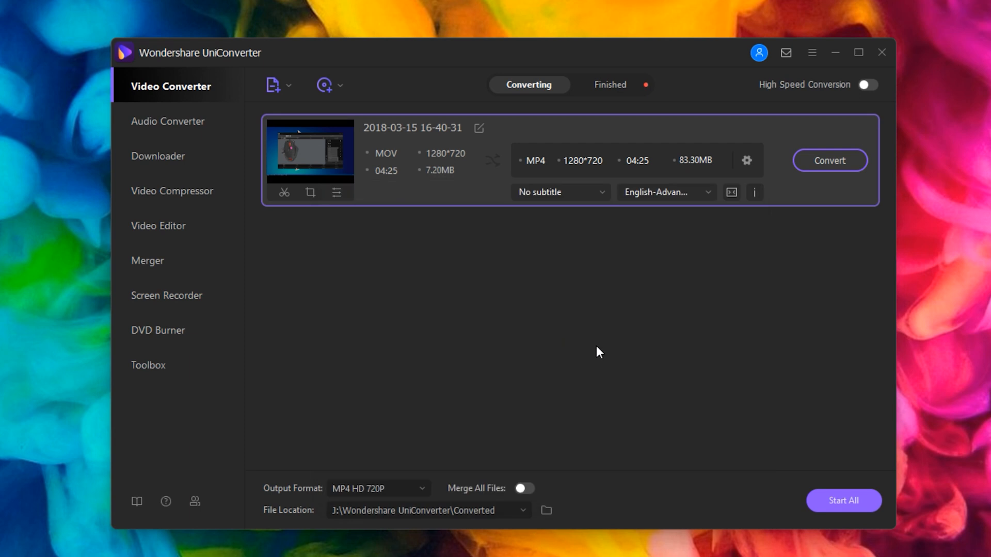
mouse_move(669, 168)
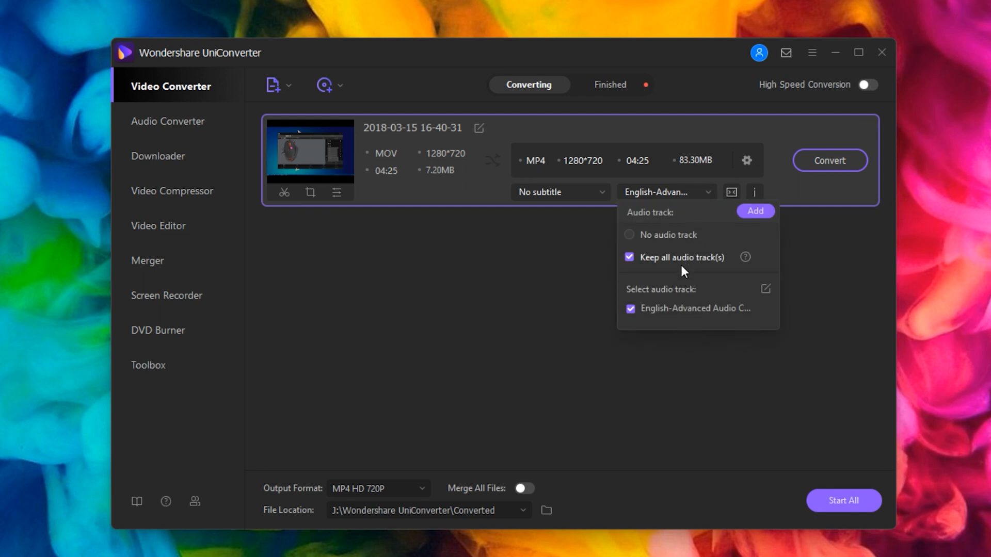
left_click(605, 246)
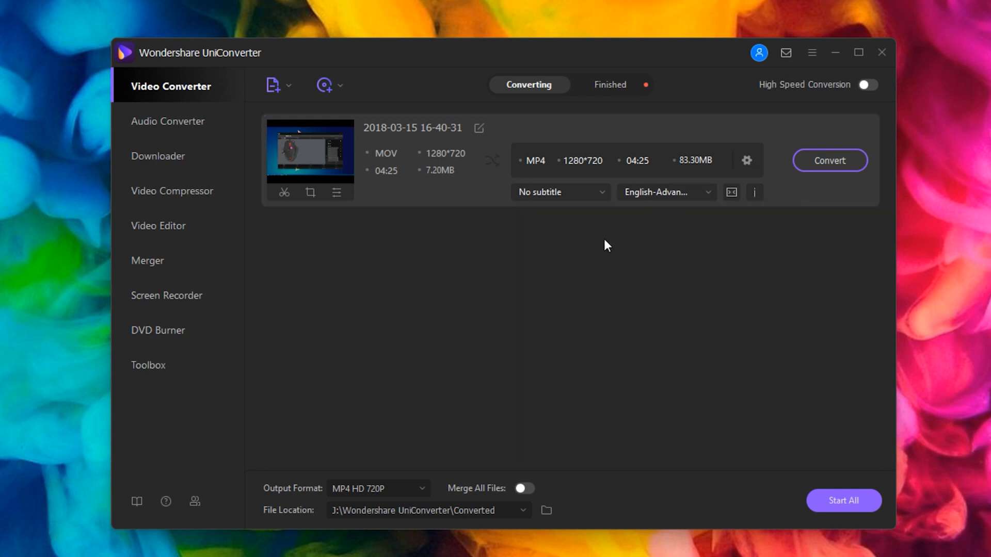
mouse_move(582, 292)
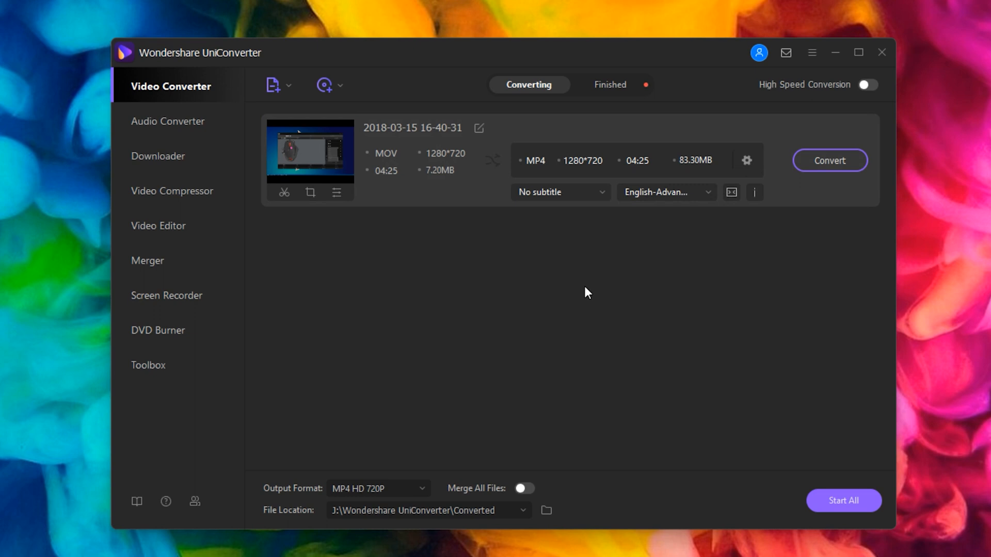
mouse_move(652, 231)
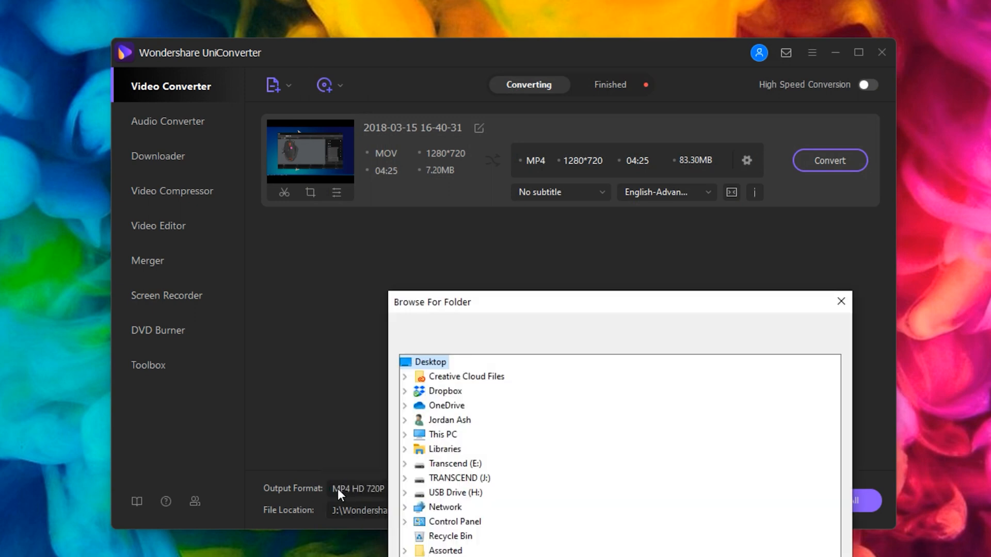
mouse_move(499, 468)
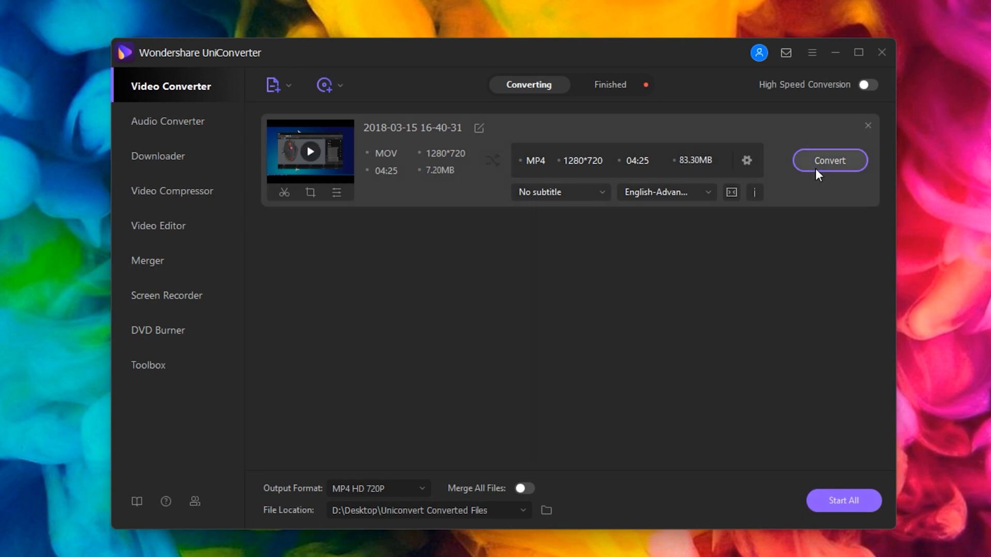
- Start converting the MOV clip to 1280×720 MP4
left_click(828, 161)
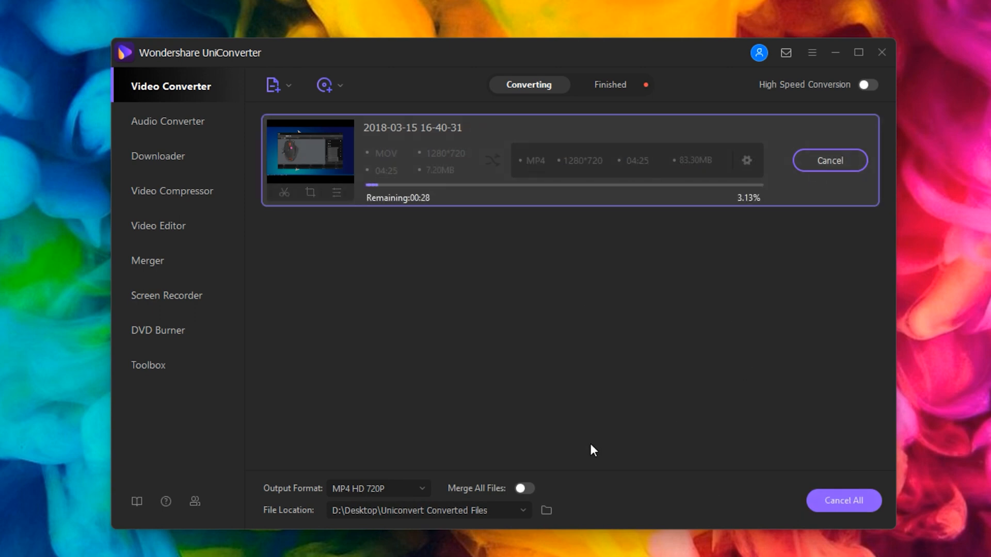
mouse_move(547, 324)
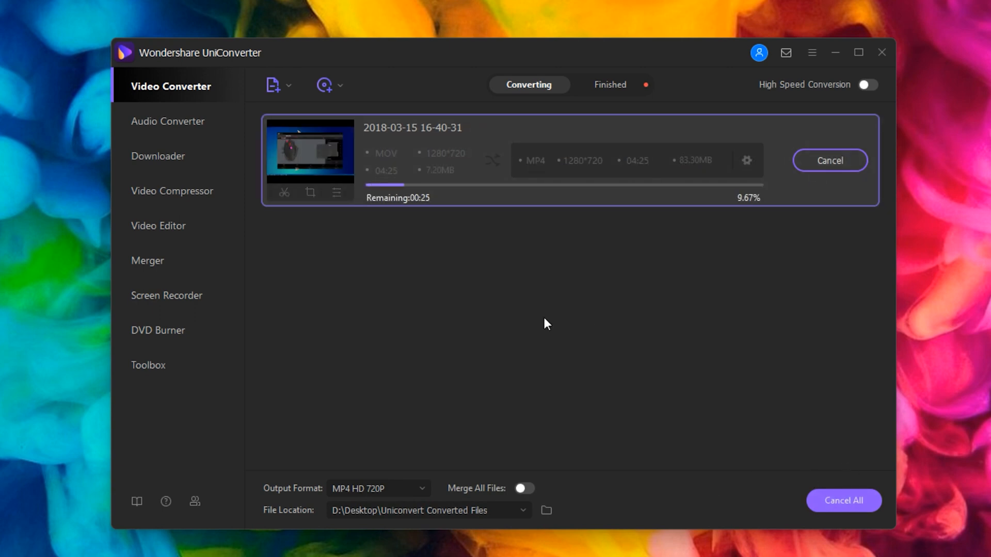
mouse_move(539, 364)
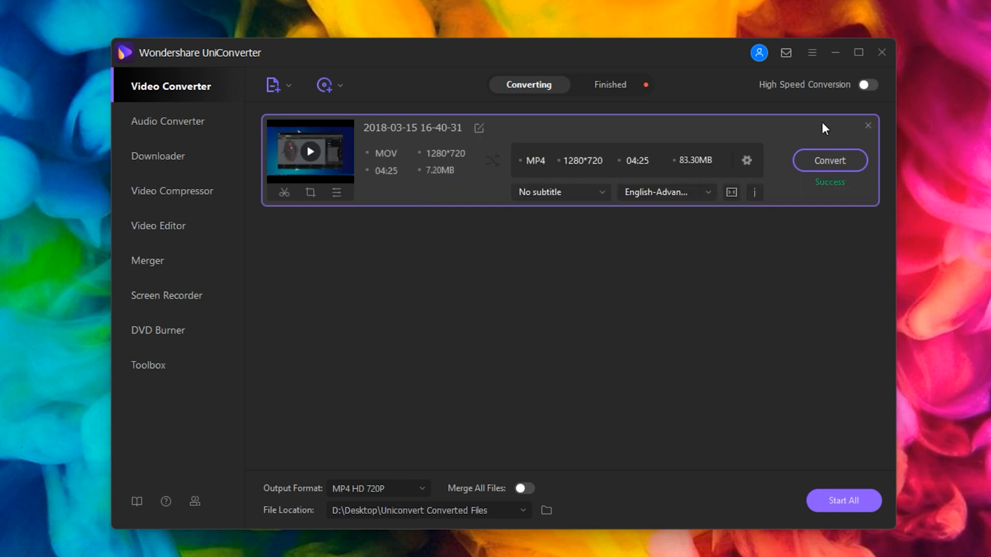
- Enable High Speed Conversion and convert the MOV clip to MP4 again
left_click(866, 84)
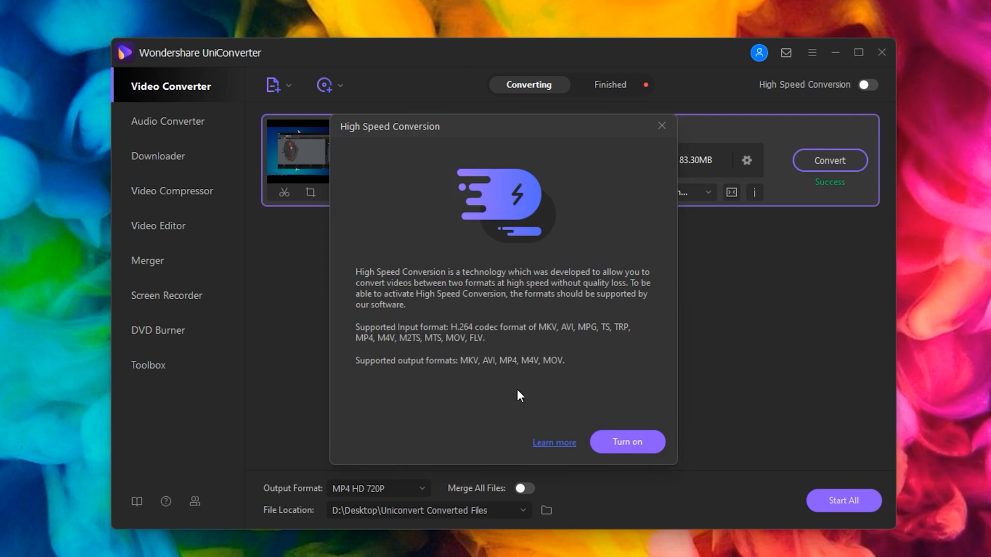
mouse_move(590, 340)
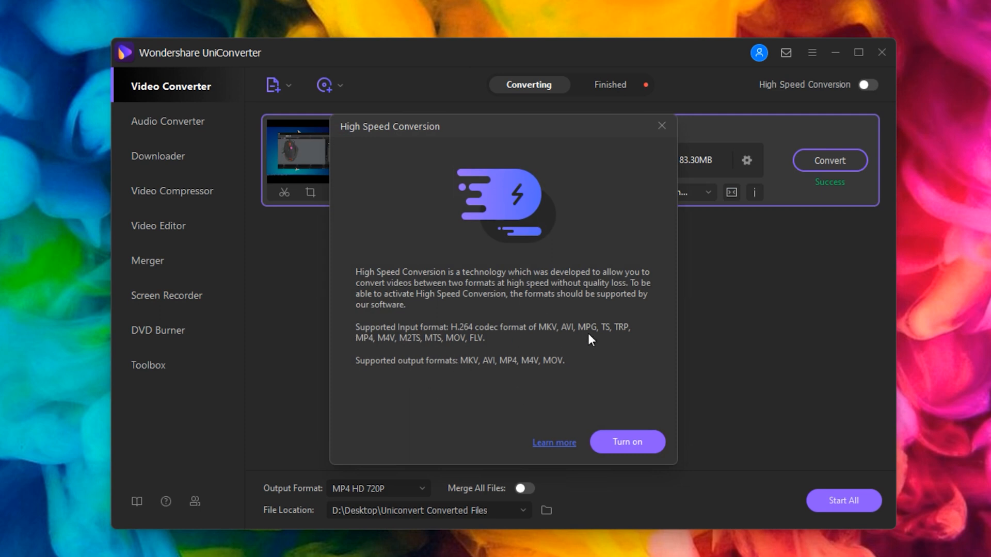
mouse_move(655, 130)
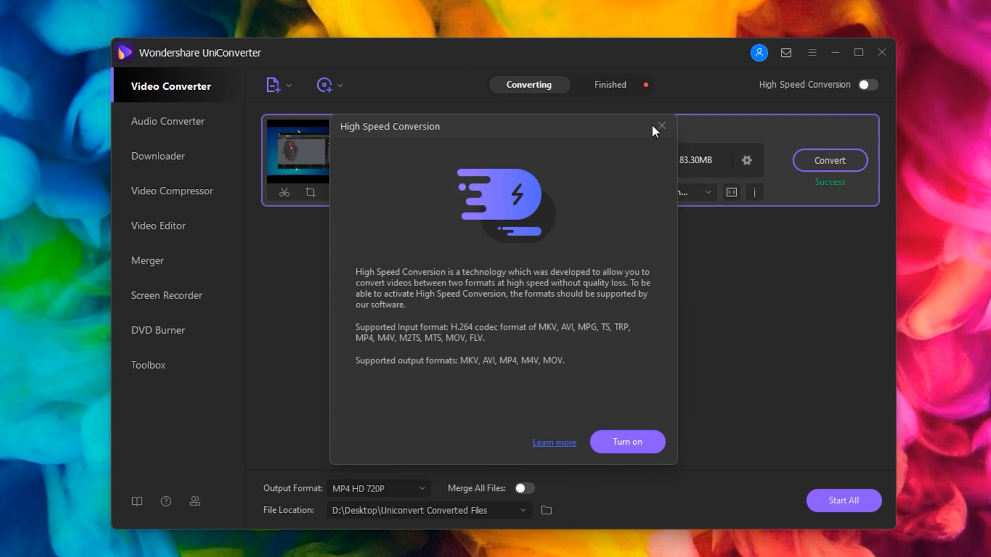
left_click(625, 442)
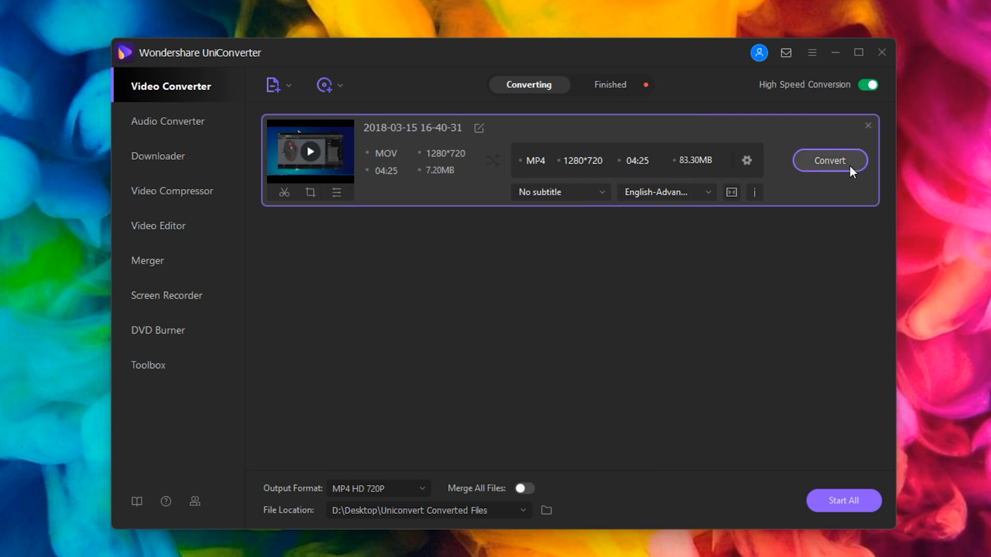
left_click(829, 160)
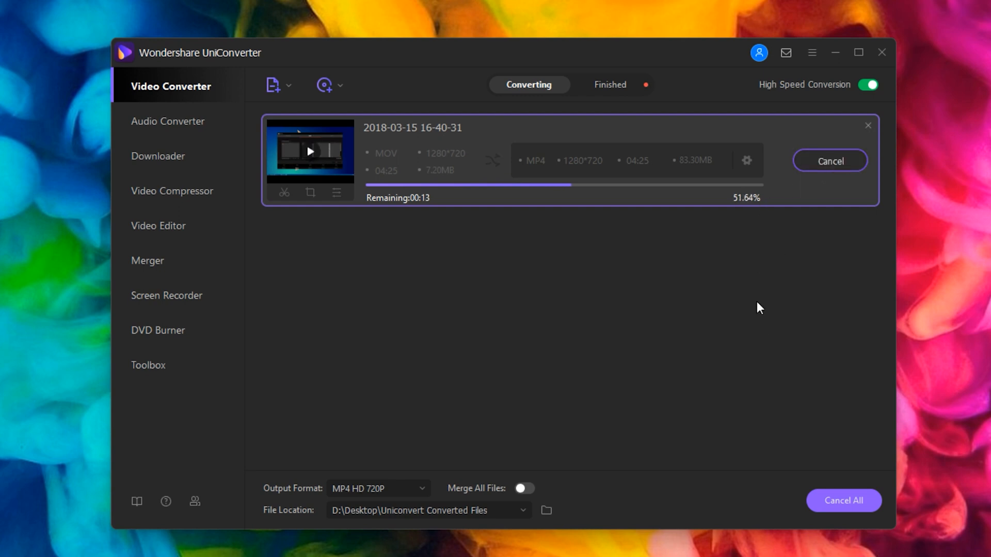
left_click(830, 160)
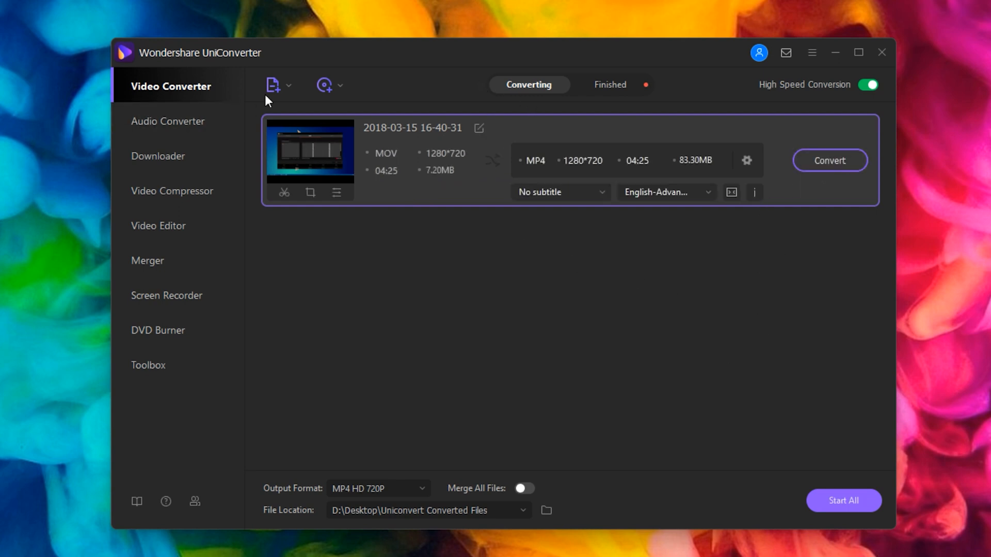
left_click(274, 85)
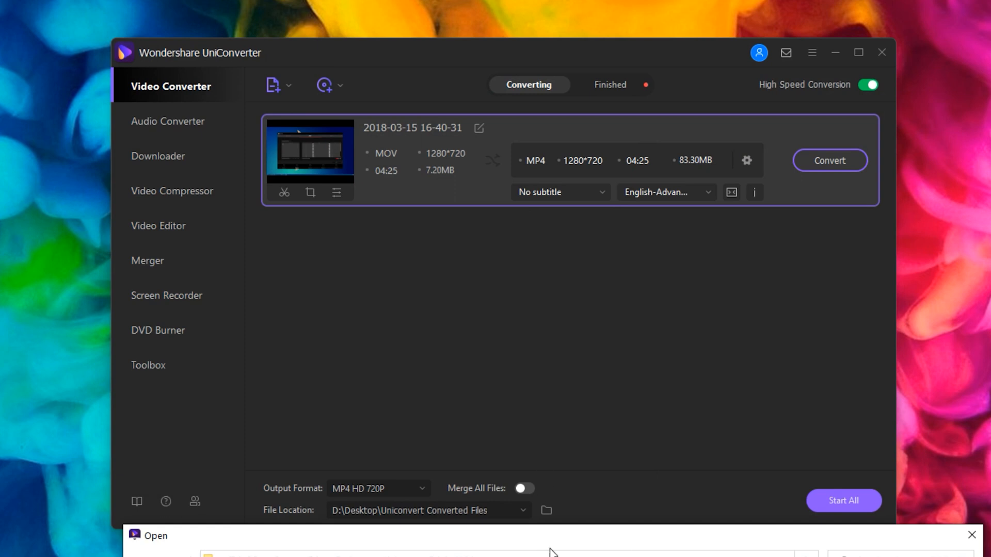
mouse_move(358, 161)
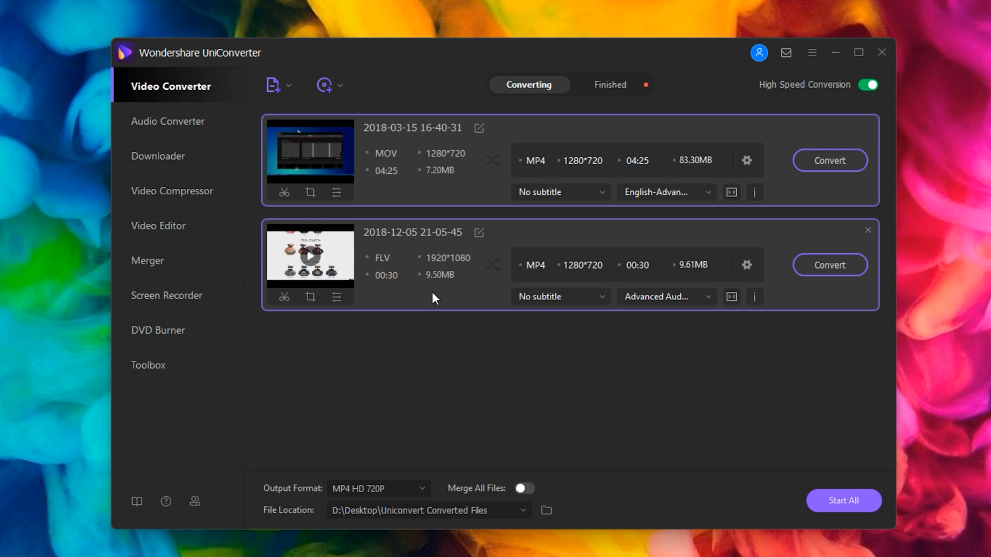
mouse_move(618, 293)
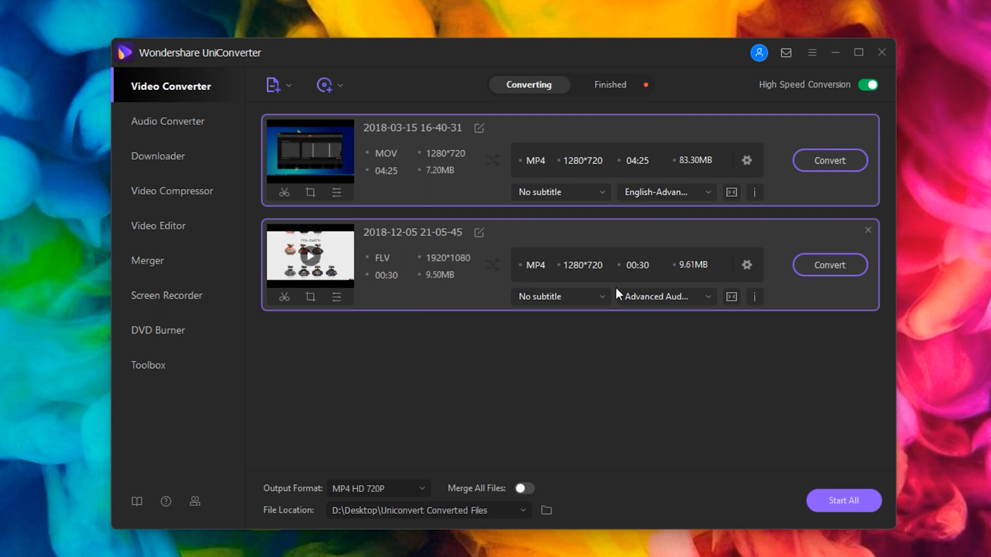
left_click(746, 265)
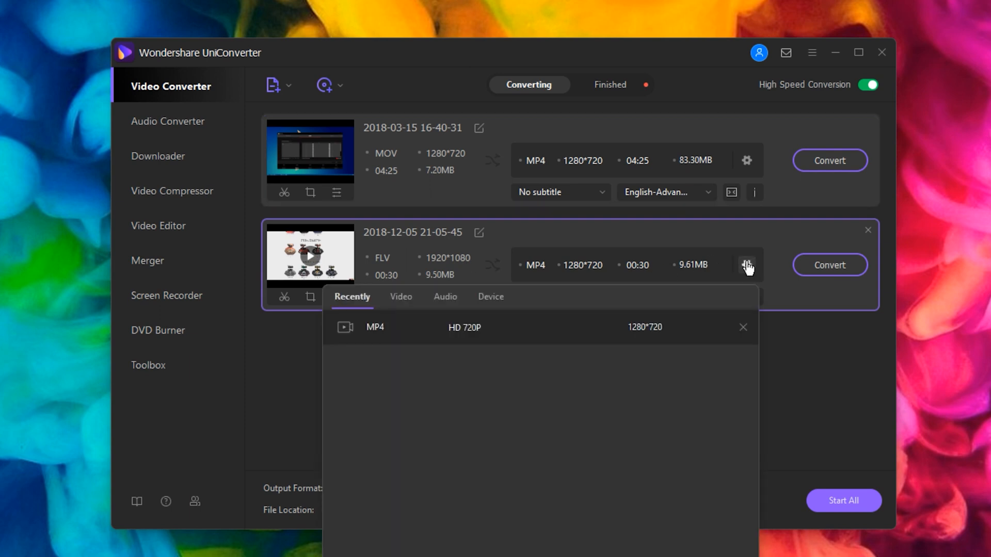
left_click(400, 297)
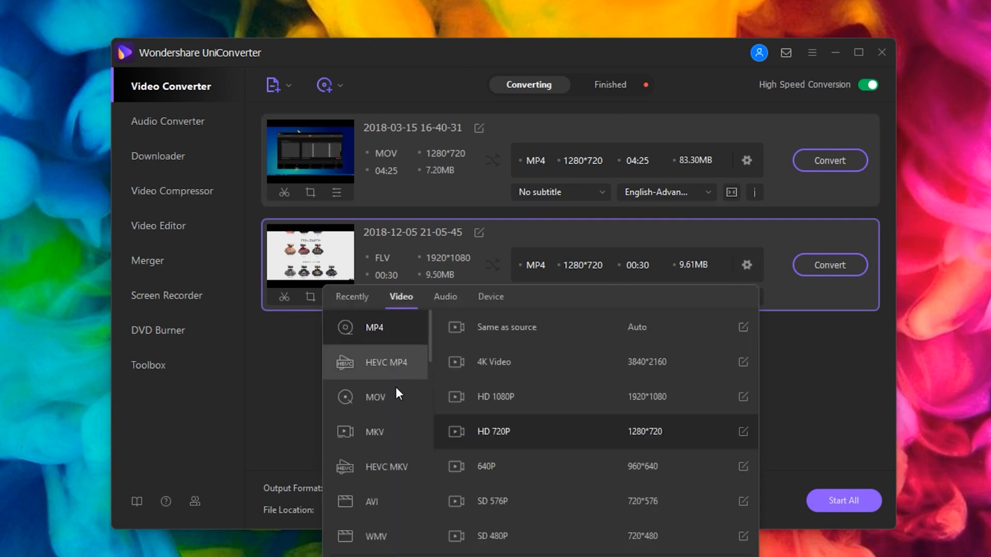
mouse_move(374, 397)
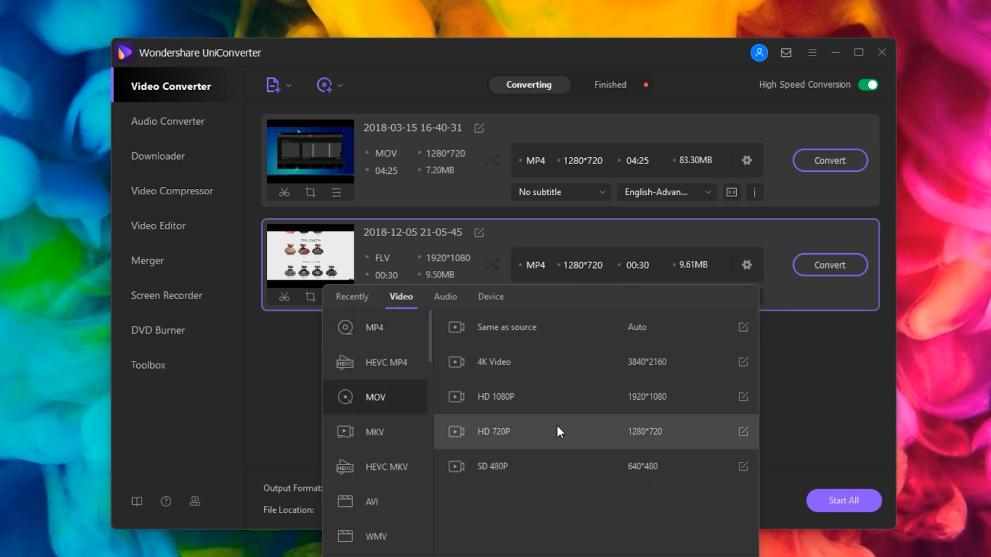
mouse_move(558, 365)
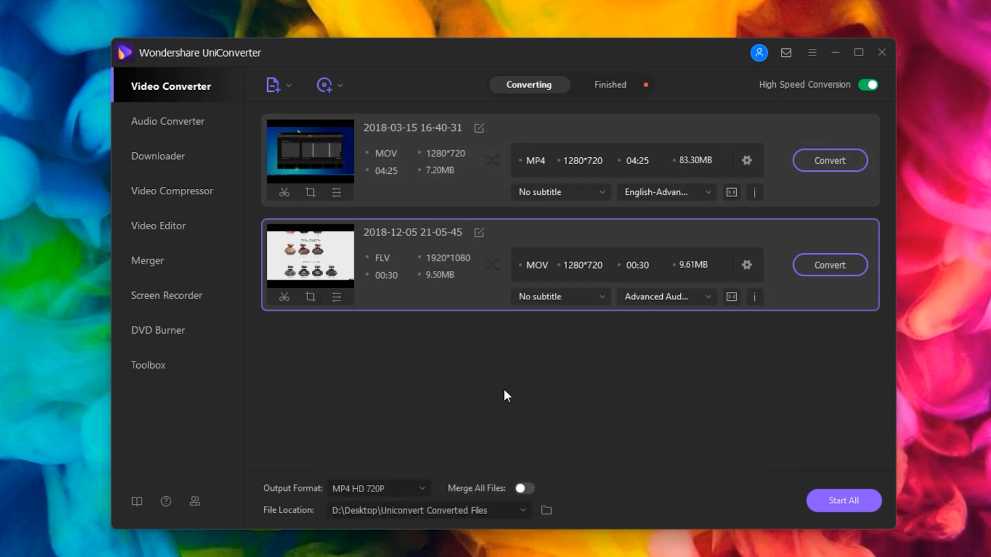
- Convert the FLV clip to a 1280×720 MOV file
left_click(830, 266)
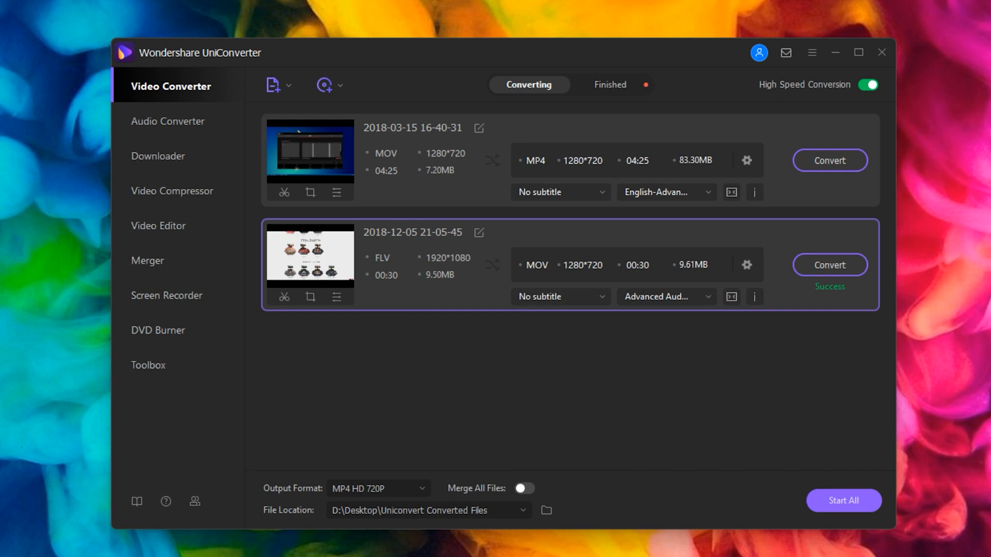
left_click(545, 509)
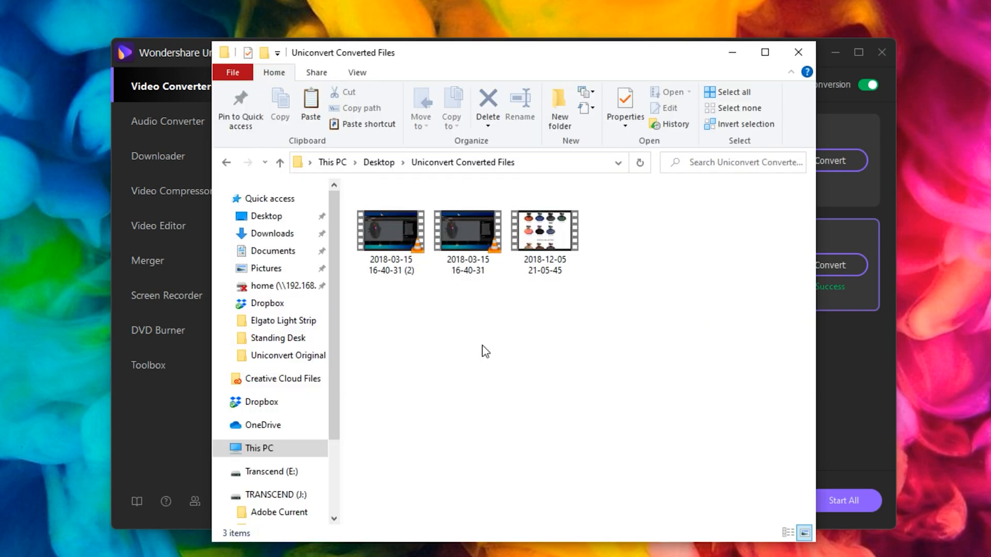
left_click(544, 230)
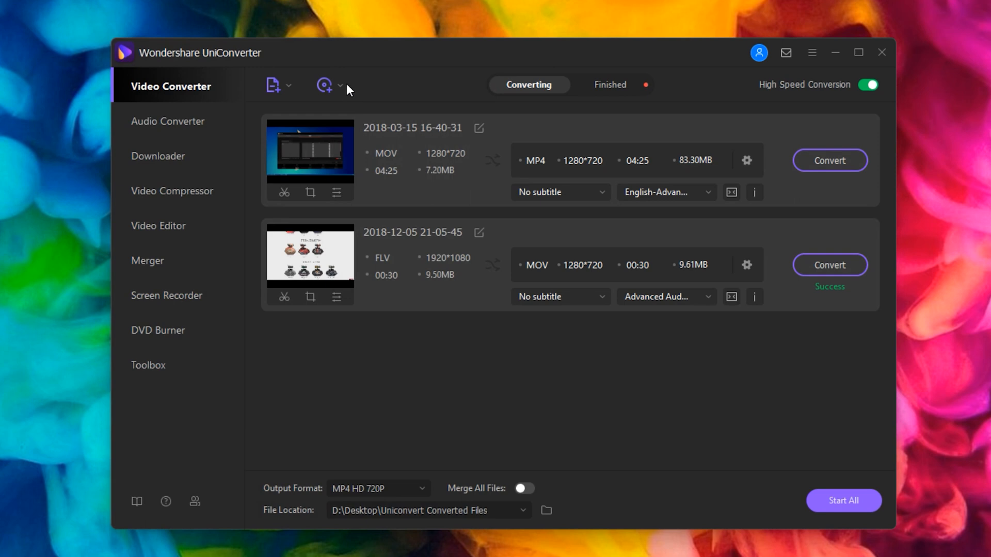
left_click(324, 84)
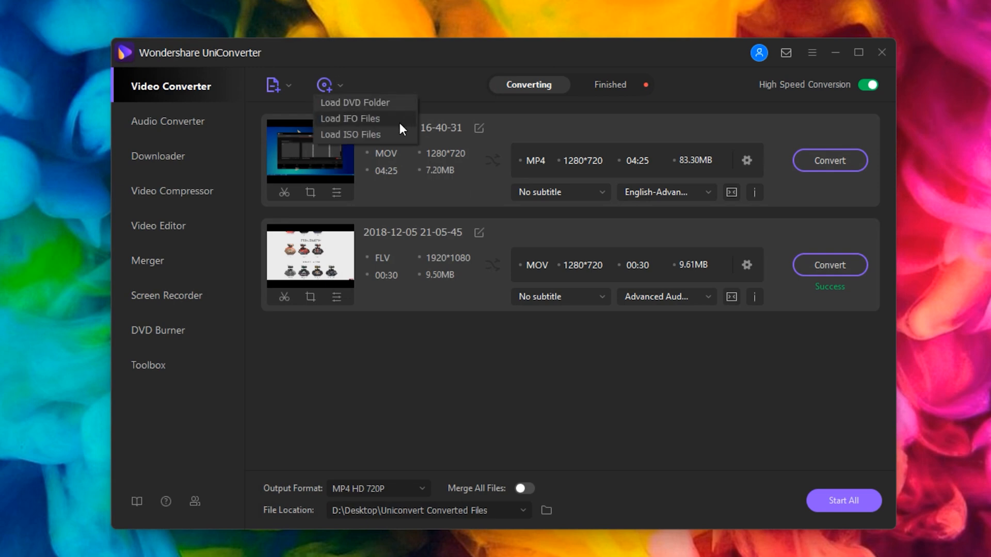
left_click(520, 380)
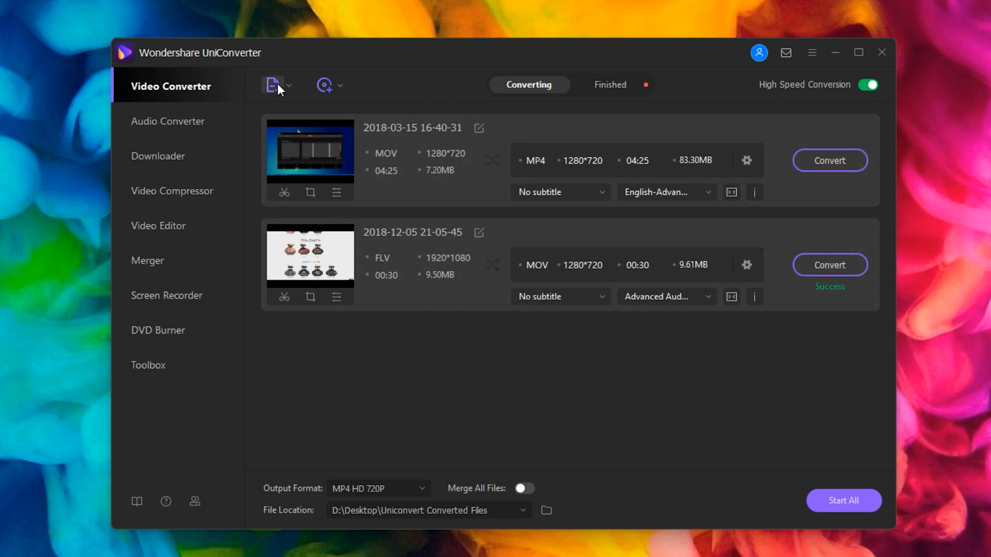
- Add the 4K MP4 video P1350001 to the conversion list via Add Files
left_click(273, 86)
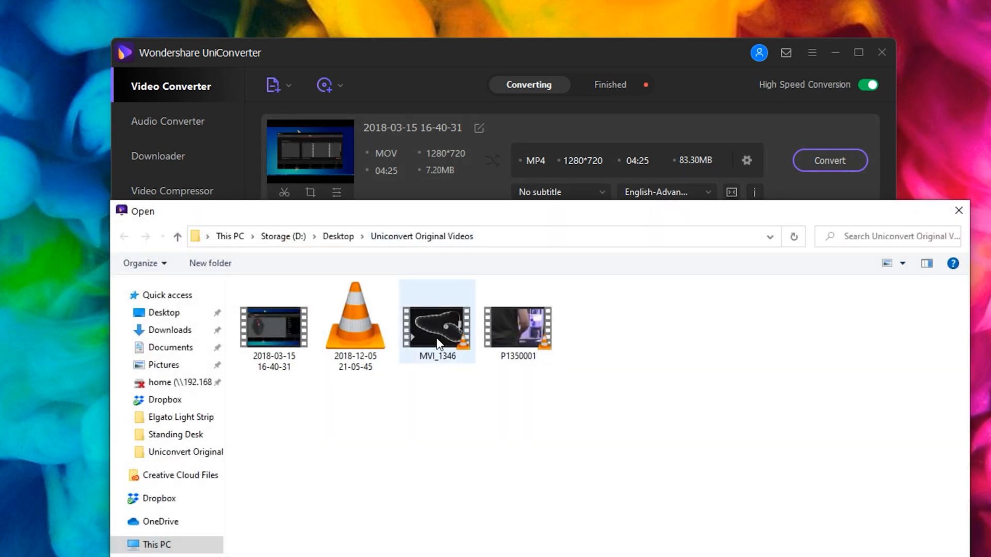
double_click(517, 328)
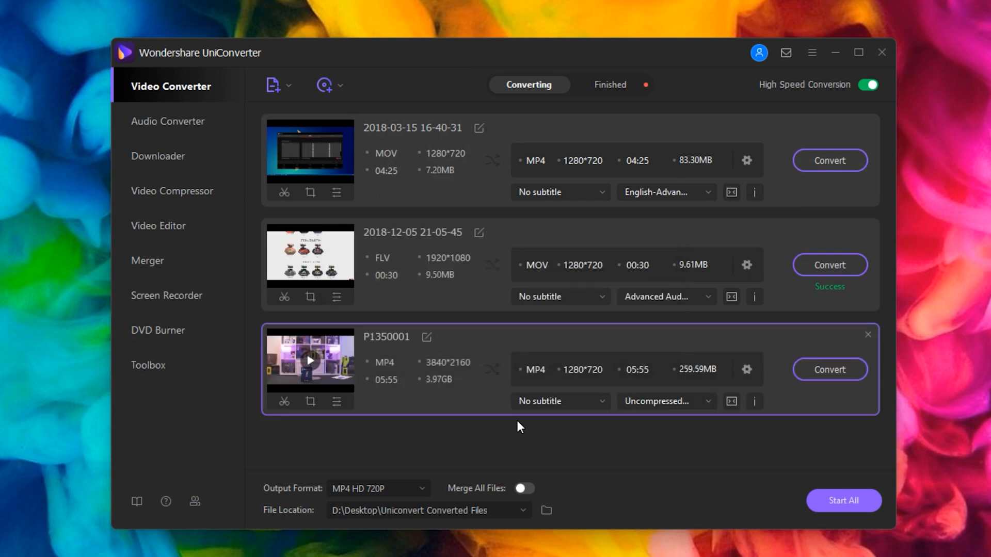
mouse_move(537, 423)
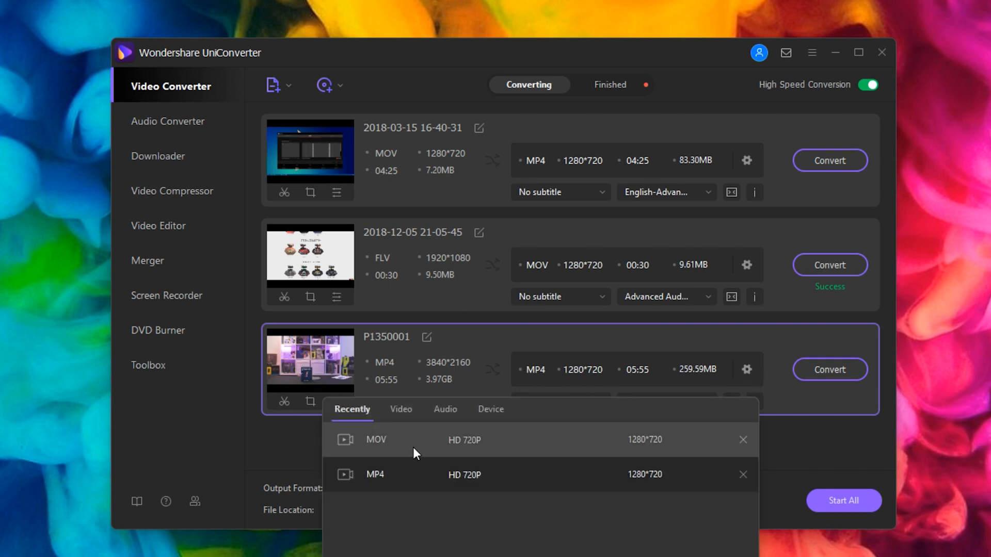
- Set P1350001 to convert to MOV, start the conversion, then cancel it at about 4%
left_click(401, 408)
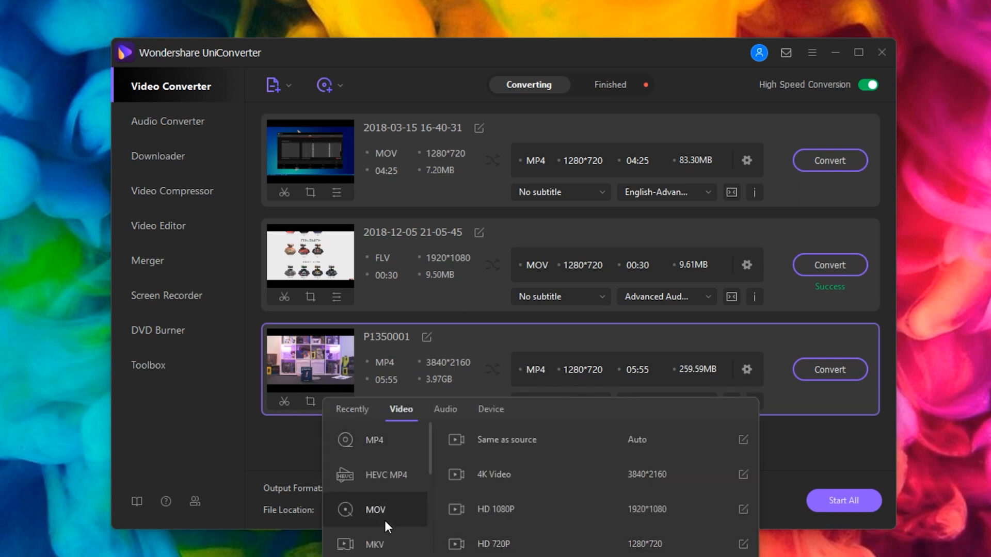
left_click(375, 510)
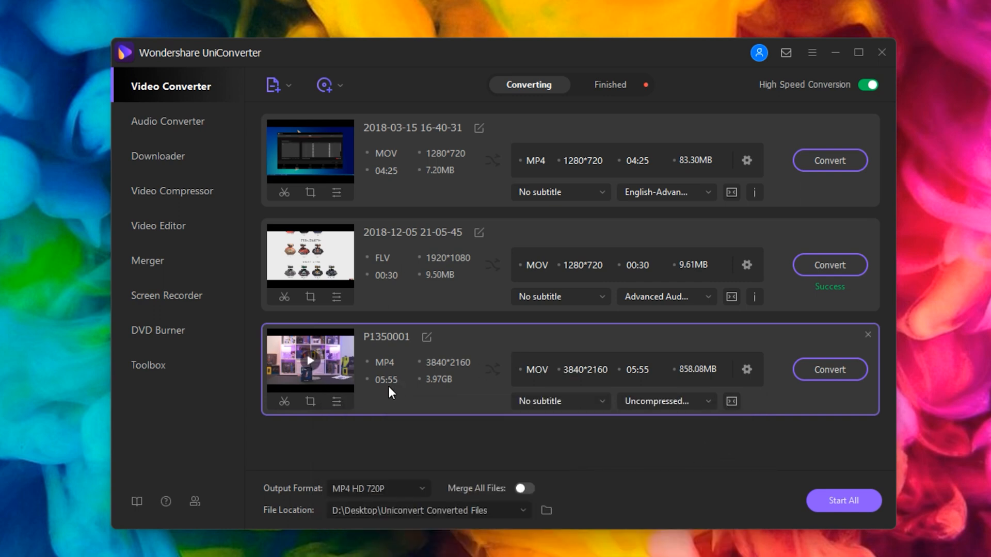
mouse_move(476, 404)
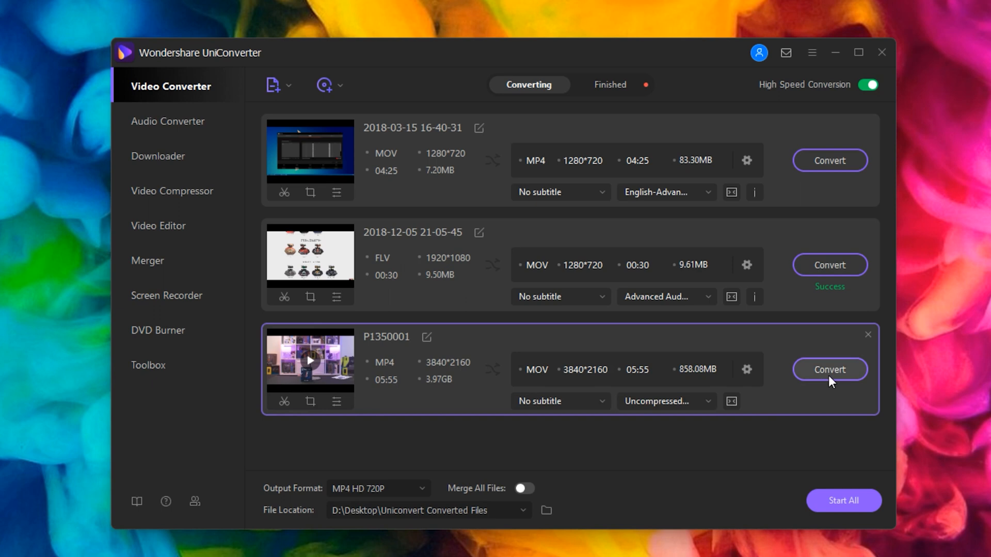
left_click(829, 369)
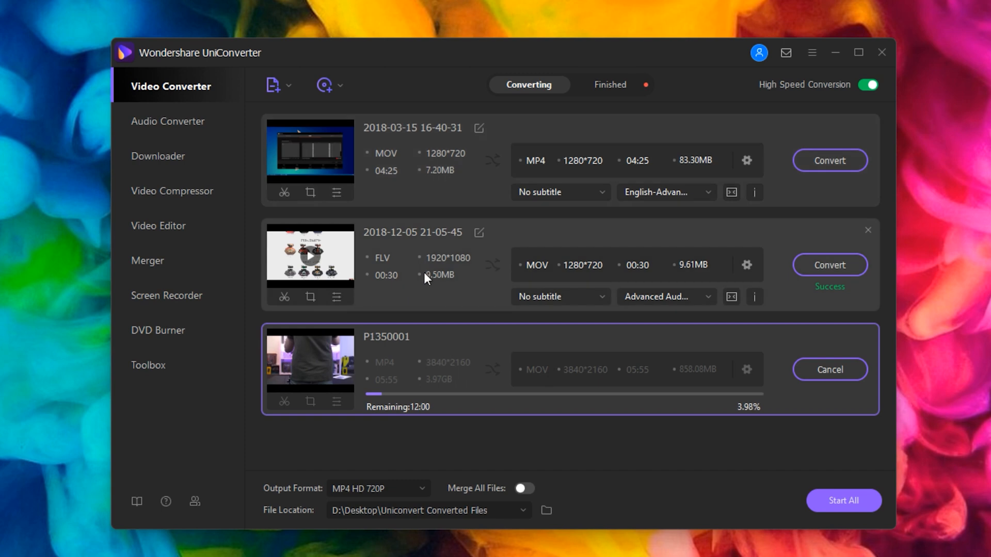
mouse_move(571, 409)
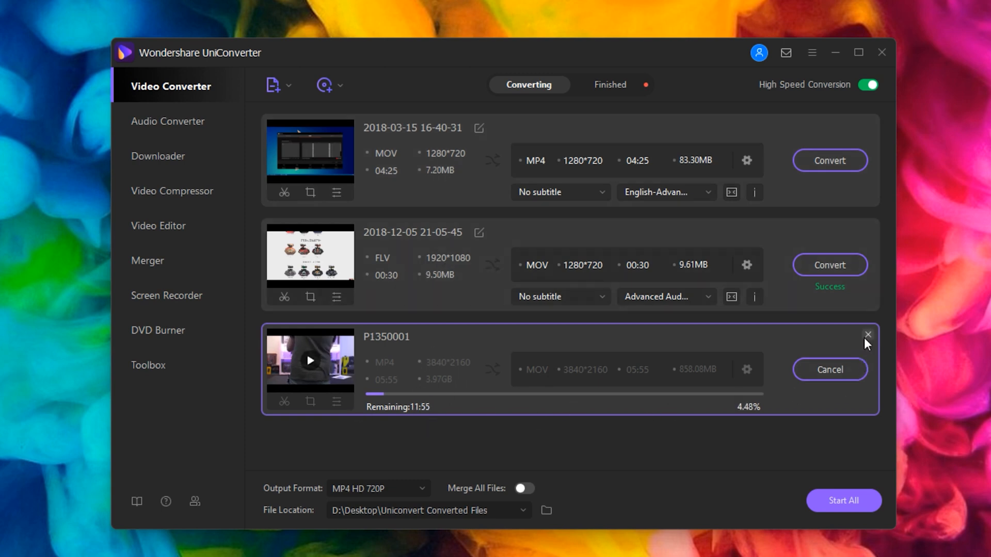
left_click(867, 334)
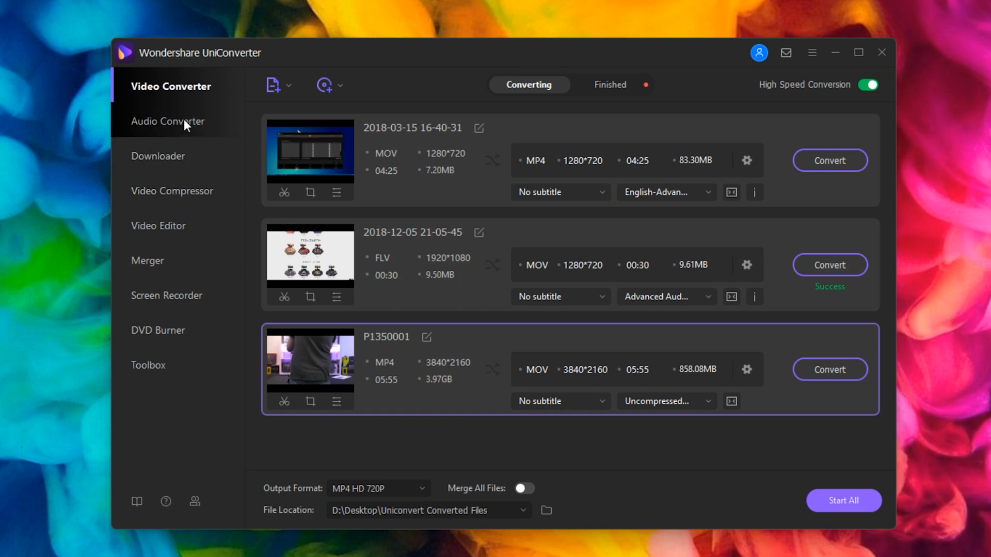
- Visit the Audio Converter page, then land on the empty Downloader section
left_click(168, 122)
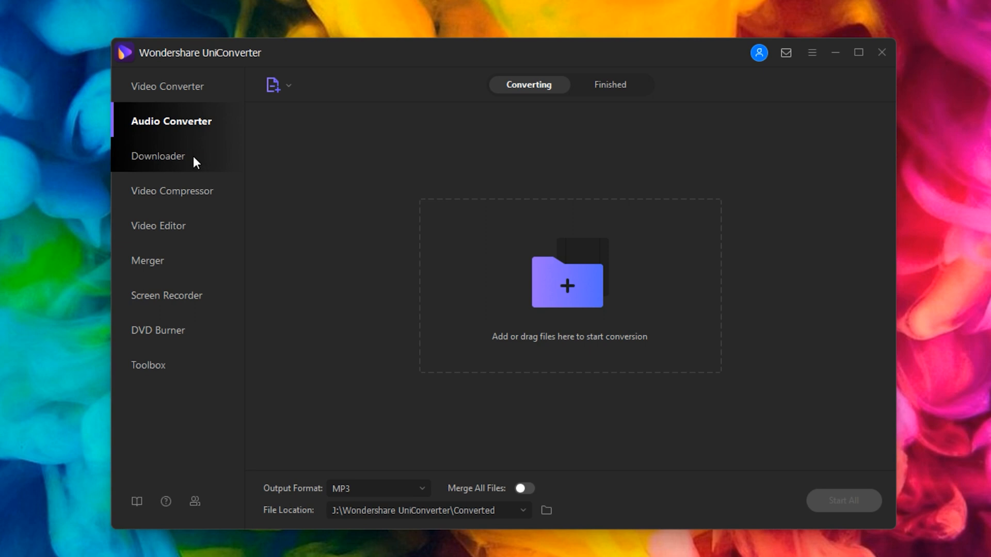
left_click(158, 156)
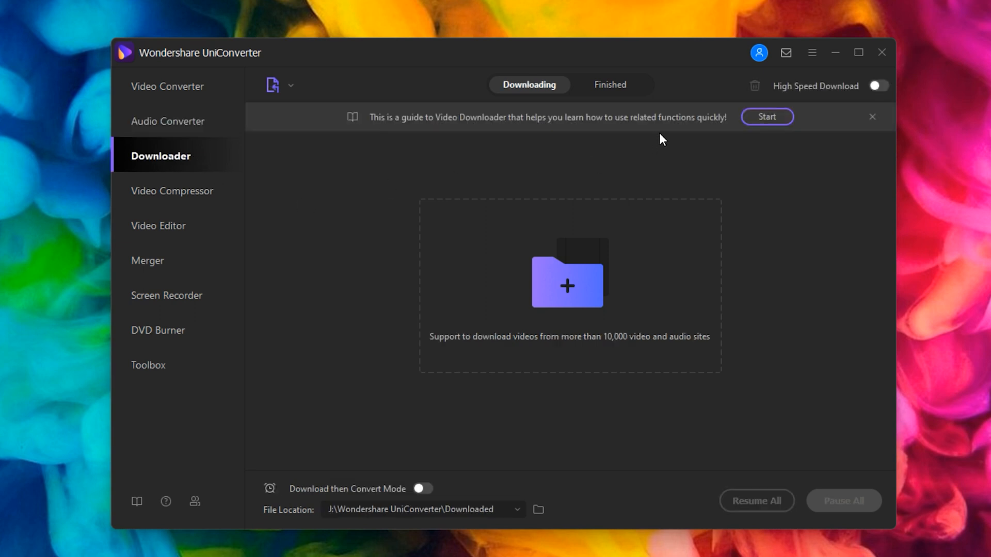
mouse_move(333, 291)
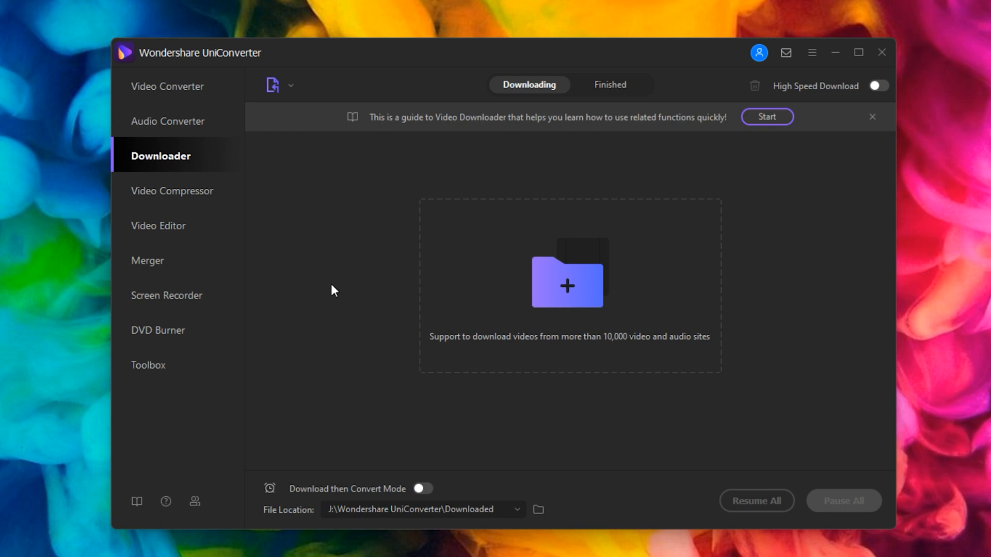
- Show the empty Video Compressor page with its 30% file size target
left_click(172, 190)
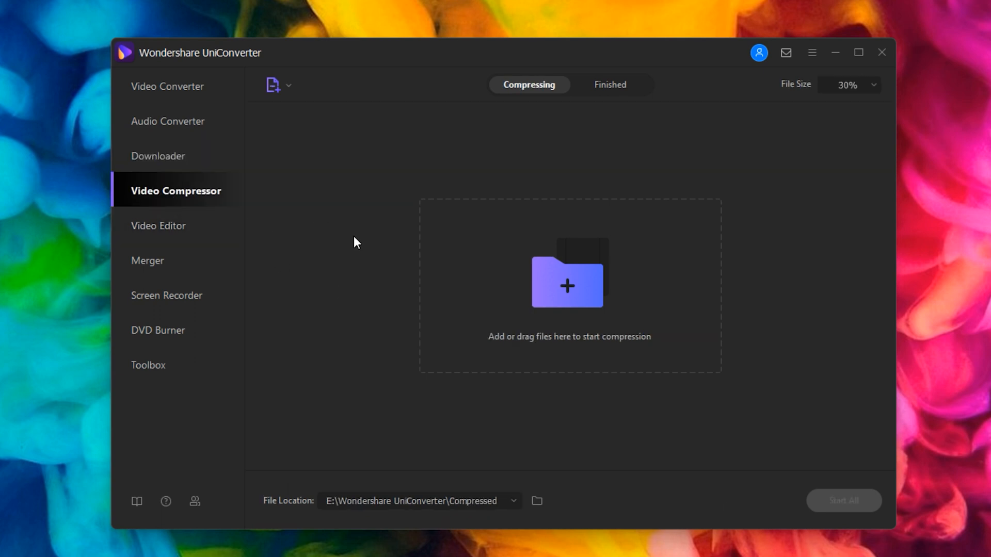
mouse_move(781, 283)
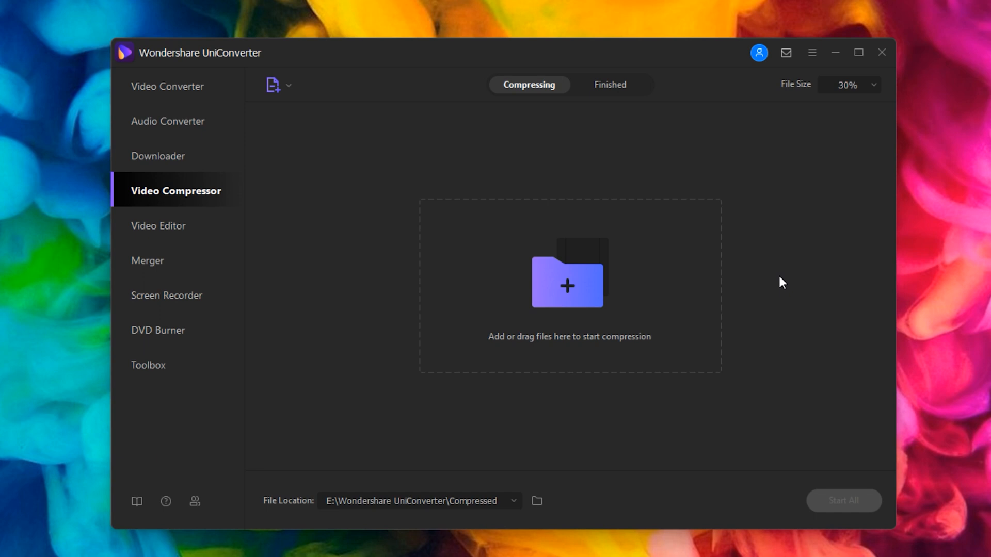
mouse_move(366, 301)
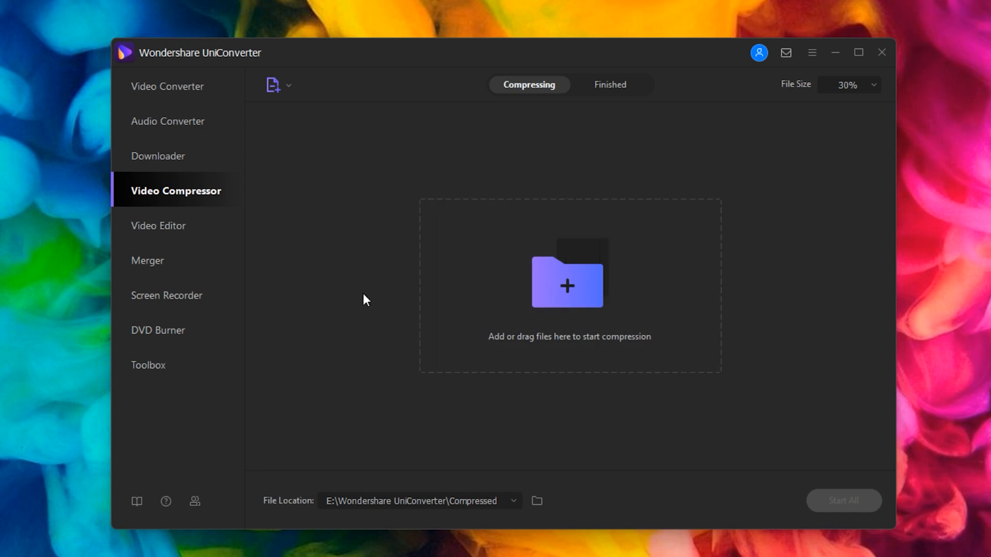
mouse_move(340, 243)
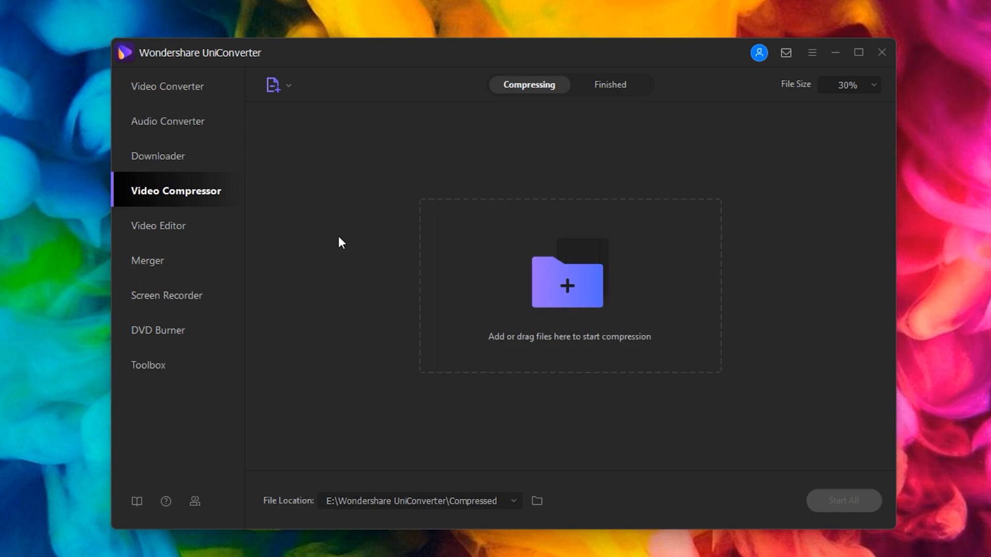
mouse_move(390, 244)
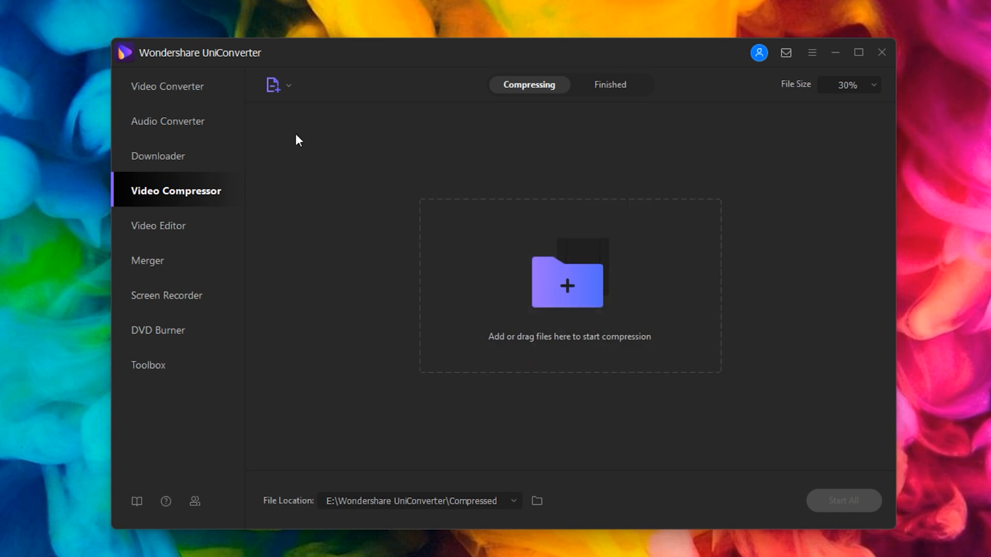
mouse_move(334, 220)
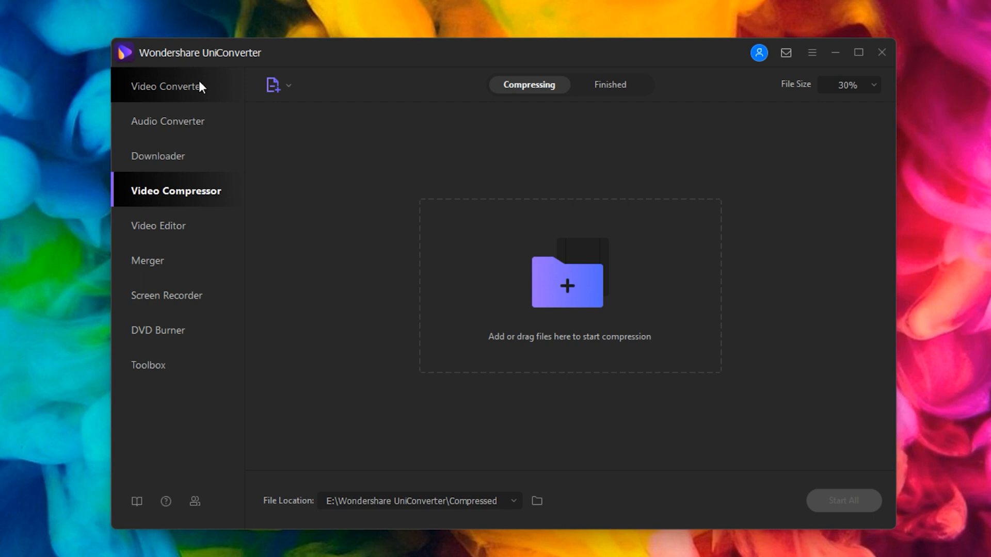
- Pass through Video Converter, Video Editor (cancelling the file picker) and Merger to reach Screen Recorder
left_click(170, 85)
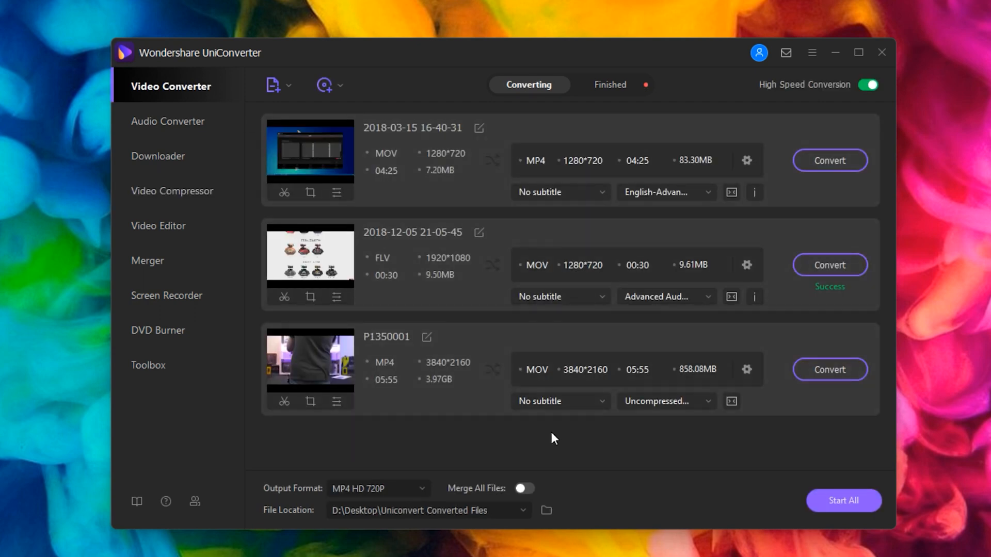
mouse_move(570, 445)
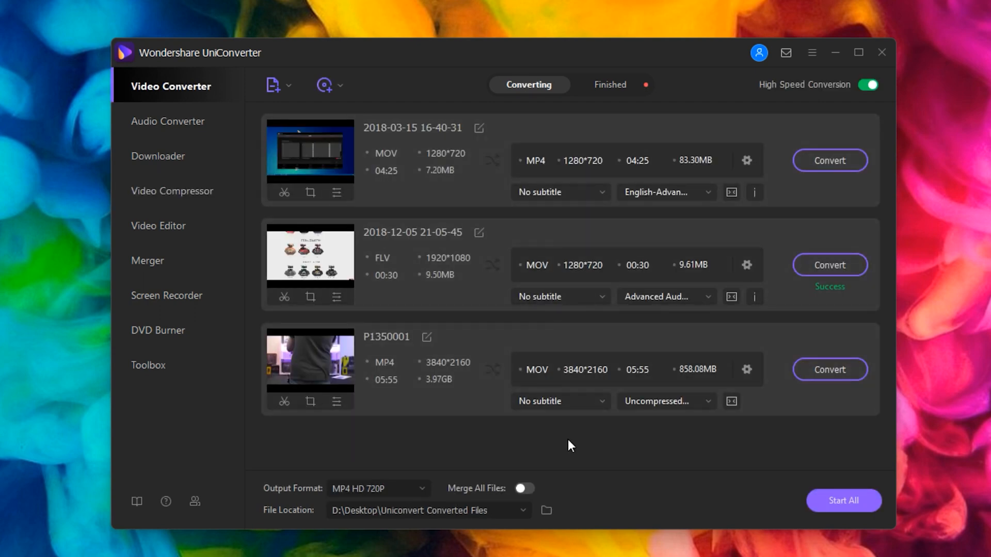
left_click(157, 226)
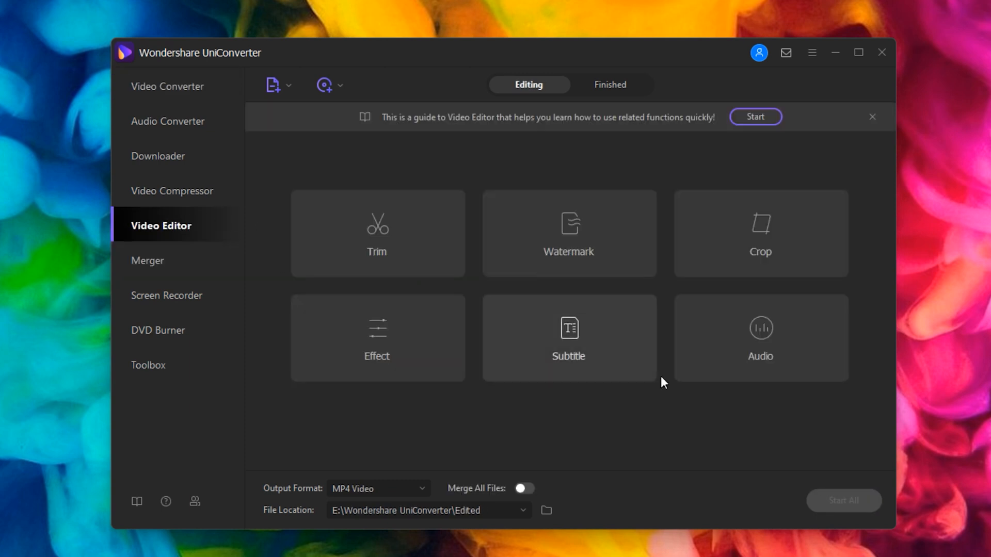
mouse_move(712, 400)
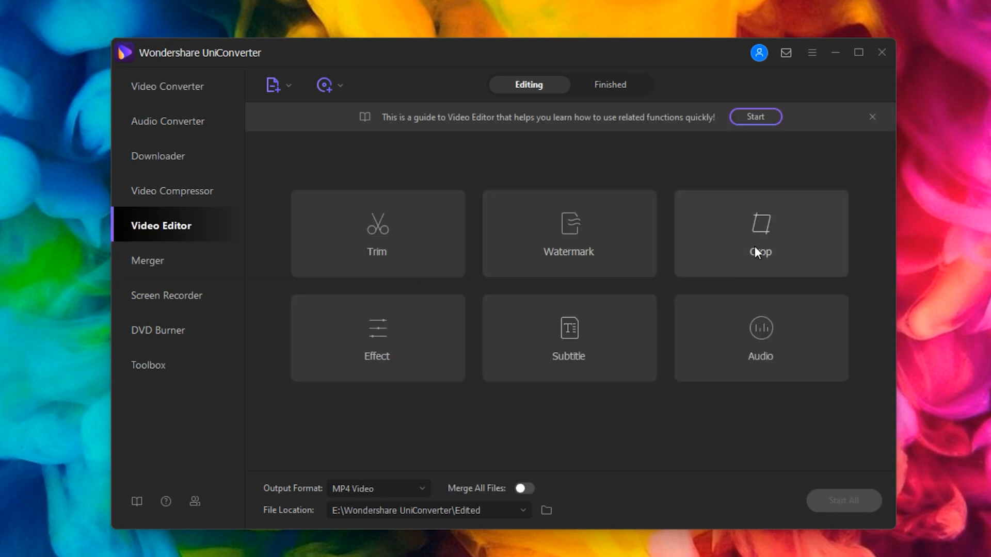
mouse_move(565, 421)
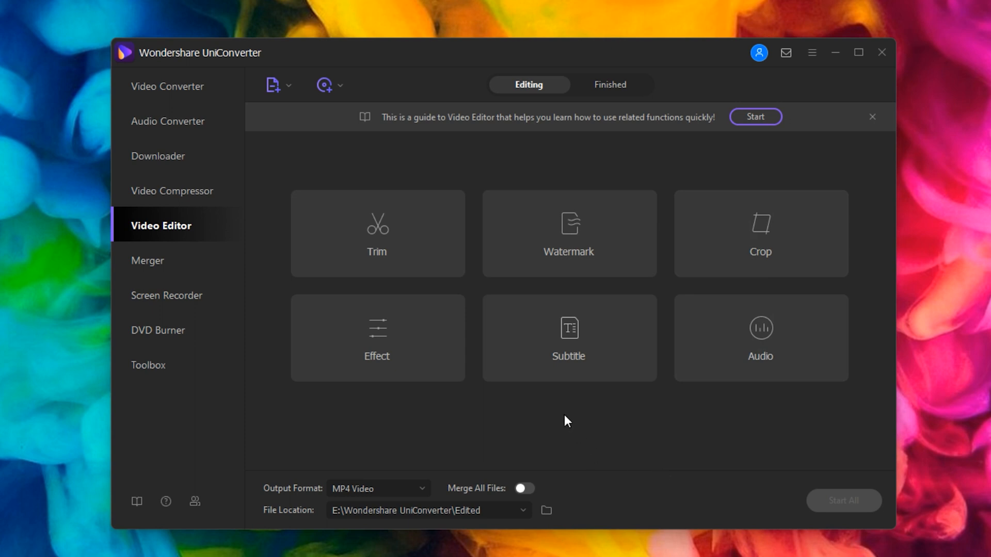
mouse_move(529, 256)
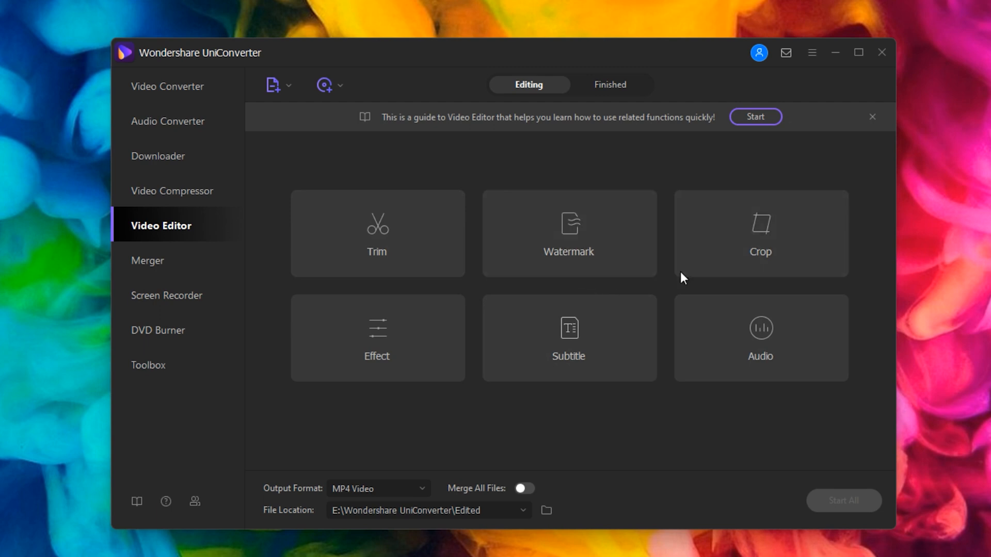
mouse_move(768, 262)
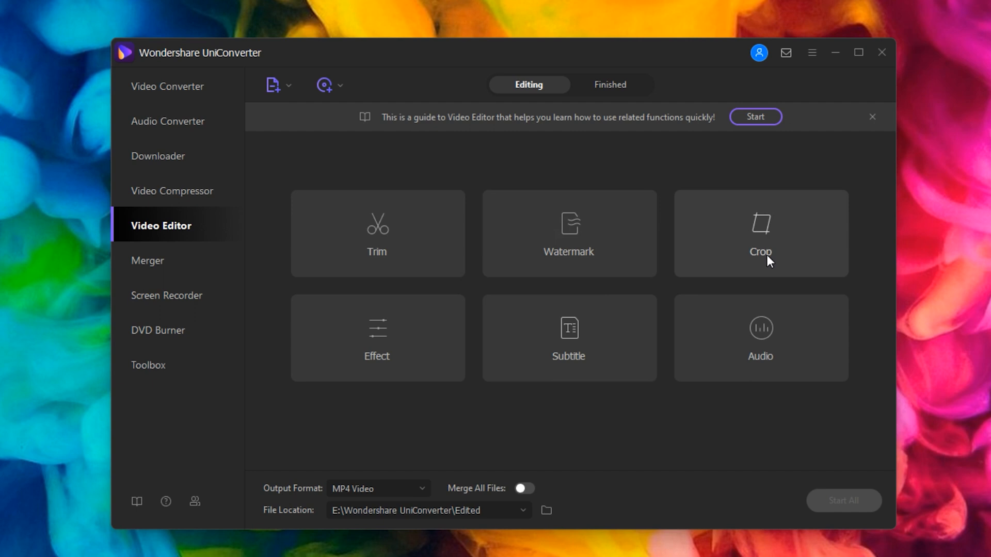
mouse_move(782, 254)
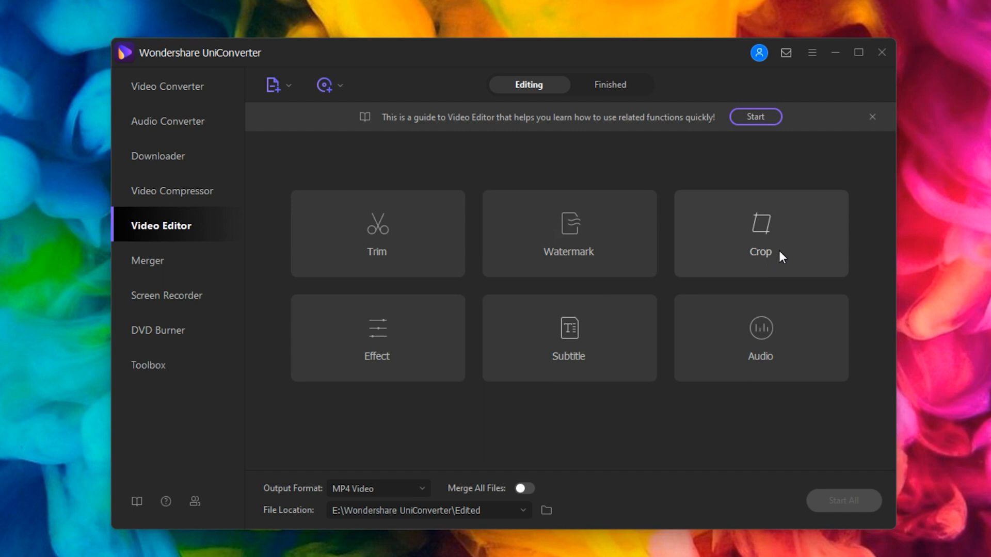
mouse_move(750, 258)
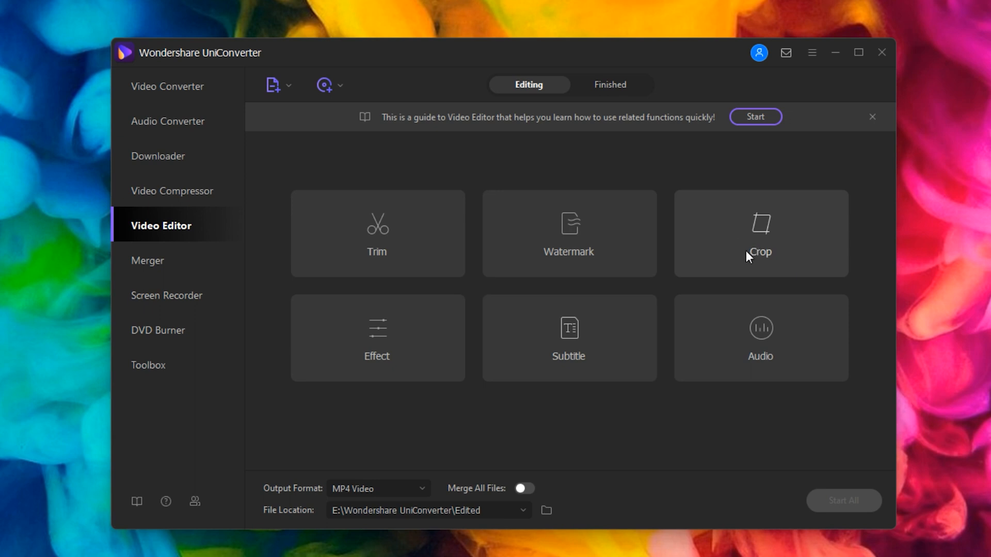
mouse_move(634, 377)
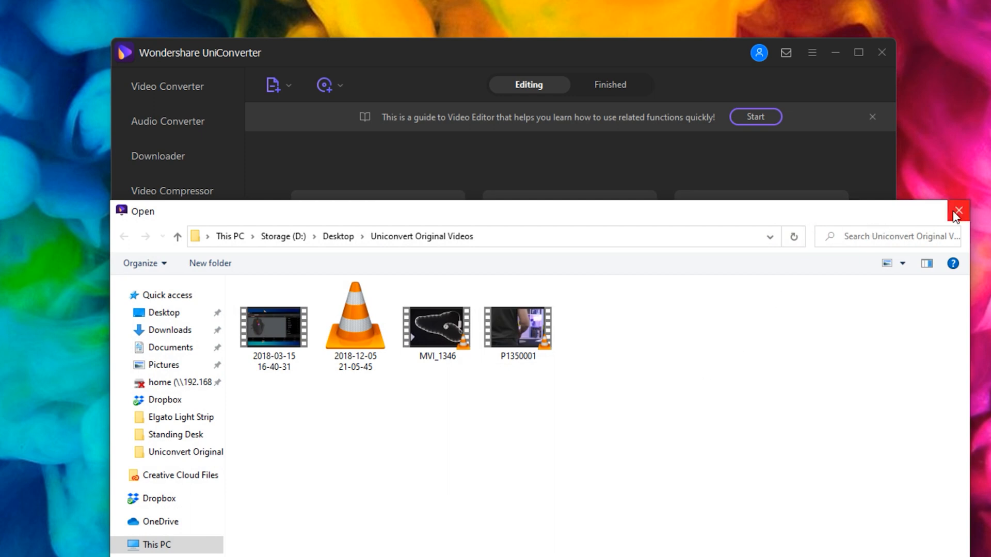
left_click(958, 210)
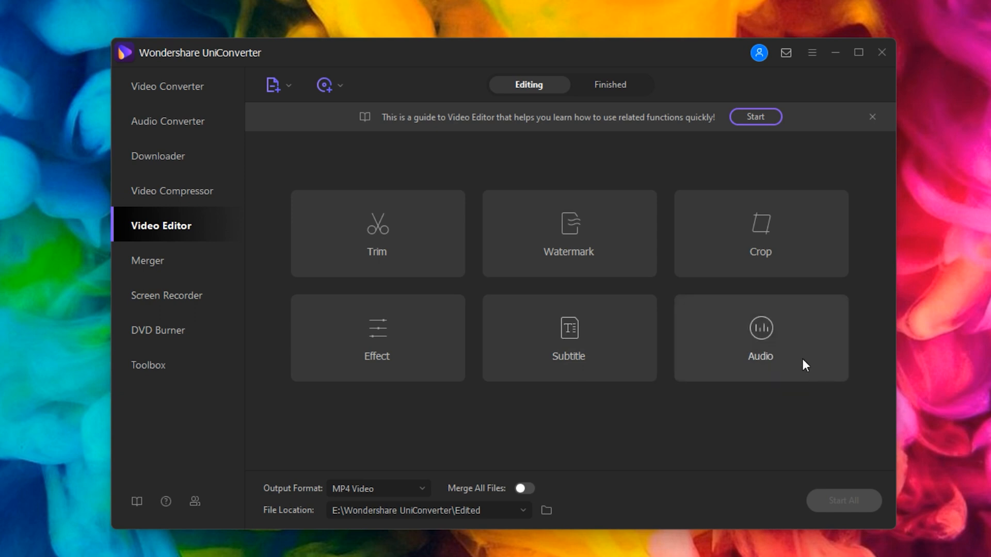
mouse_move(487, 166)
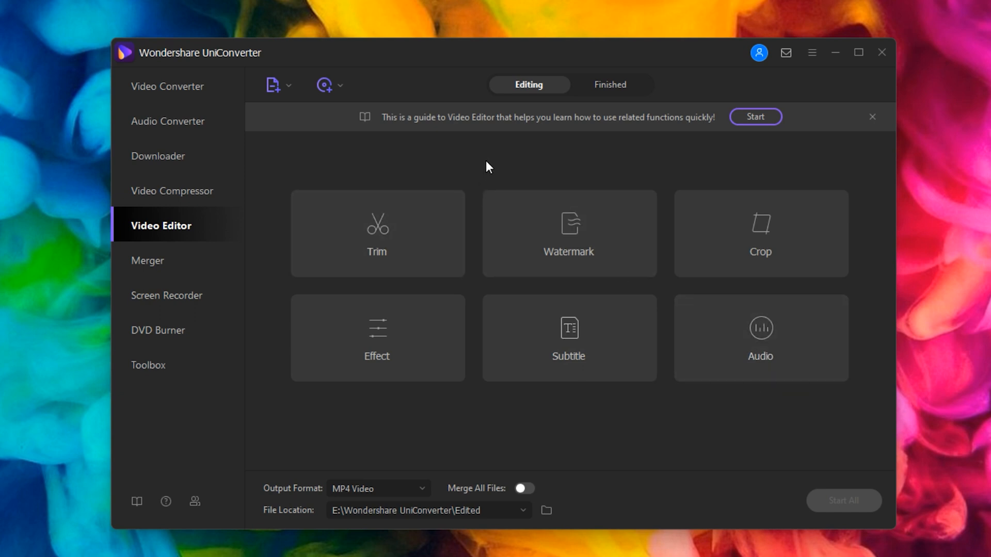
left_click(149, 260)
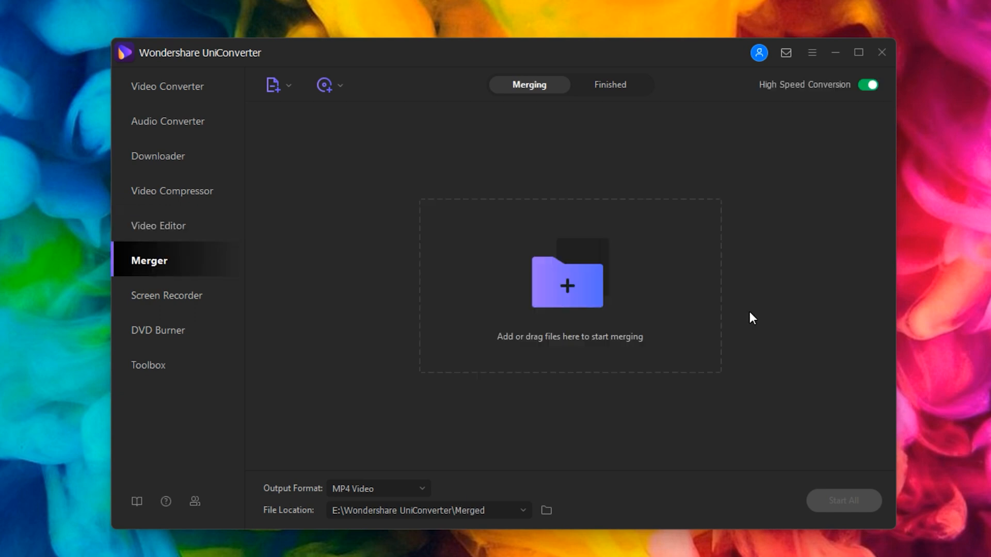
mouse_move(316, 246)
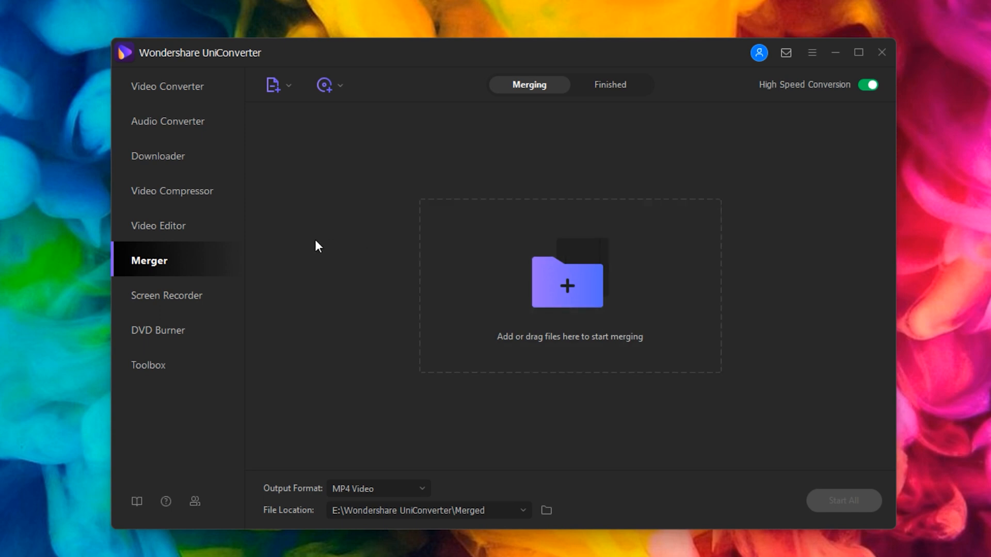
left_click(167, 295)
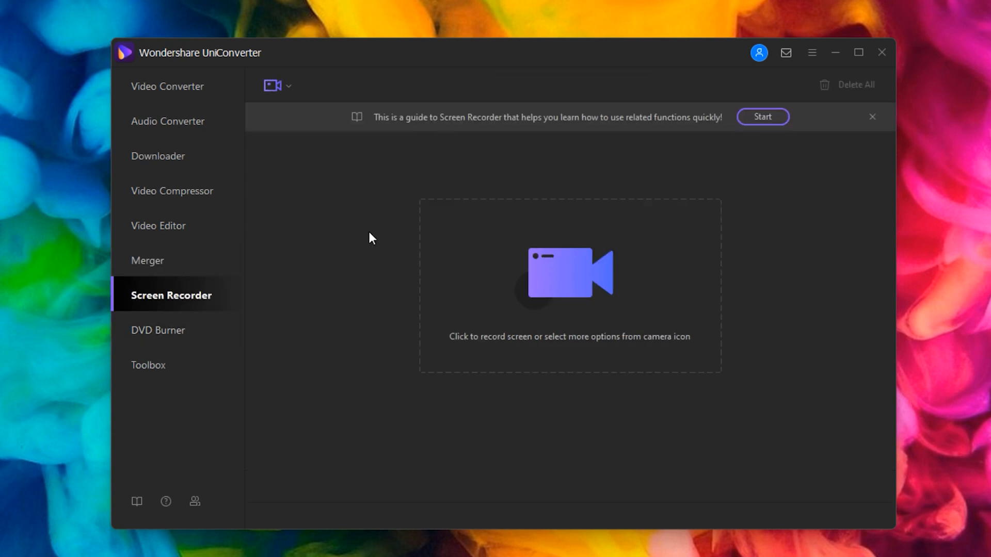
- Launch the recorder and define a custom 1568×947 capture region with Lock Aspect Ratio on
left_click(568, 273)
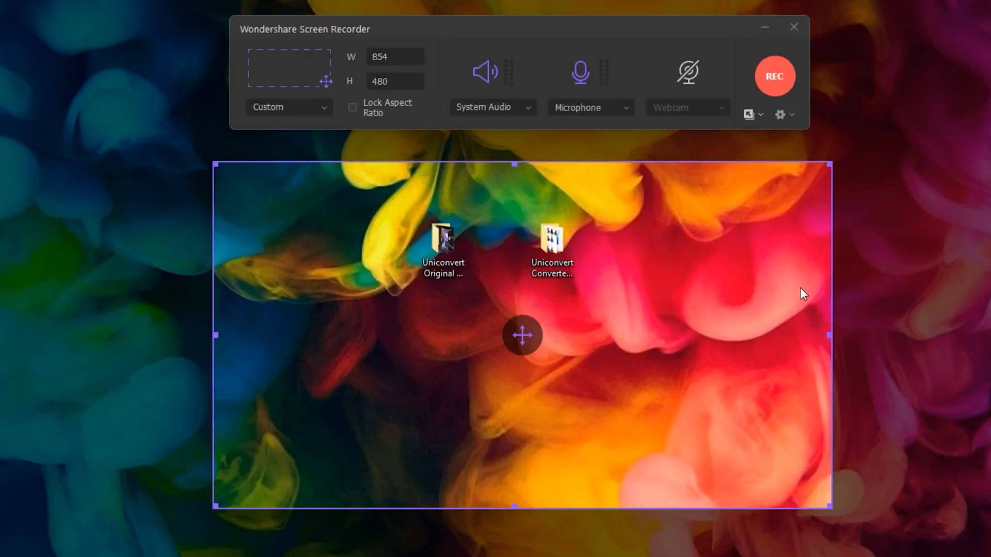
mouse_move(540, 331)
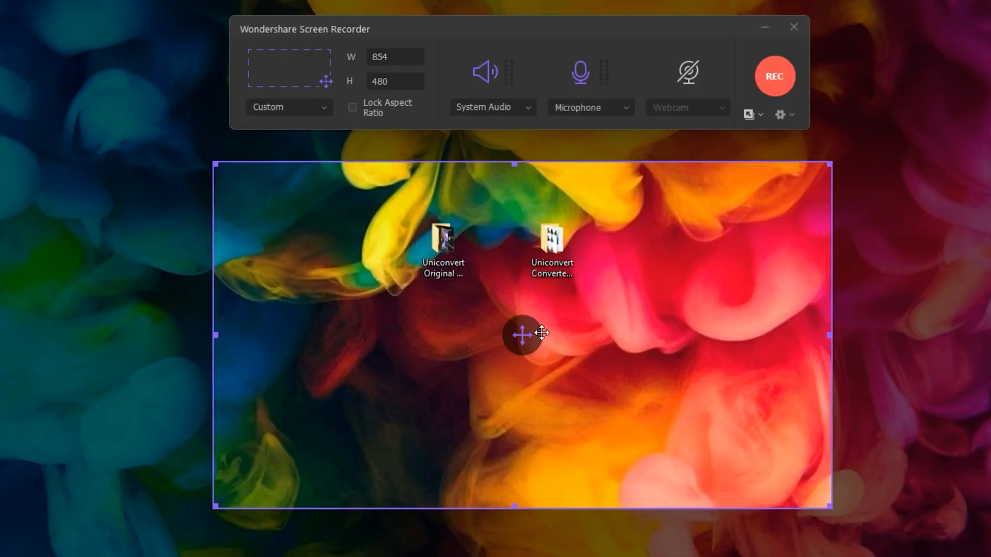
left_click_drag(523, 333, 430, 343)
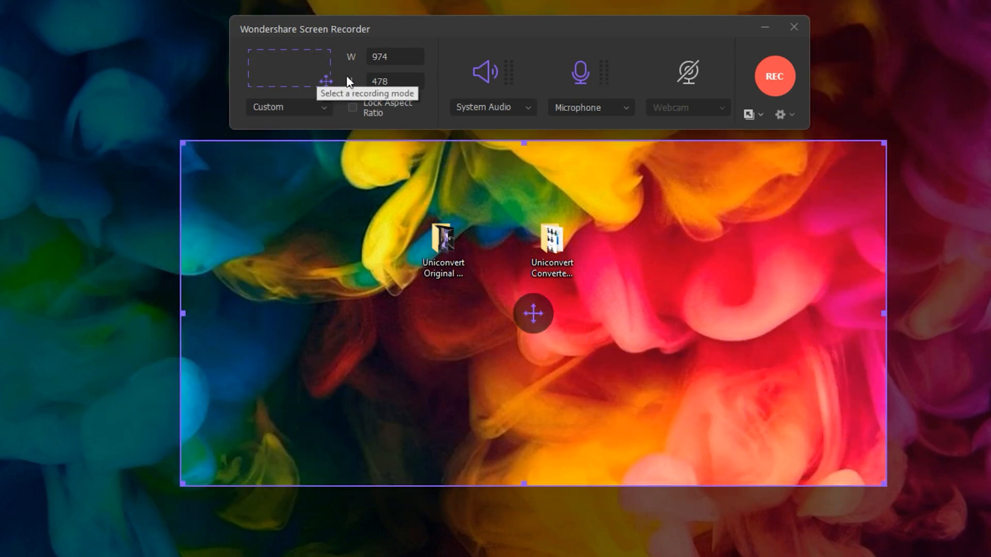
mouse_move(176, 141)
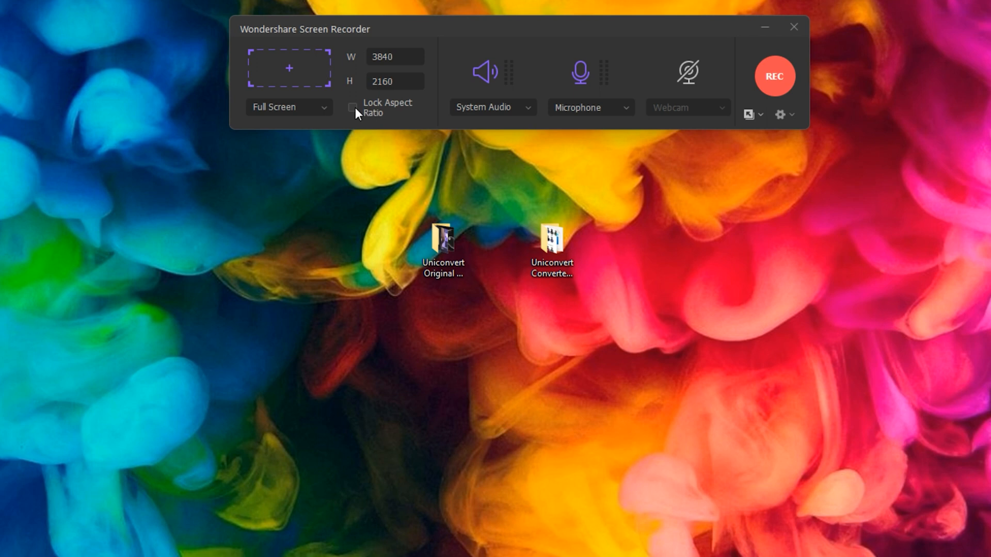
left_click(351, 108)
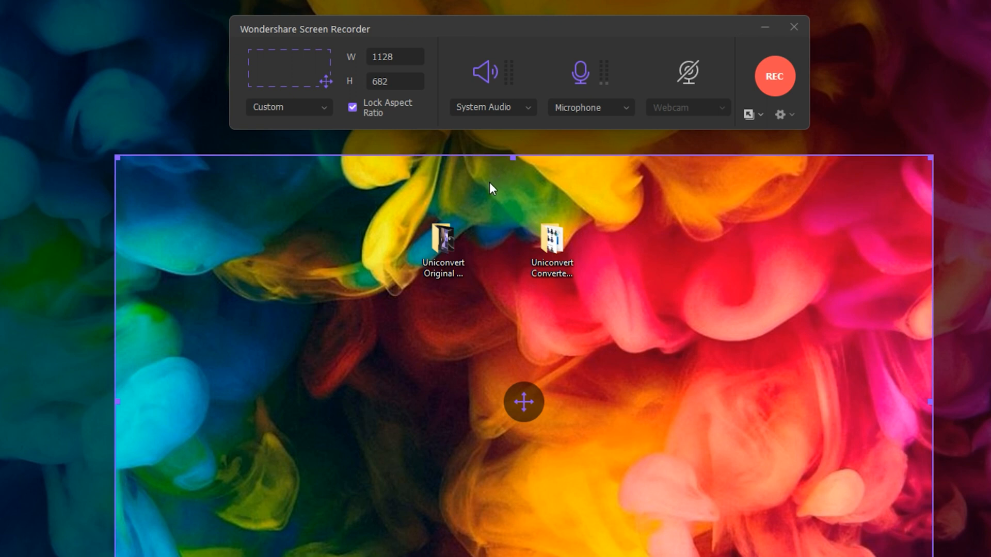
mouse_move(369, 101)
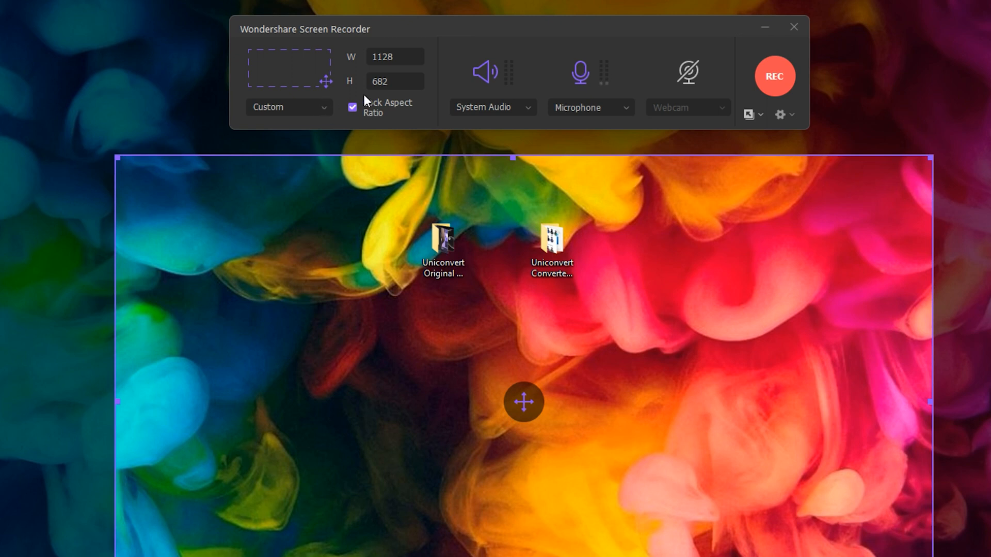
mouse_move(478, 125)
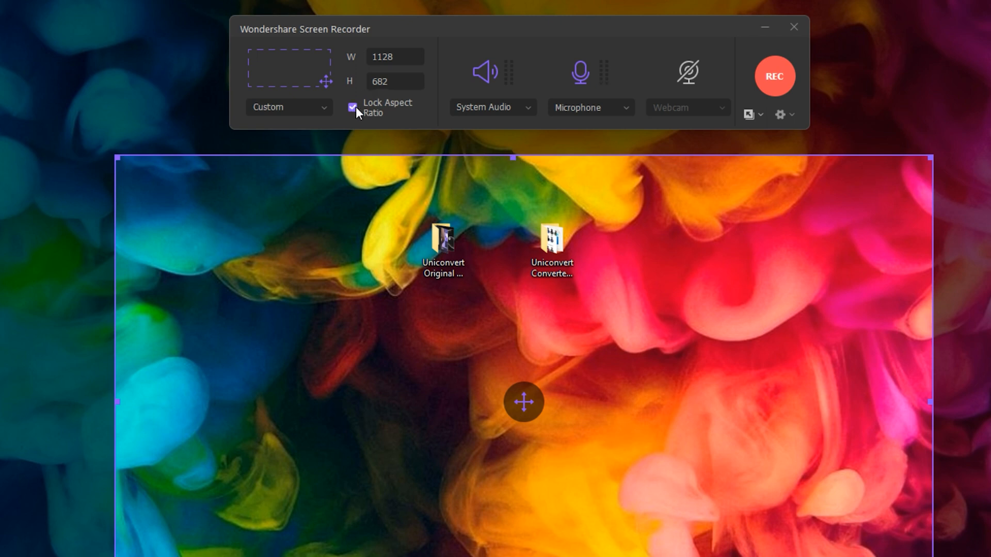
left_click(288, 106)
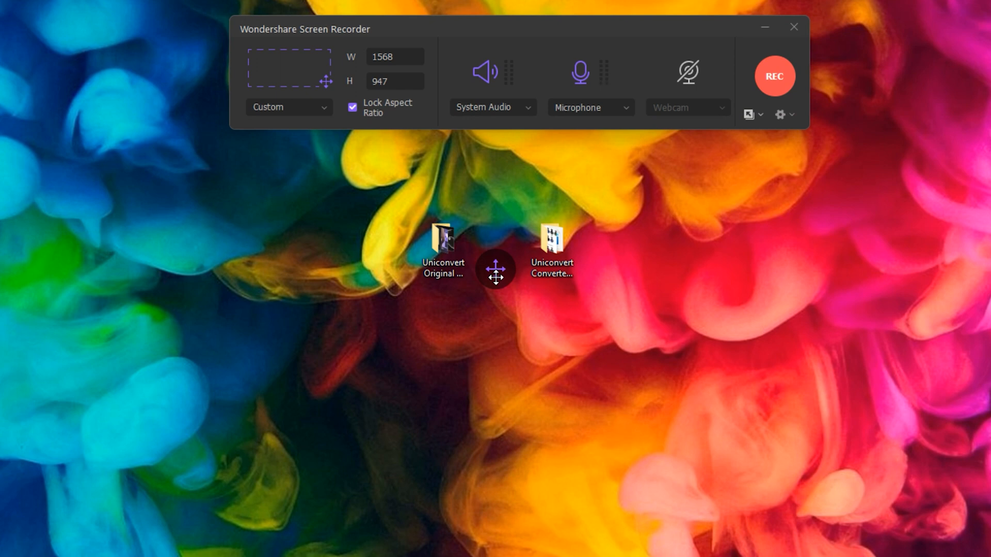
mouse_move(339, 427)
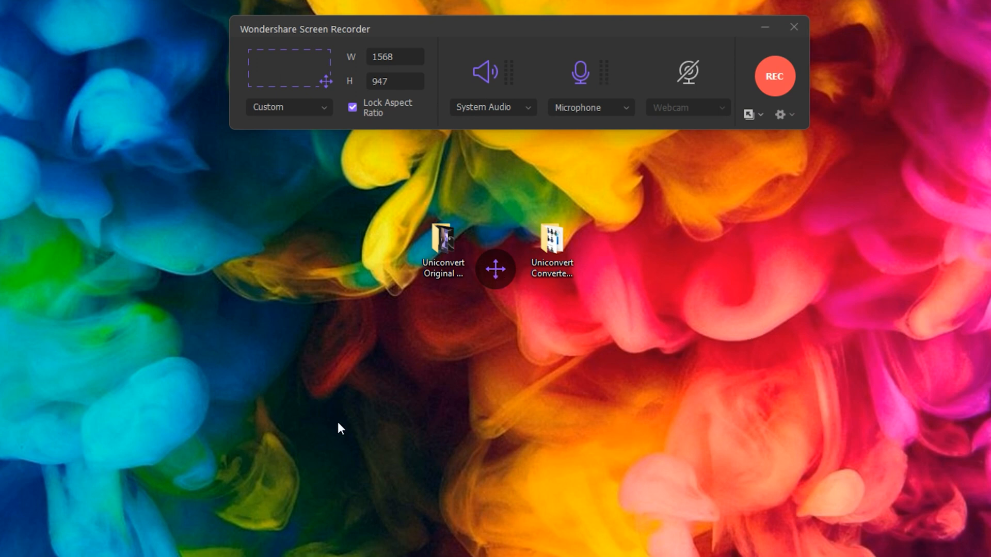
left_click(492, 106)
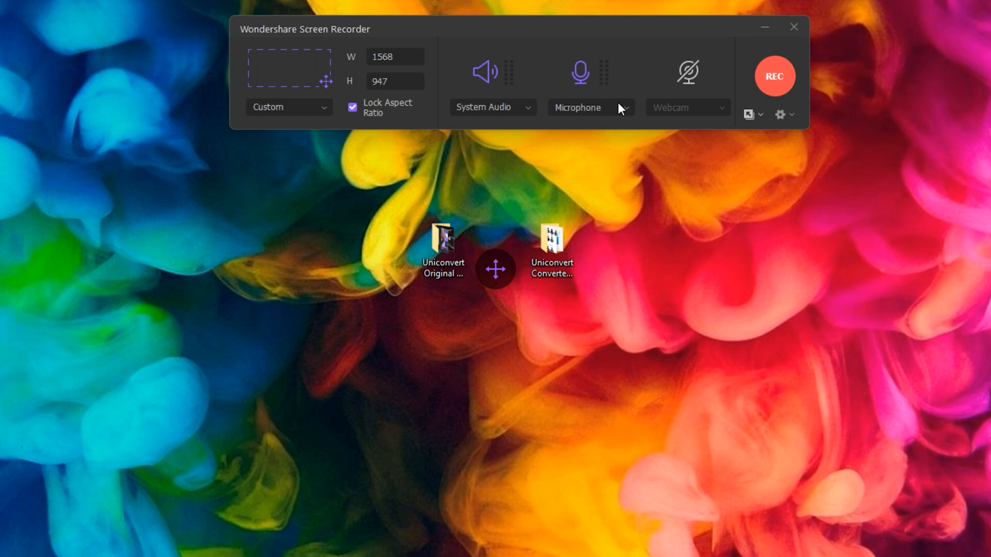
mouse_move(629, 110)
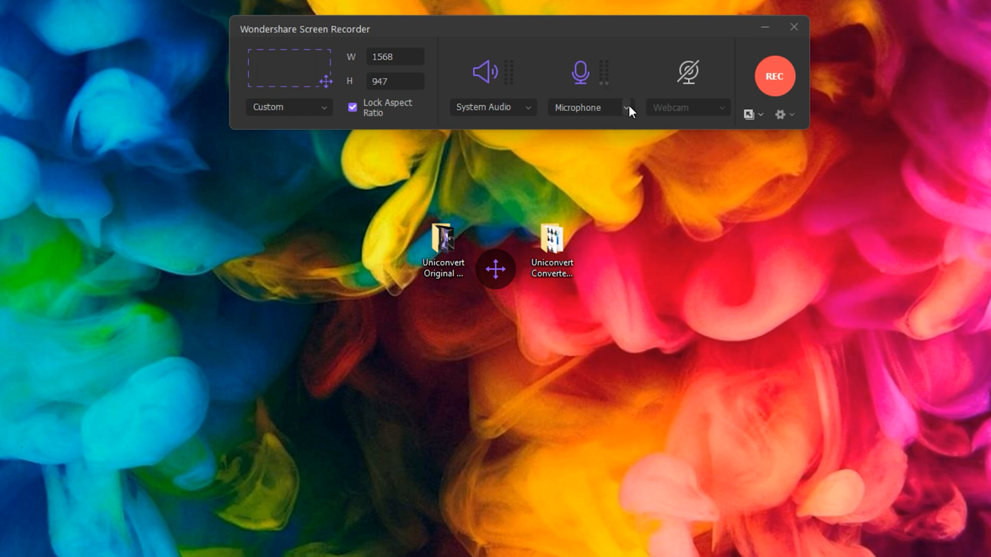
mouse_move(41, 235)
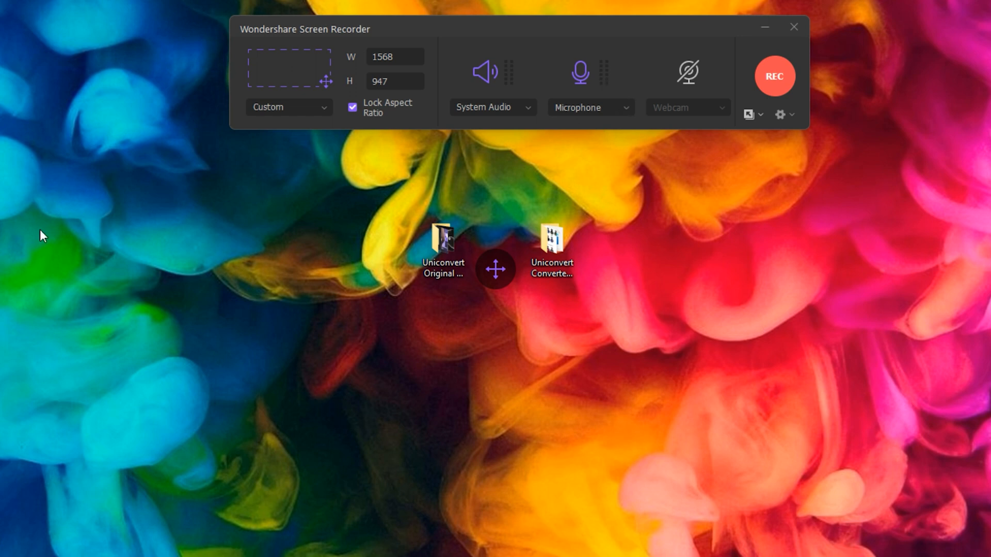
mouse_move(723, 116)
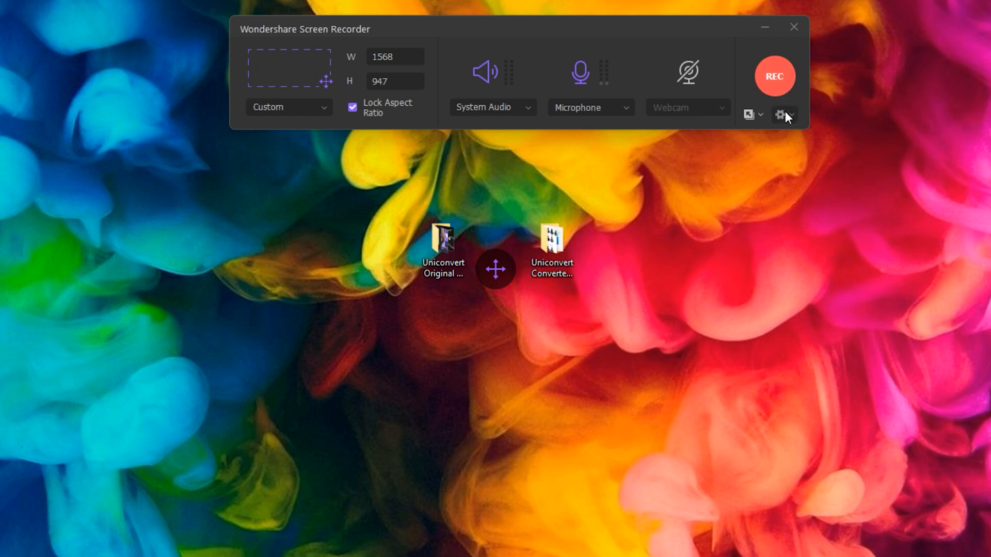
- Expand the recorder settings panel showing MP4 at 30 fps, High quality and timer options
left_click(780, 114)
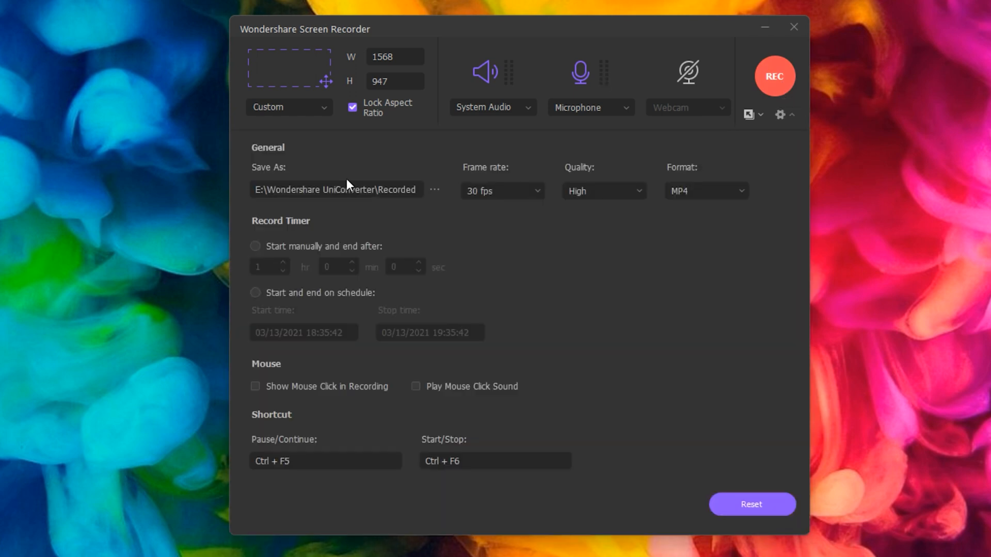
mouse_move(694, 195)
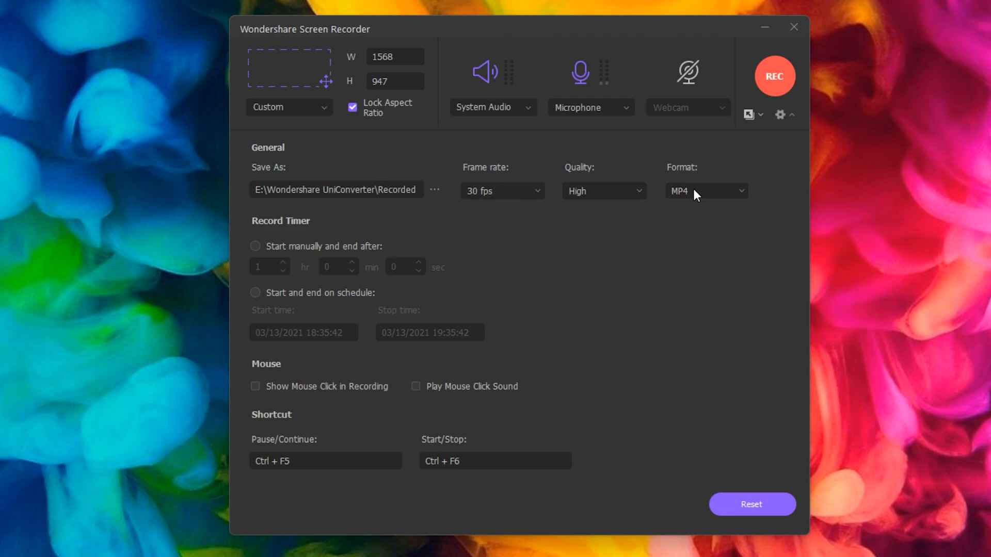
mouse_move(708, 198)
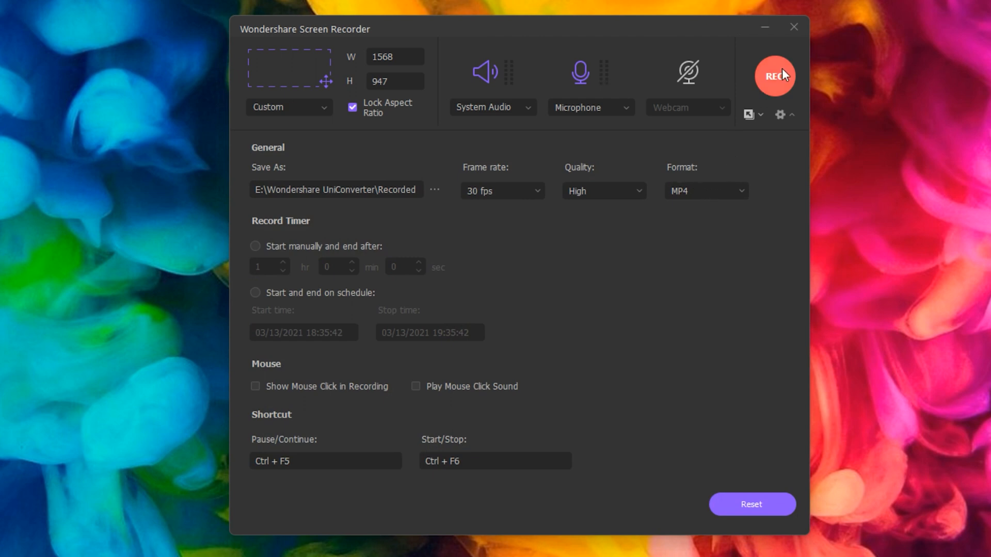
mouse_move(357, 320)
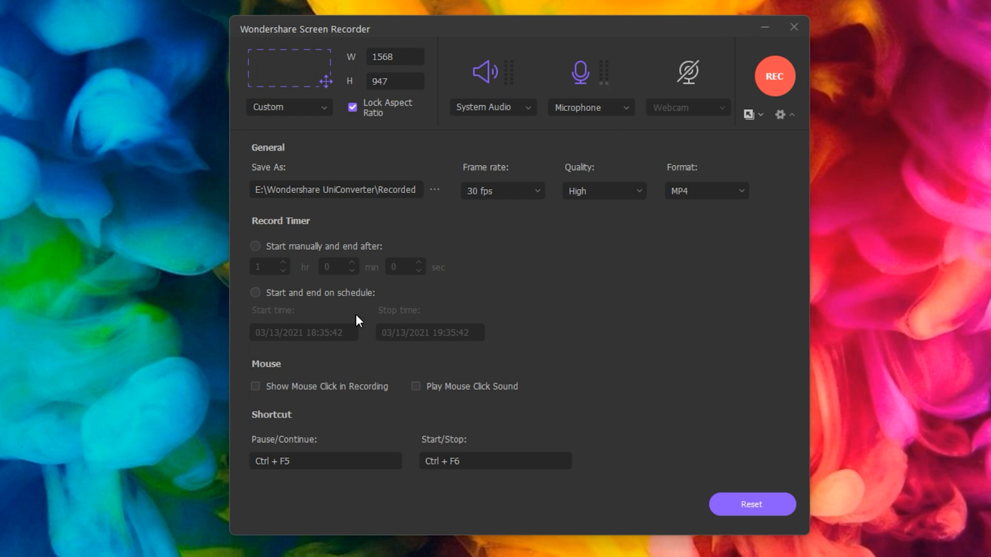
mouse_move(334, 361)
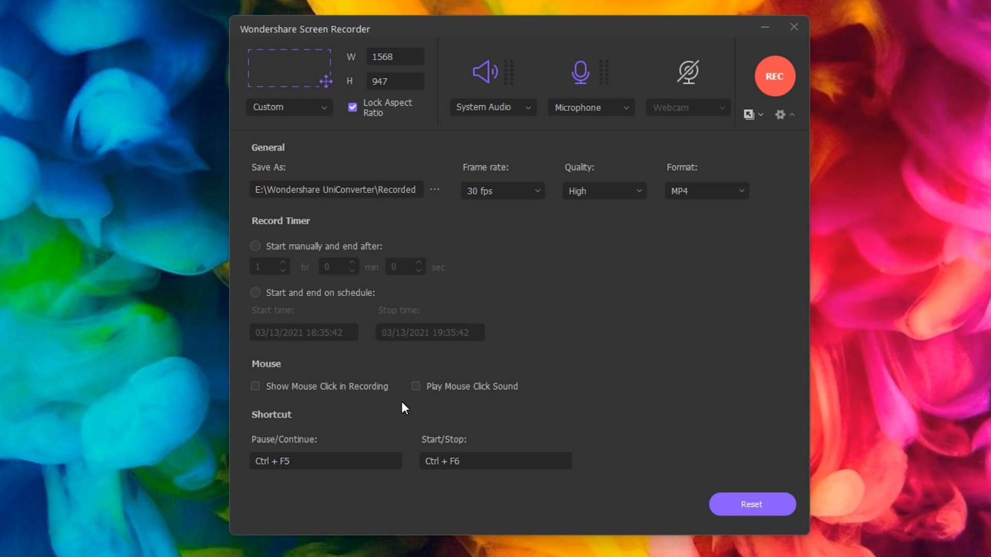
mouse_move(373, 447)
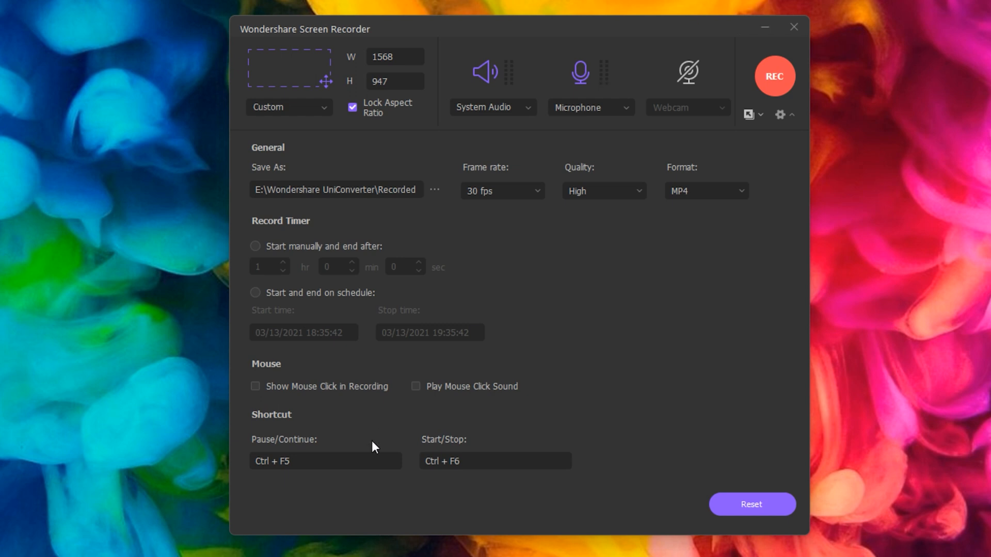
mouse_move(598, 472)
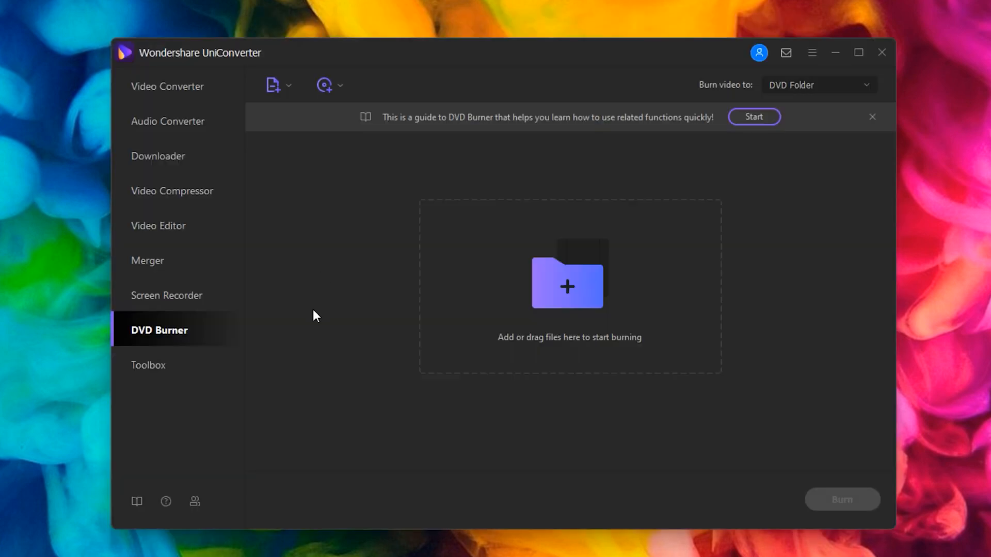
mouse_move(352, 334)
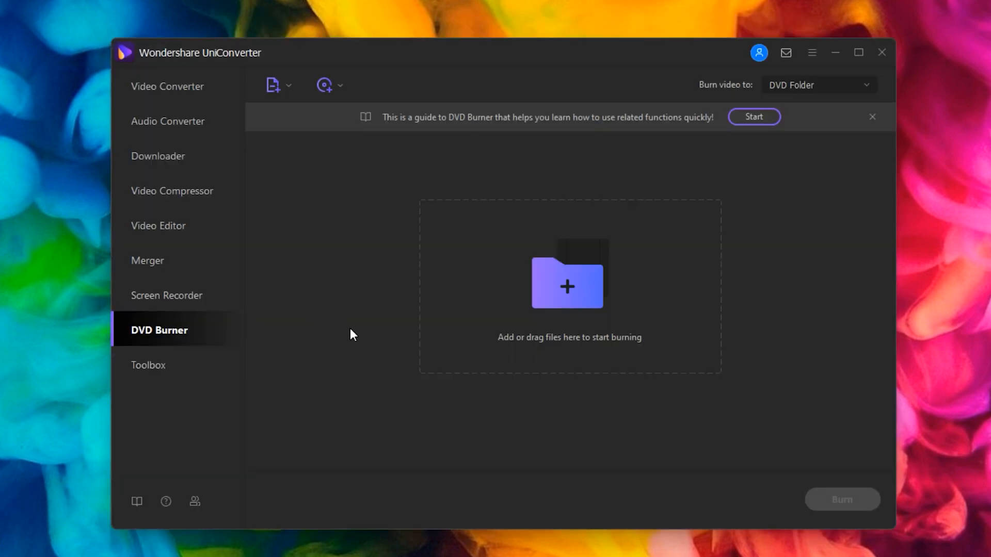
mouse_move(478, 167)
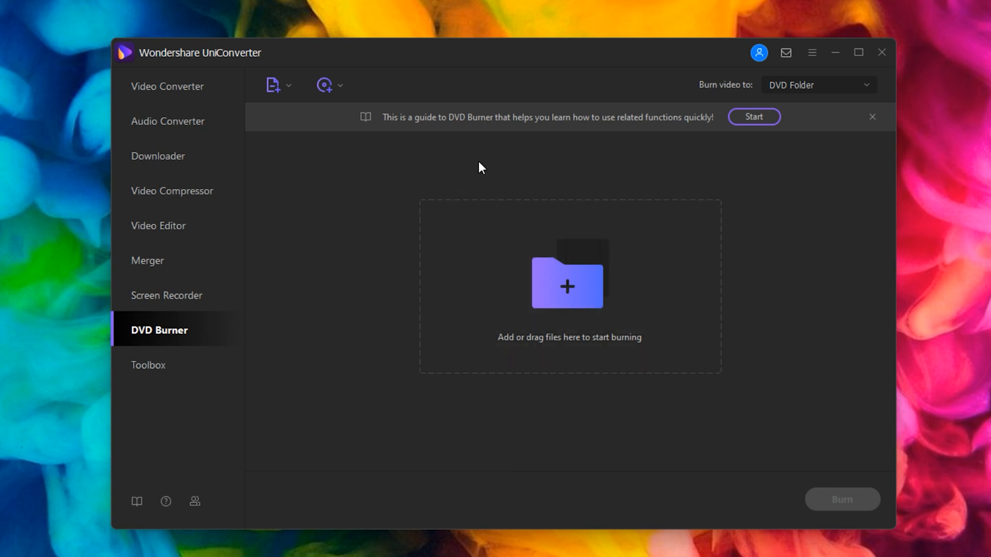
mouse_move(485, 163)
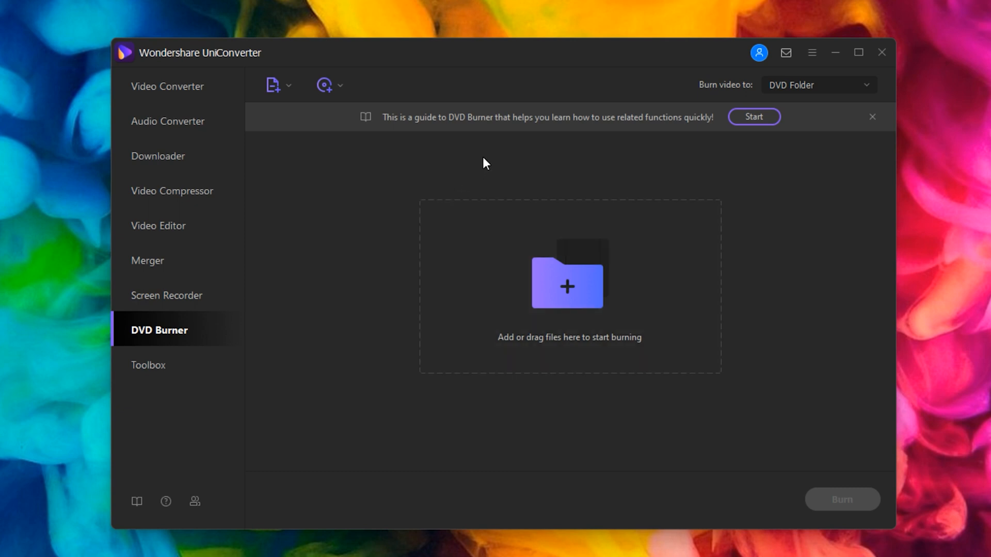
mouse_move(354, 232)
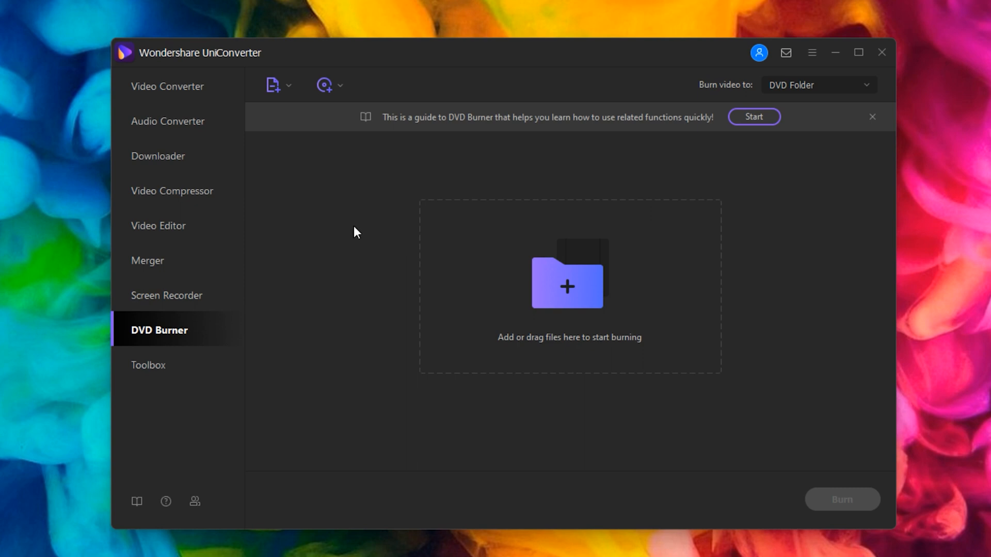
mouse_move(329, 262)
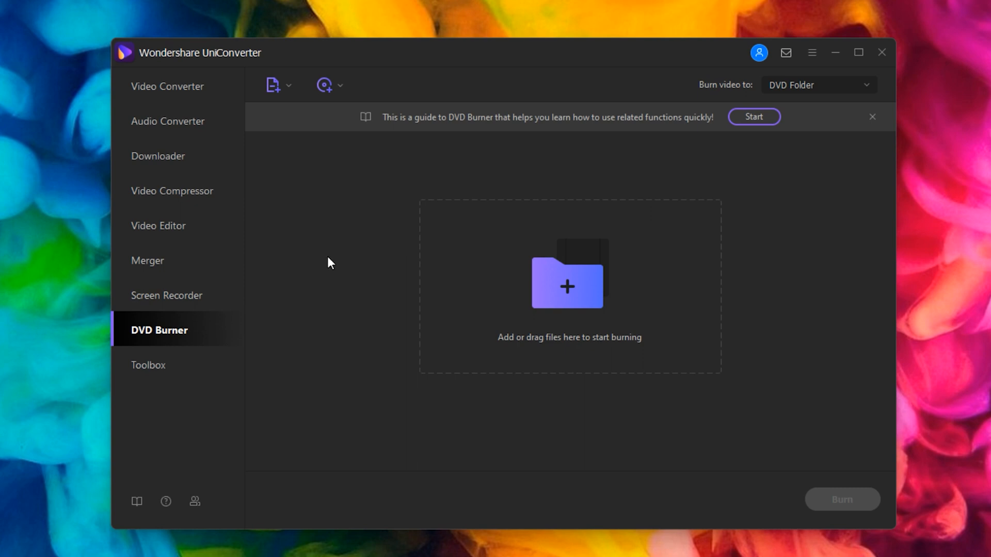
mouse_move(537, 406)
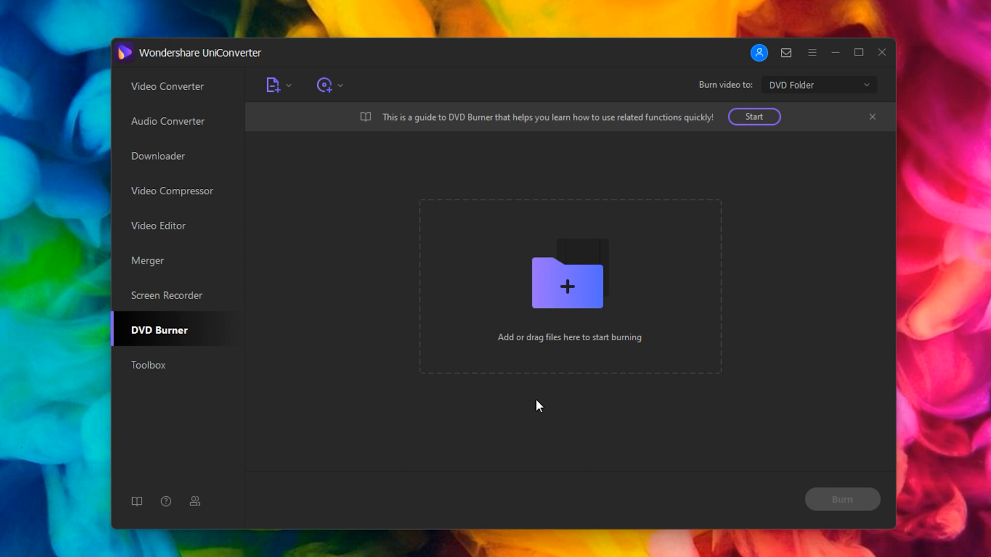
- Show the Toolbox page listing utilities like Image Converter, GIF Maker and CD Burner
left_click(148, 364)
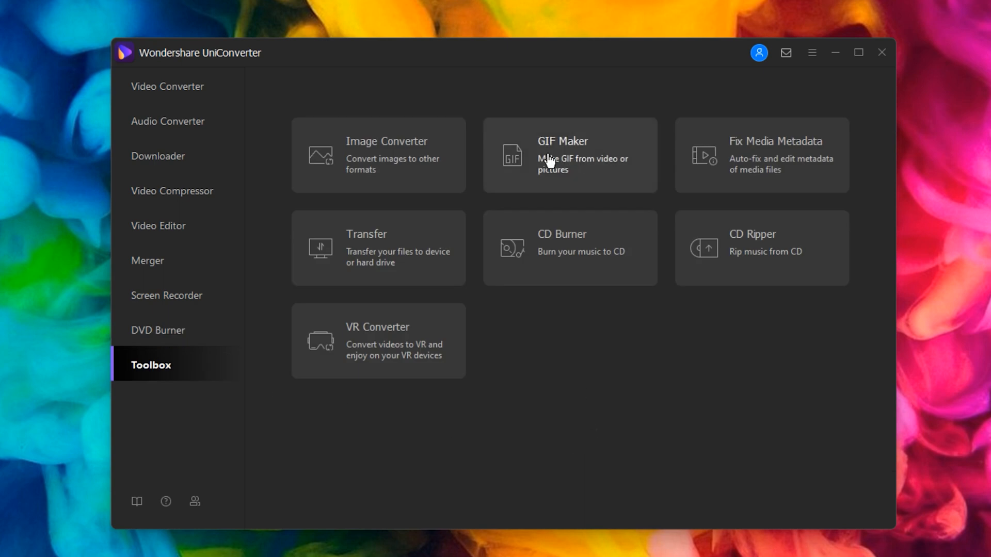
mouse_move(573, 182)
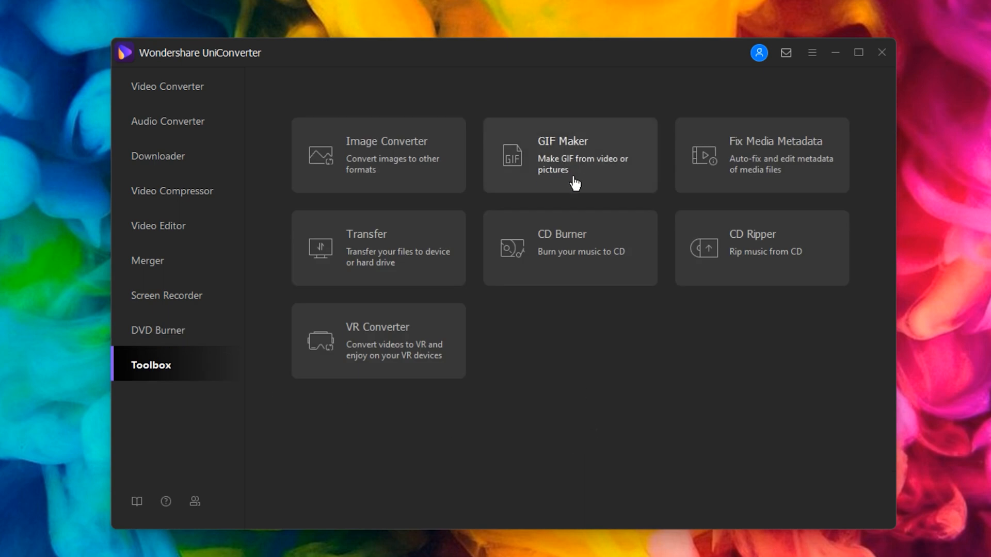
mouse_move(582, 238)
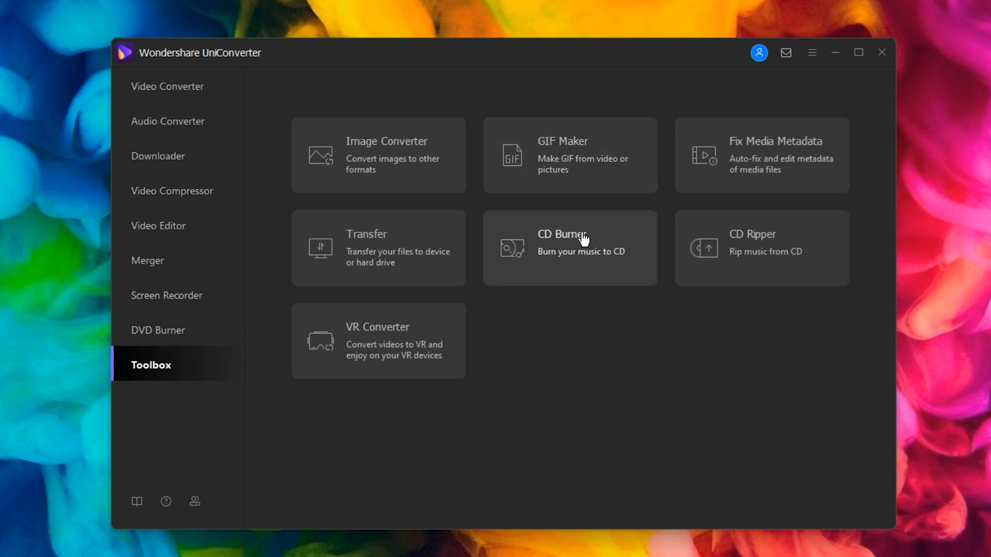
mouse_move(735, 285)
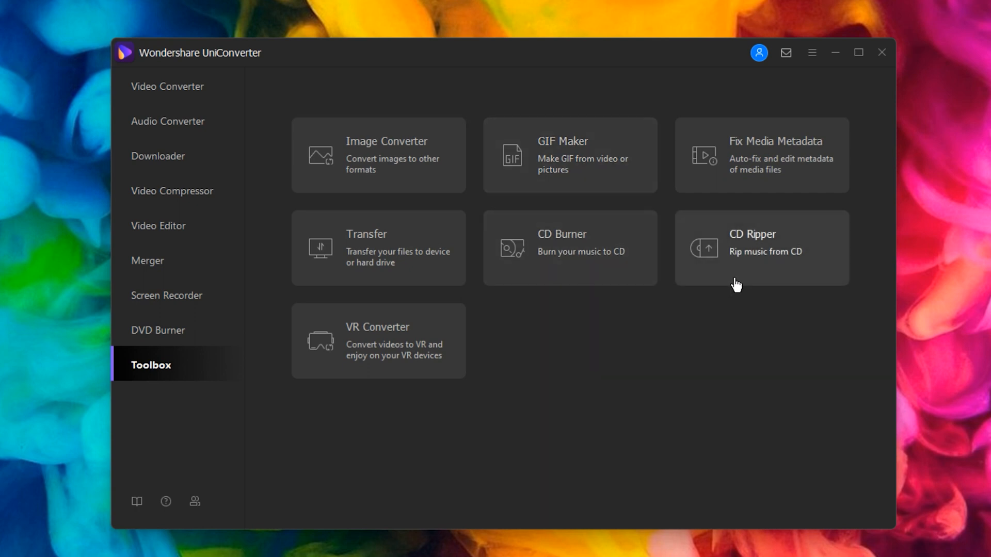
mouse_move(676, 339)
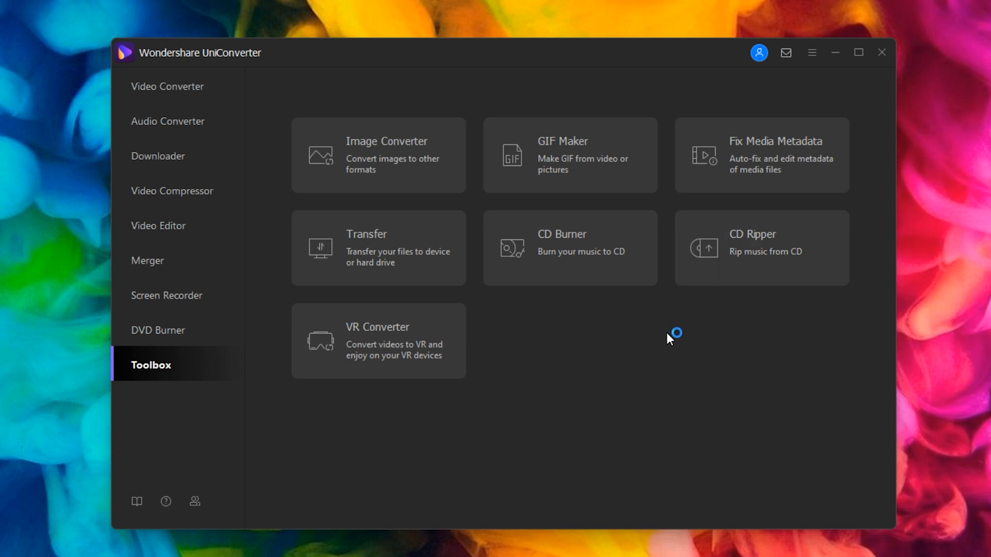
mouse_move(669, 353)
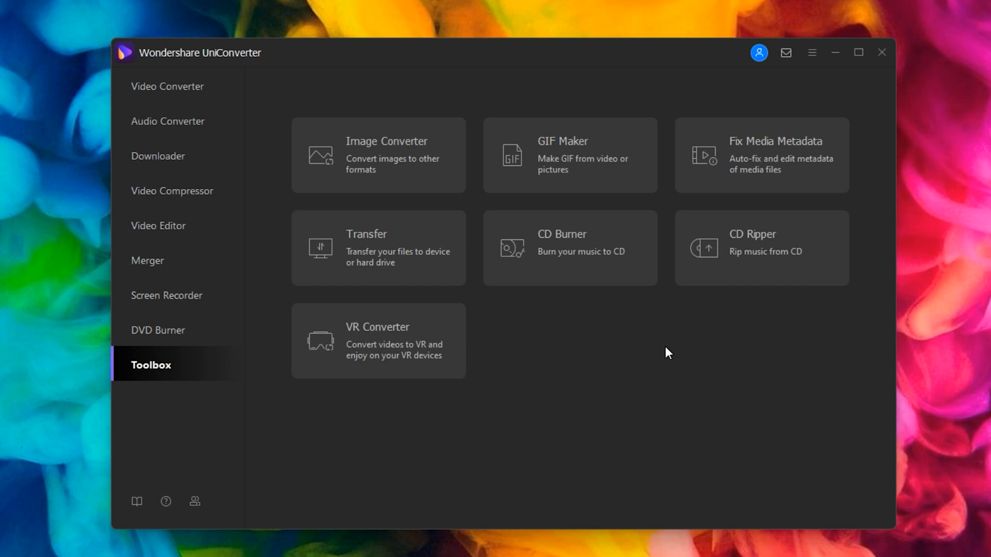
mouse_move(377, 287)
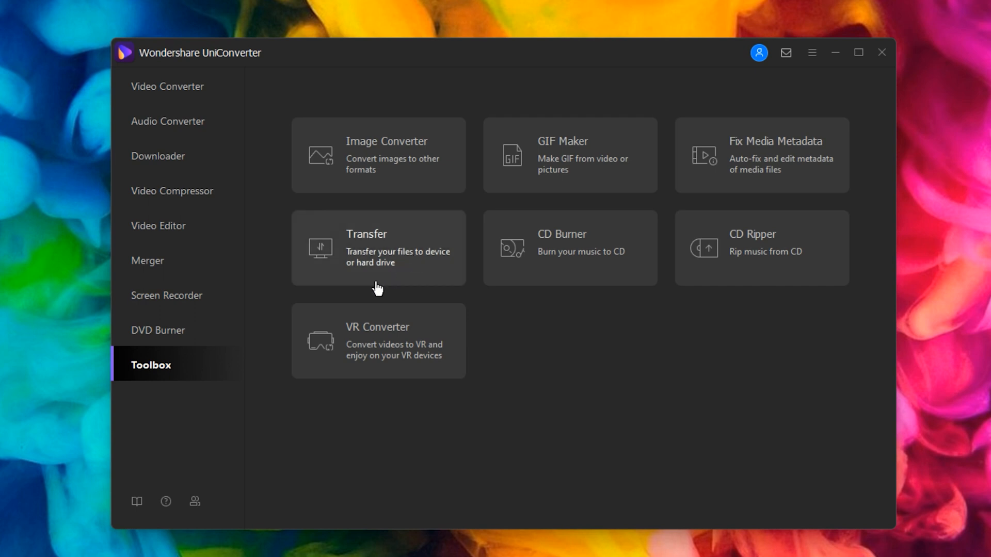
mouse_move(640, 370)
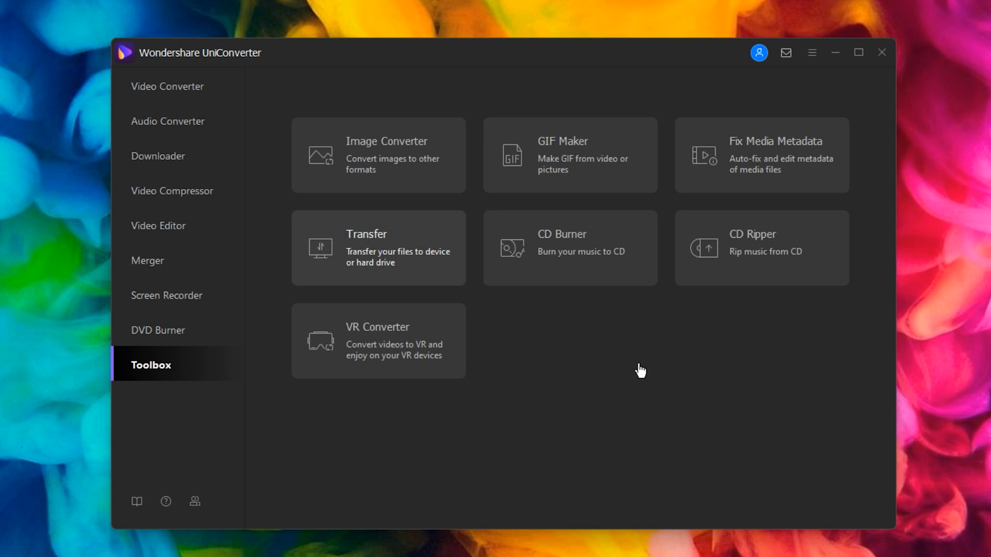
left_click(378, 248)
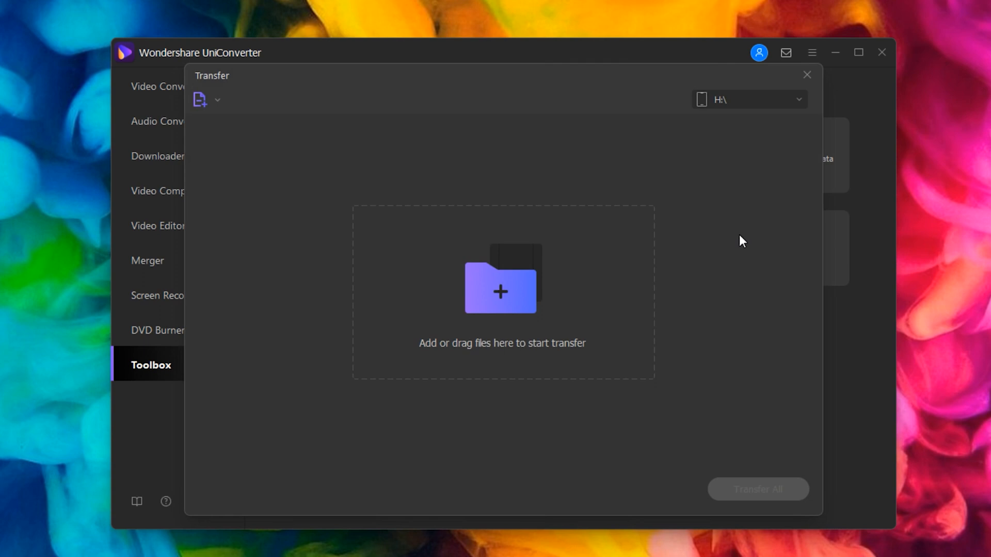
mouse_move(807, 74)
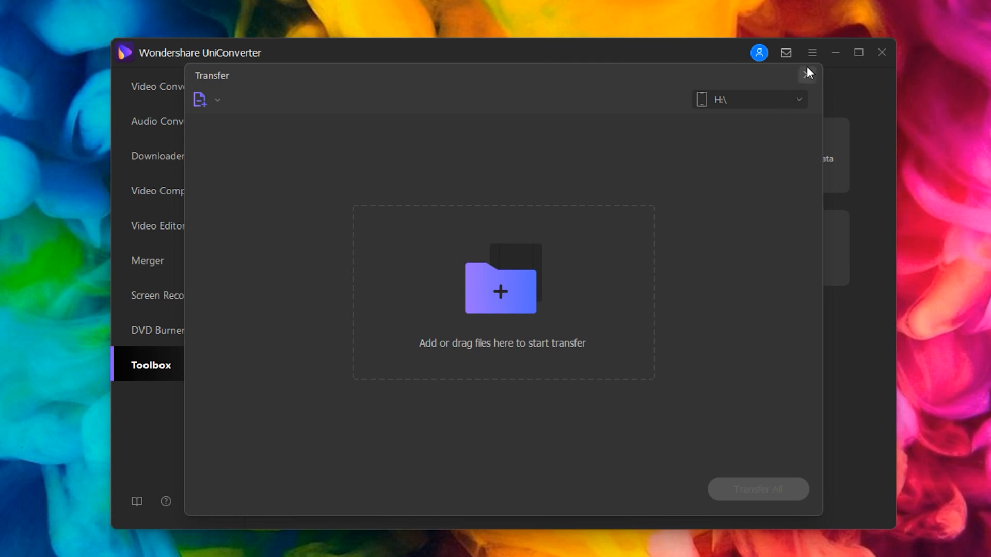
left_click(807, 72)
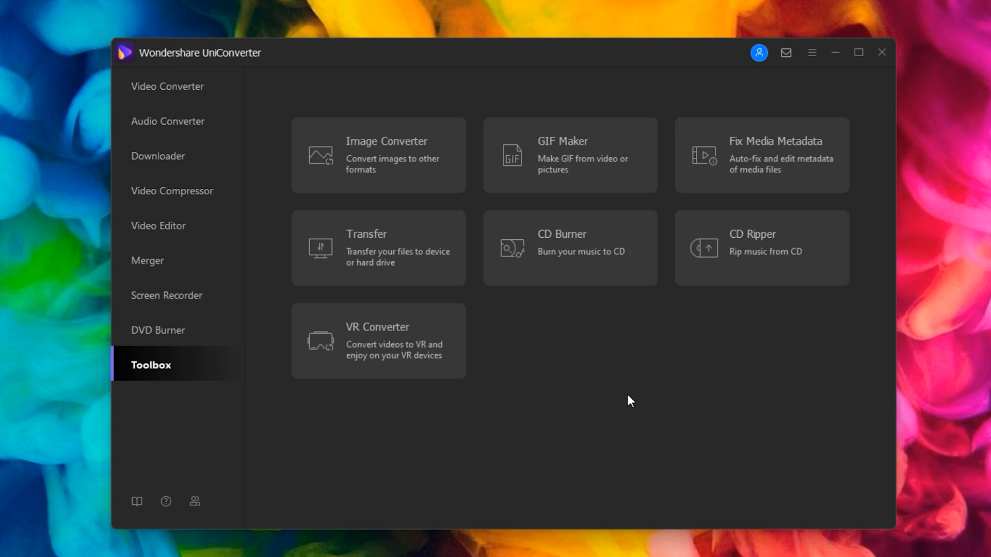
mouse_move(628, 390)
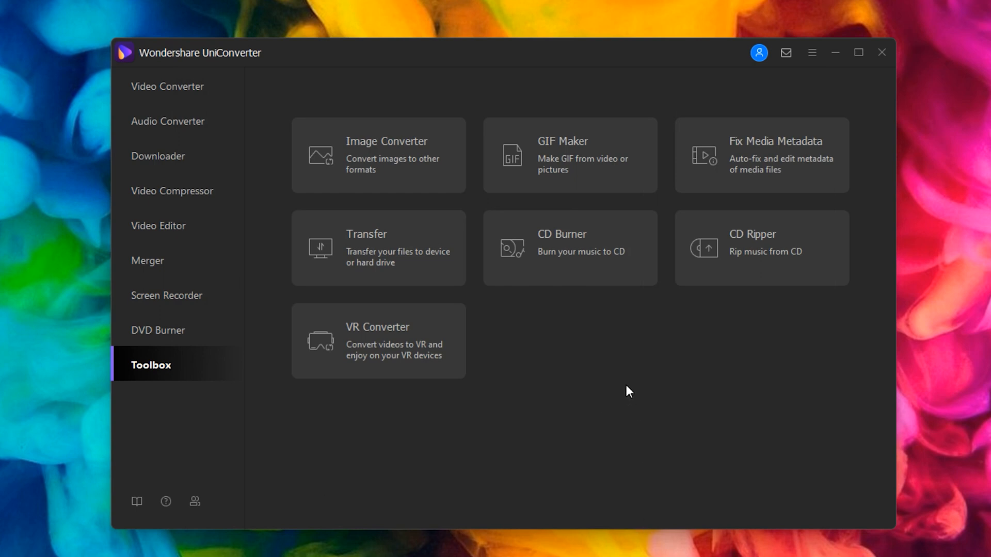
mouse_move(564, 267)
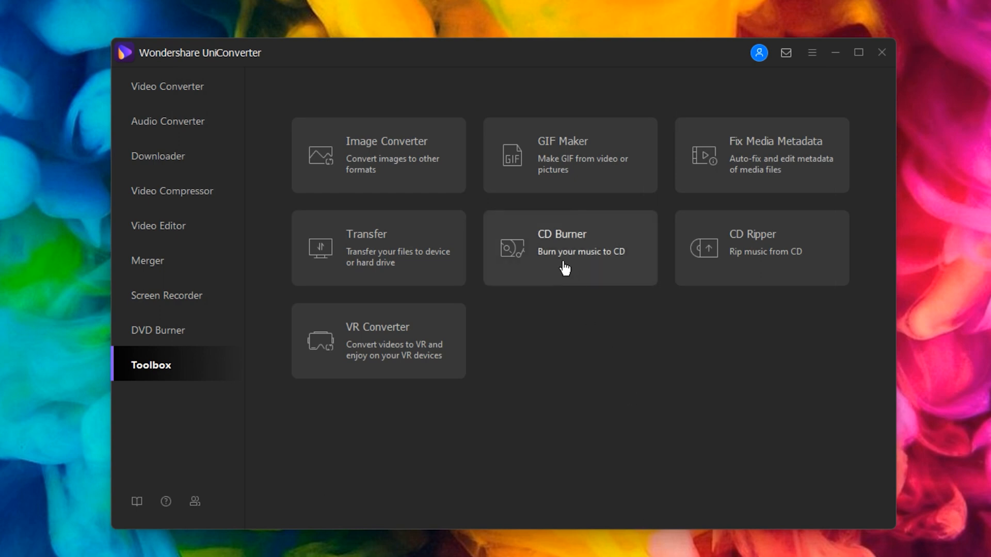
- Check the Finished conversions list, then return to the empty DVD Burner page
left_click(167, 87)
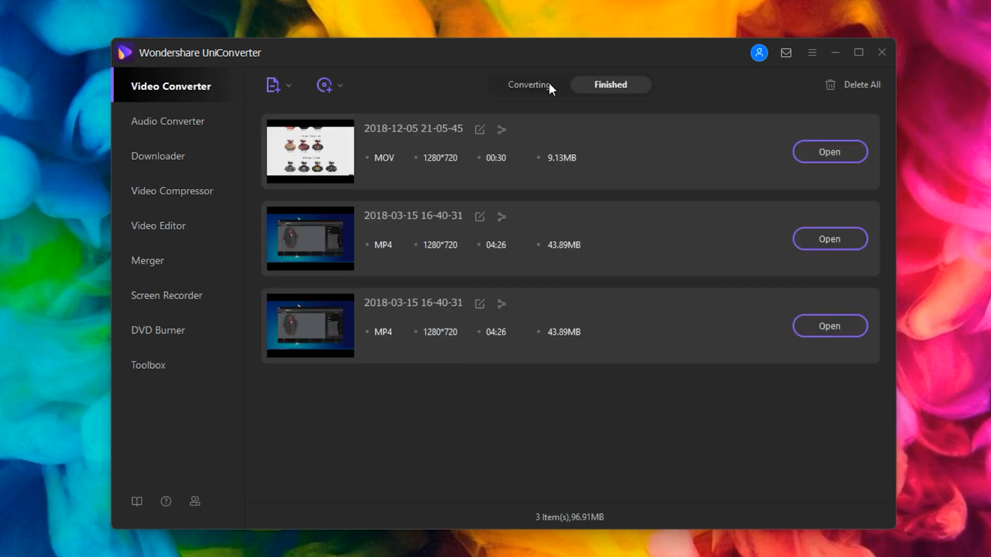
mouse_move(166, 295)
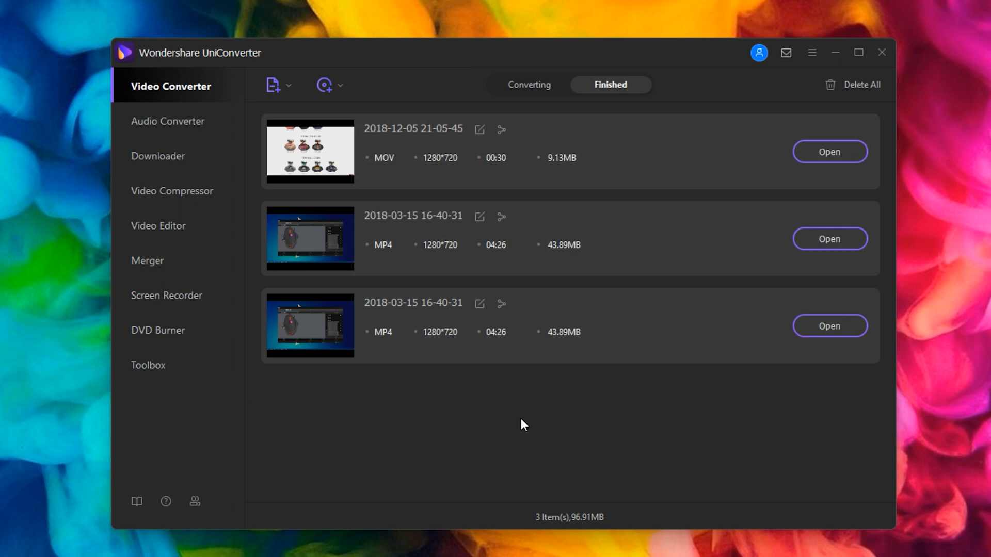
mouse_move(148, 365)
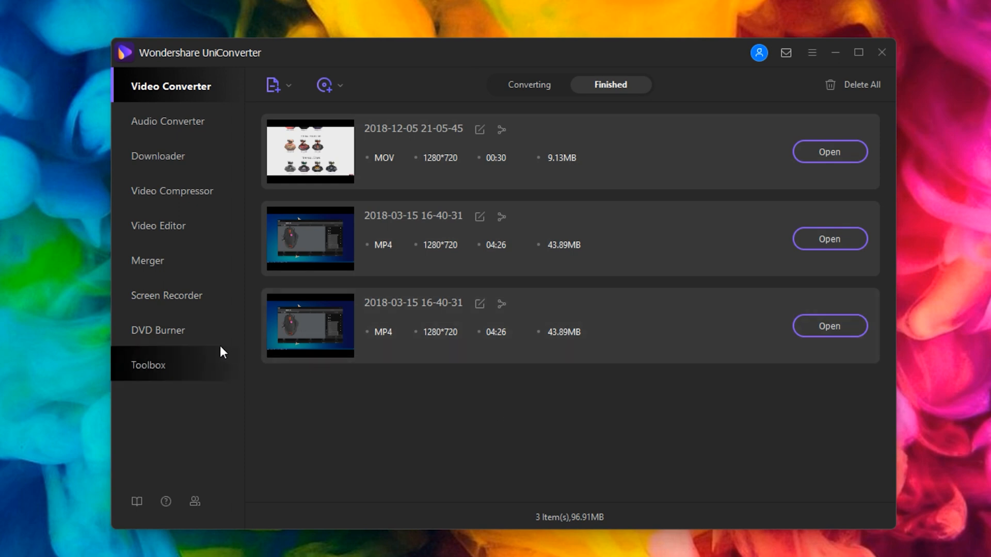
left_click(158, 330)
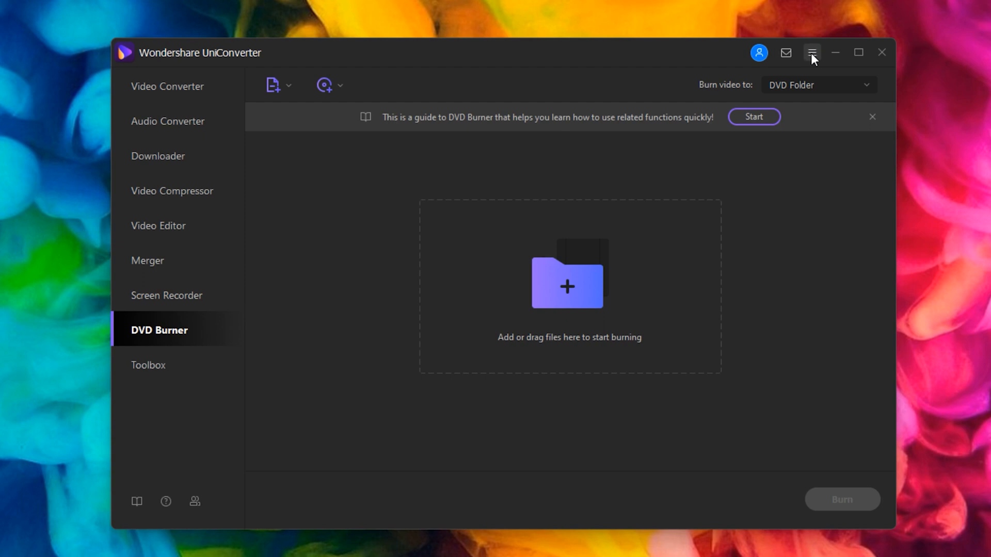
left_click(812, 53)
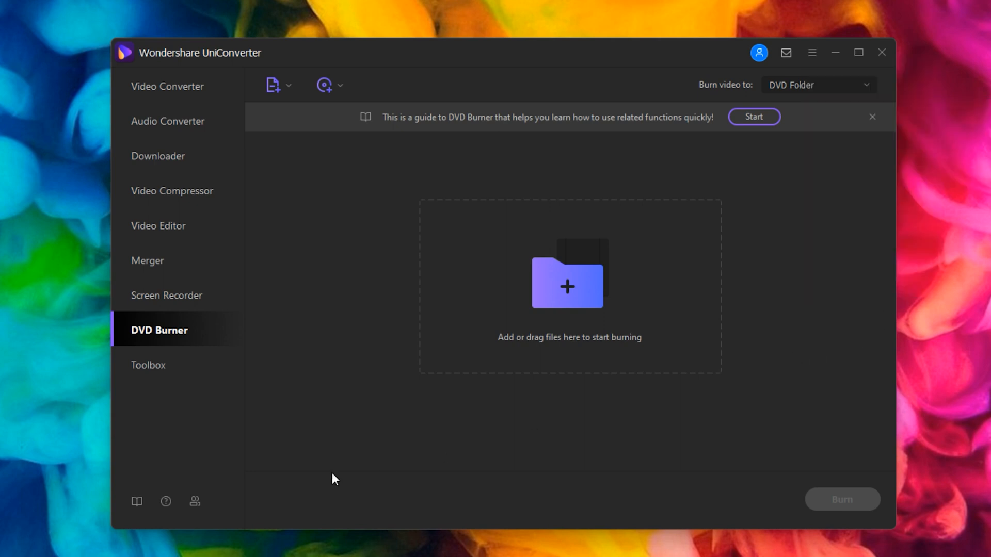
mouse_move(137, 501)
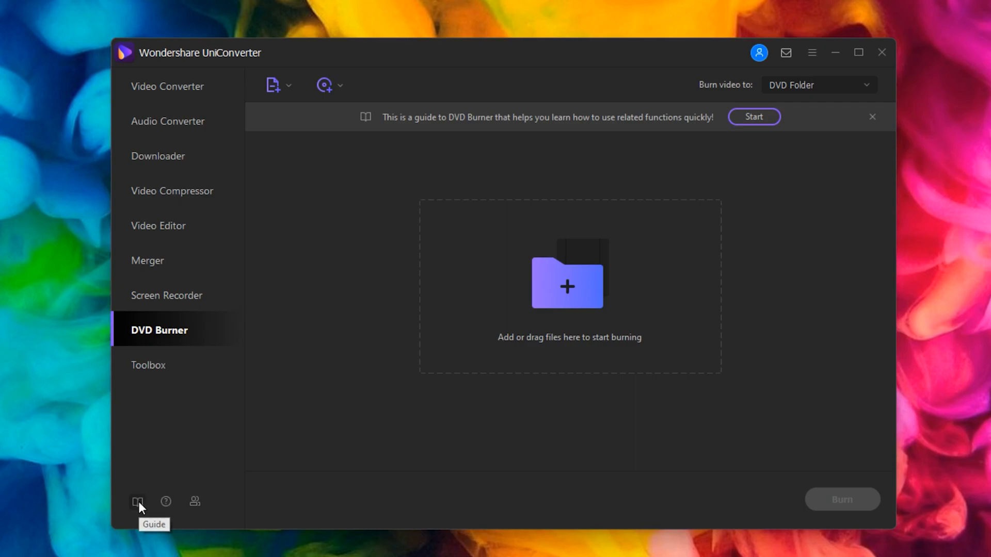
- From the online User Guide, read through the DVD-to-ISO article down to burn settings and save location
left_click(137, 502)
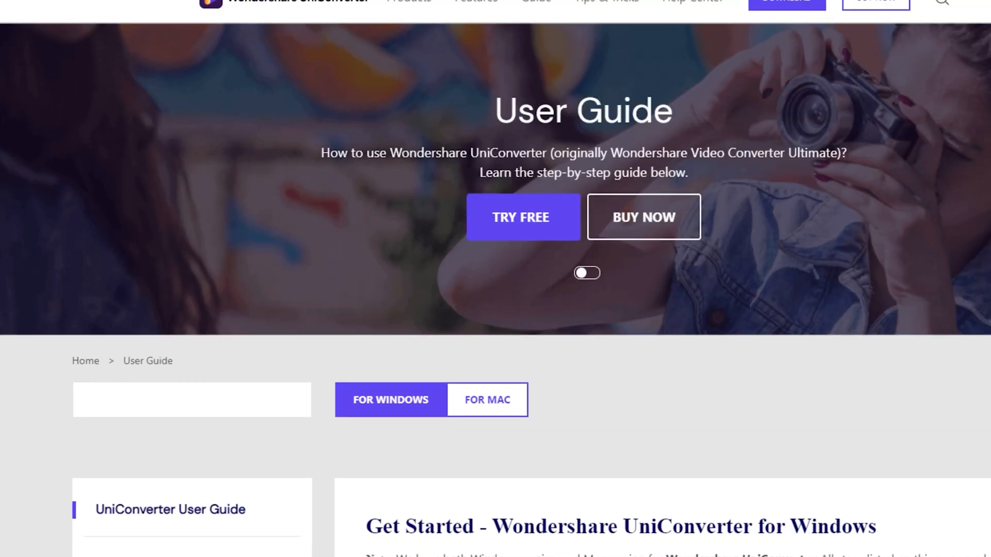
scroll("down", 3)
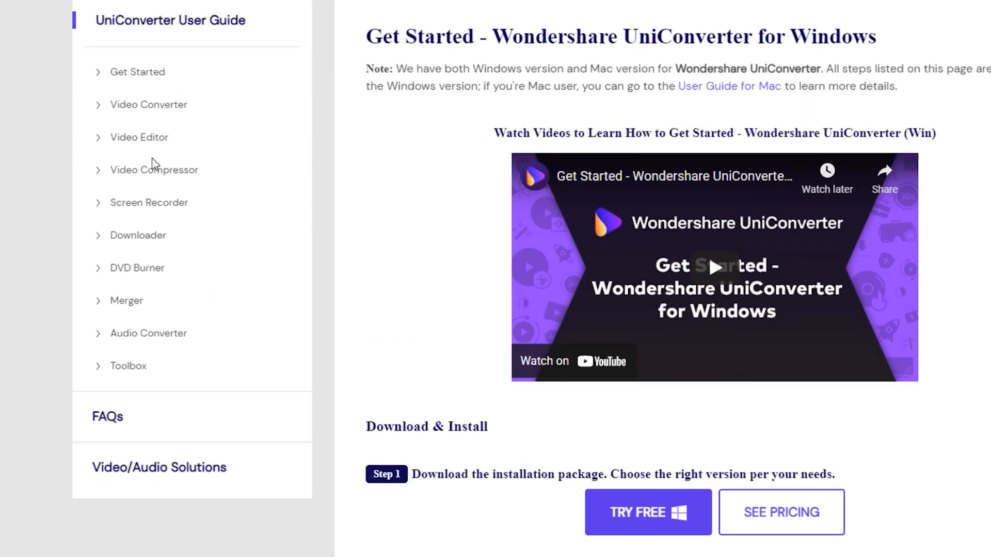
left_click(136, 267)
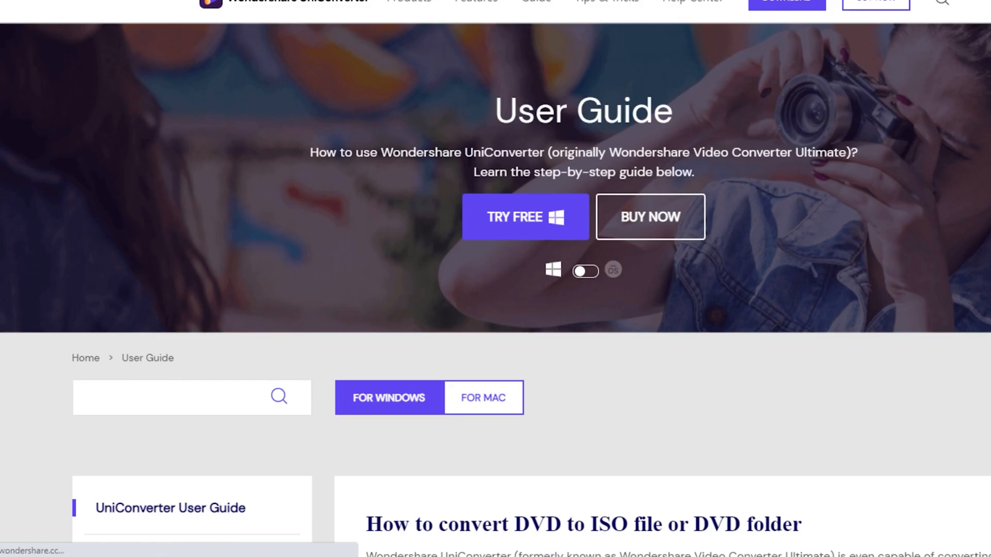
scroll("down", 3)
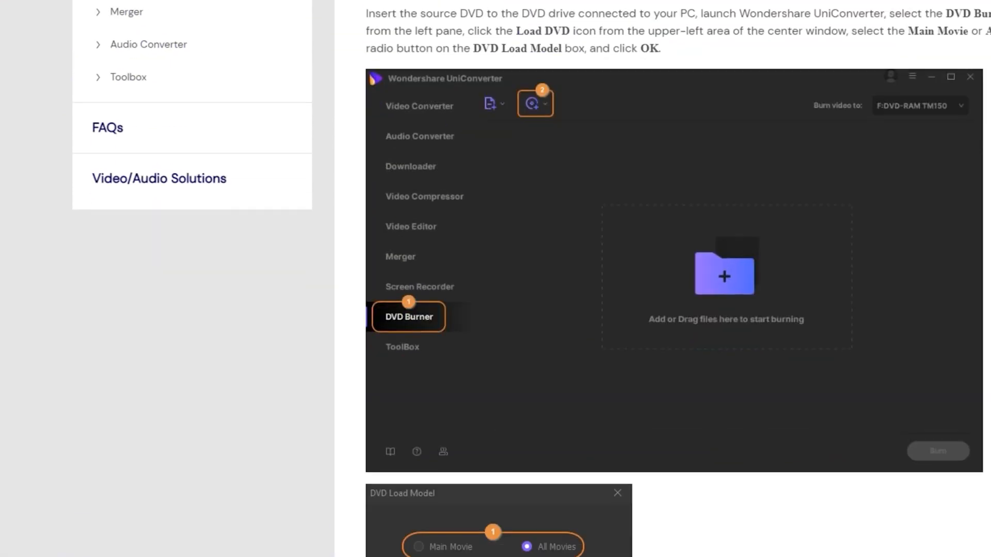
scroll("down", 3)
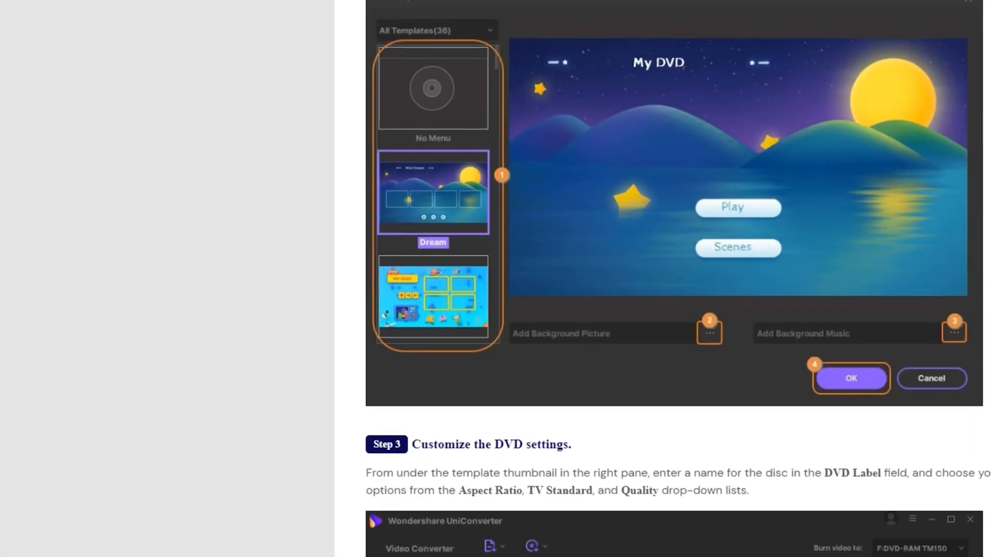
scroll("down", 3)
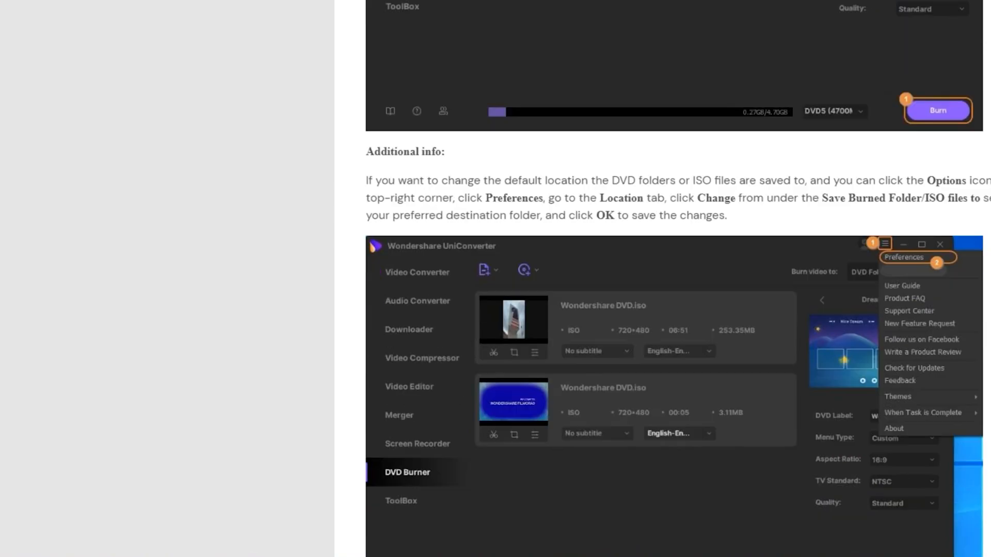